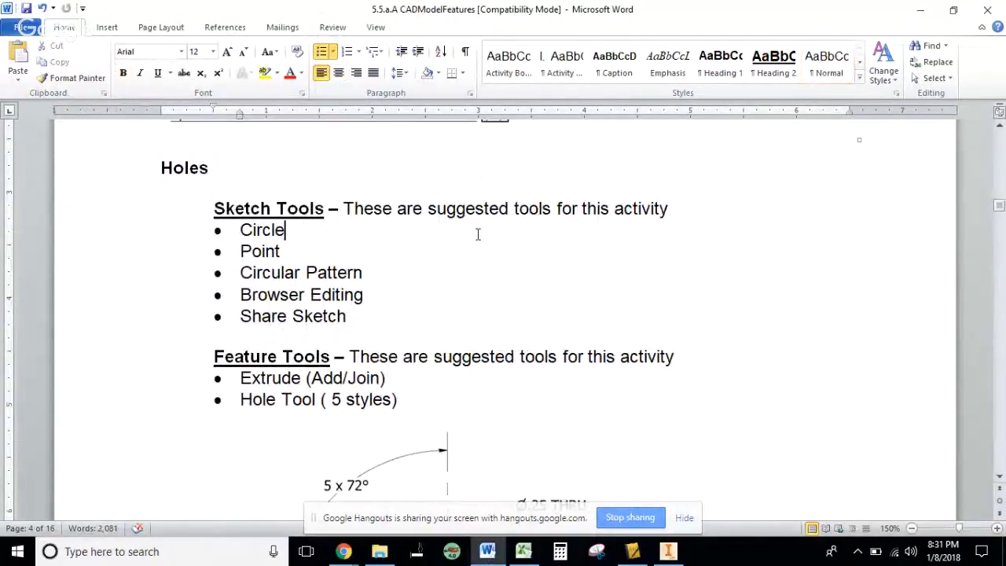
- Scroll the Word document down to the dimensioned Holes drawing of the puck
{"action": "scroll", "scroll_direction": "down", "scroll_amount": 3}
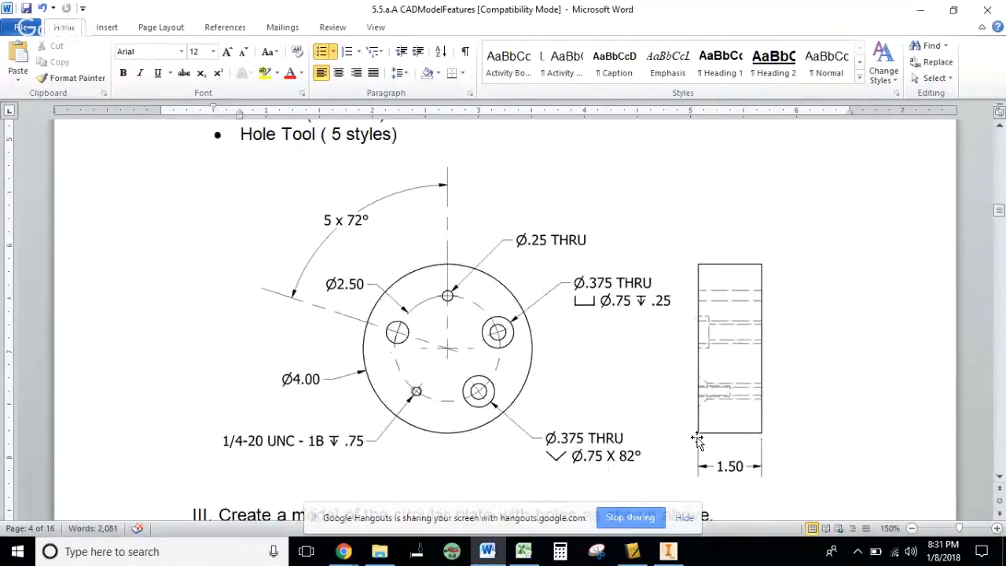
{"action": "mouse_move", "coordinate": [355, 408]}
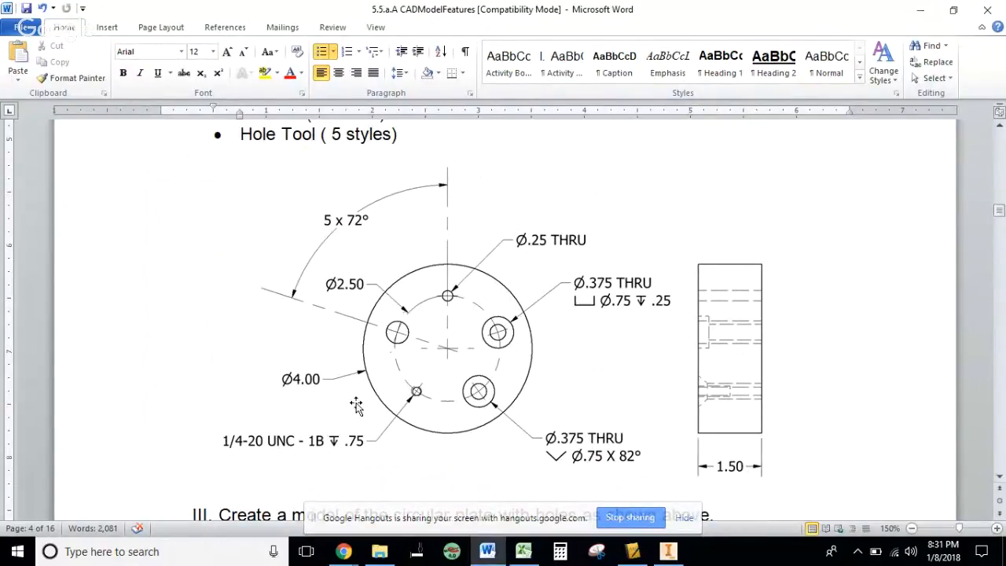
{"action": "mouse_move", "coordinate": [351, 355]}
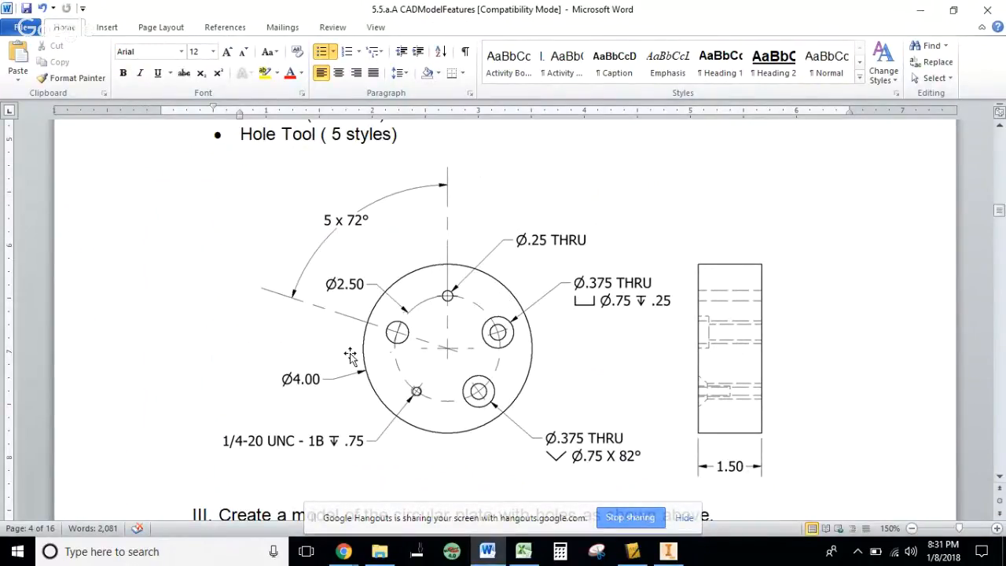
{"action": "mouse_move", "coordinate": [296, 370]}
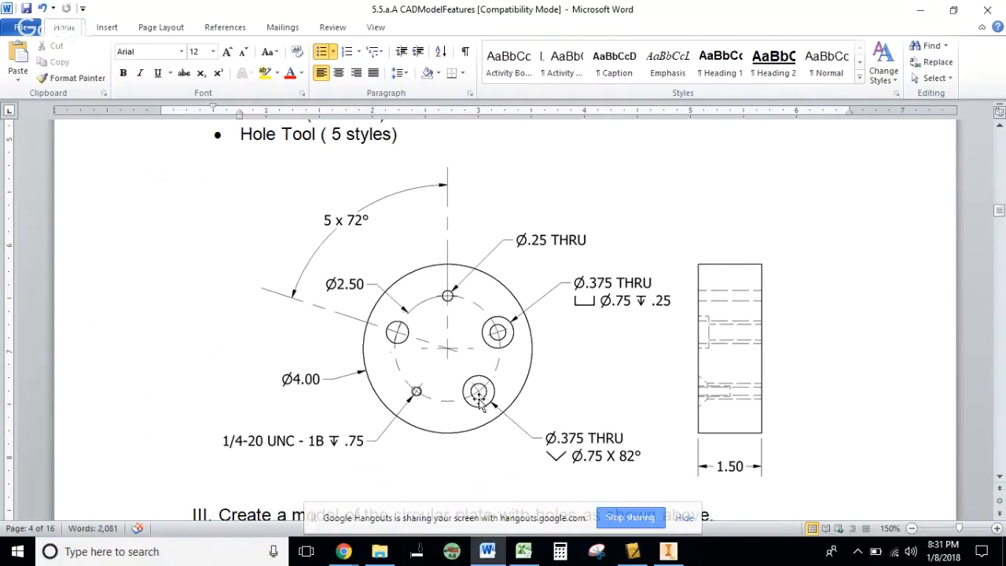
{"action": "mouse_move", "coordinate": [412, 317]}
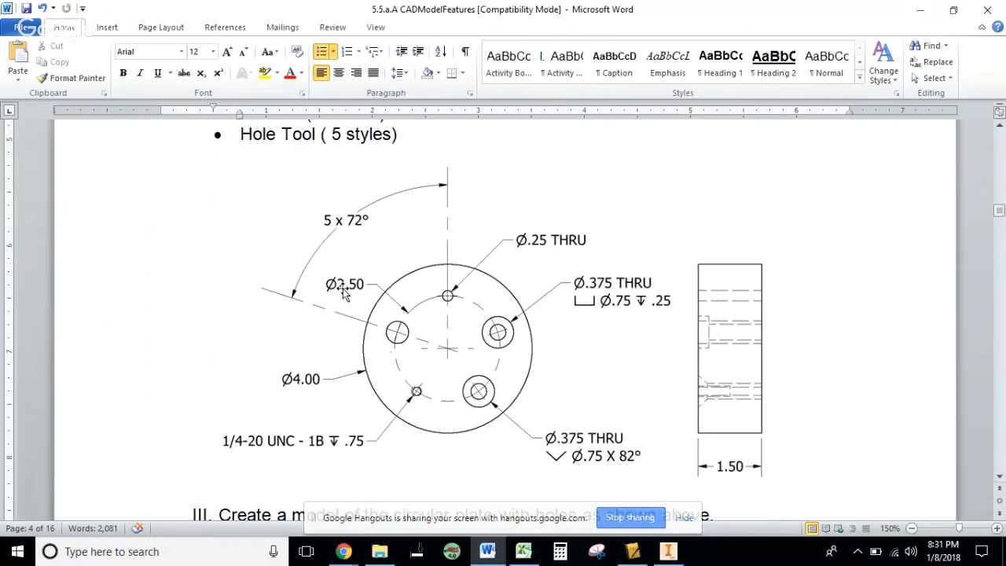
{"action": "mouse_move", "coordinate": [446, 350]}
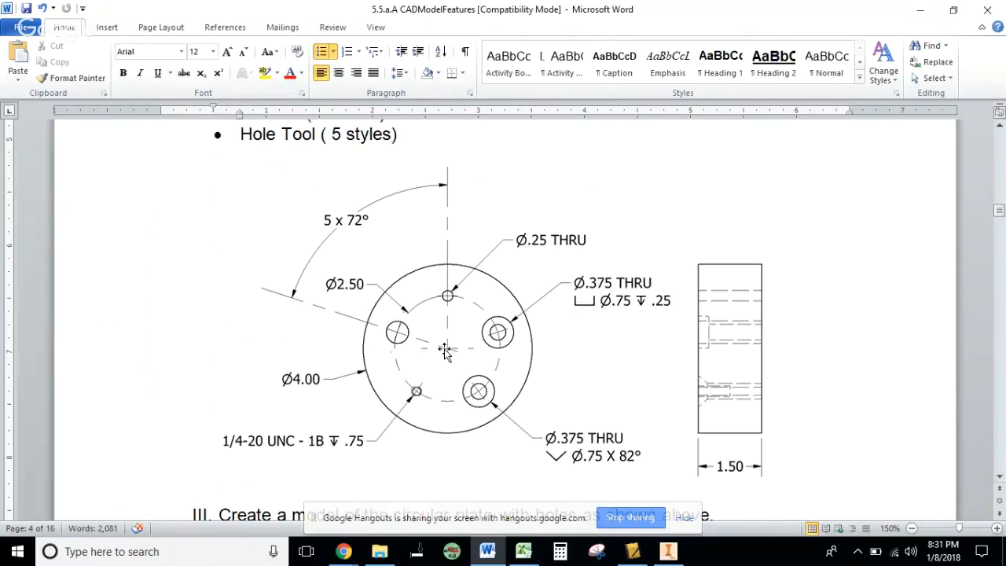
{"action": "mouse_move", "coordinate": [449, 349]}
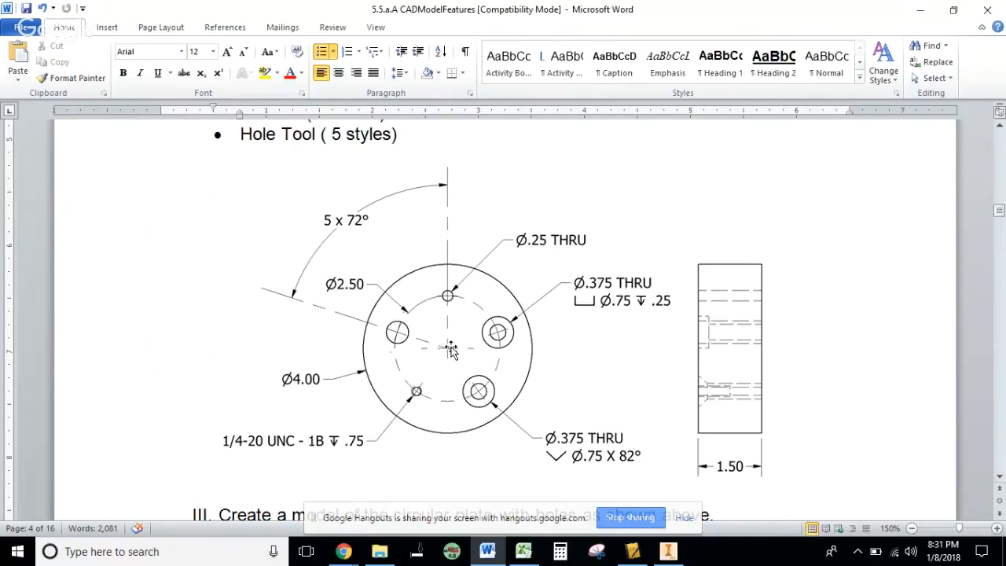
{"action": "mouse_move", "coordinate": [370, 383]}
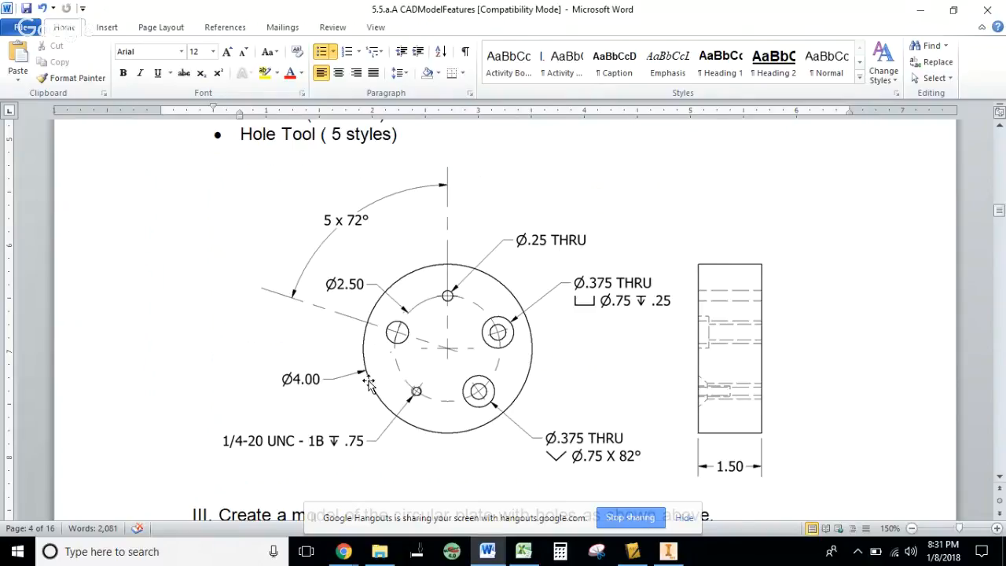
{"action": "mouse_move", "coordinate": [401, 369]}
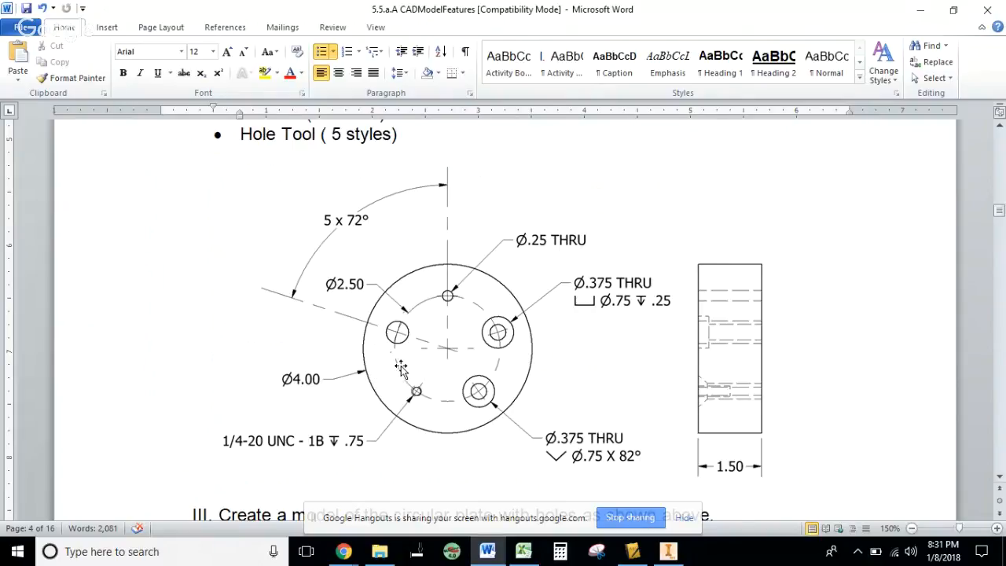
{"action": "mouse_move", "coordinate": [500, 383]}
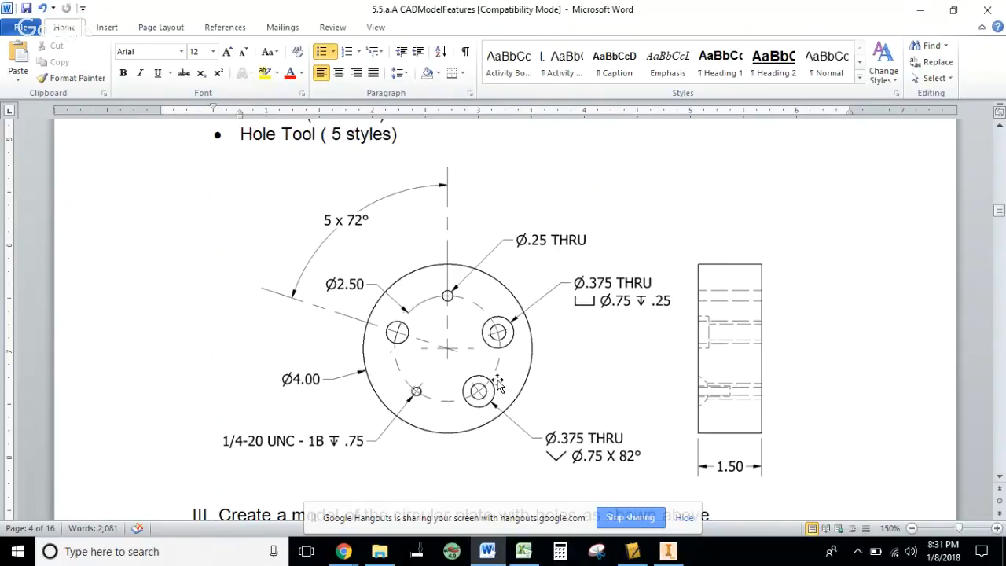
{"action": "mouse_move", "coordinate": [401, 384]}
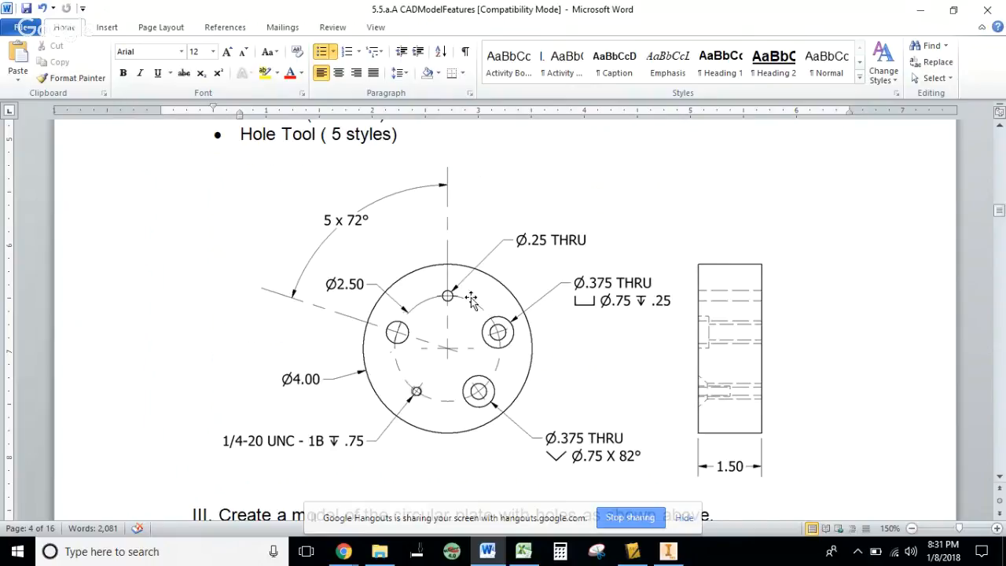
{"action": "mouse_move", "coordinate": [377, 224]}
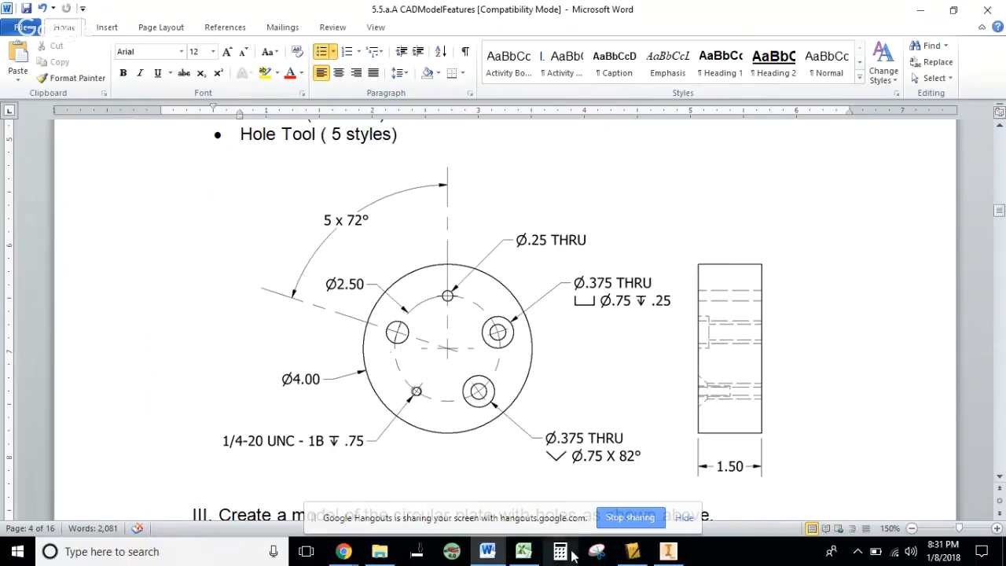
- Bring up Calculator to work out the 360 ÷ 5 hole spacing
{"action": "left_click", "coordinate": [559, 550]}
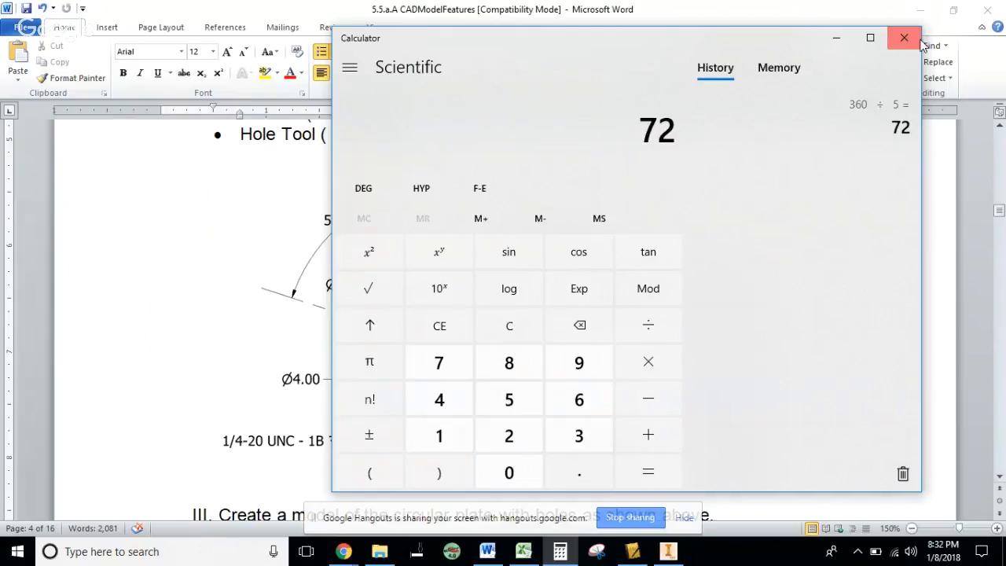
- Close Calculator and return to the Word drawing of the five-hole puck
{"action": "left_click", "coordinate": [904, 38]}
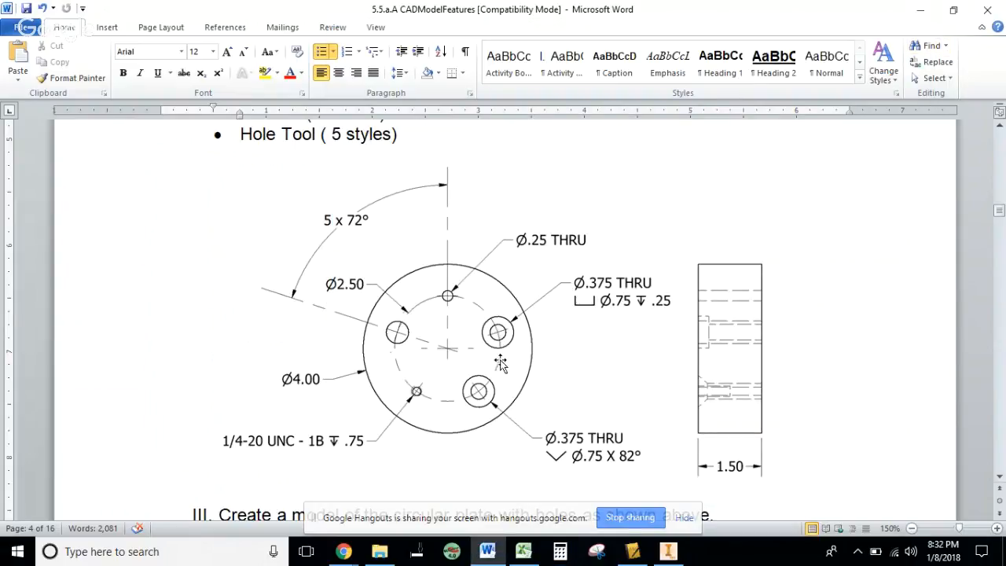
{"action": "mouse_move", "coordinate": [423, 306]}
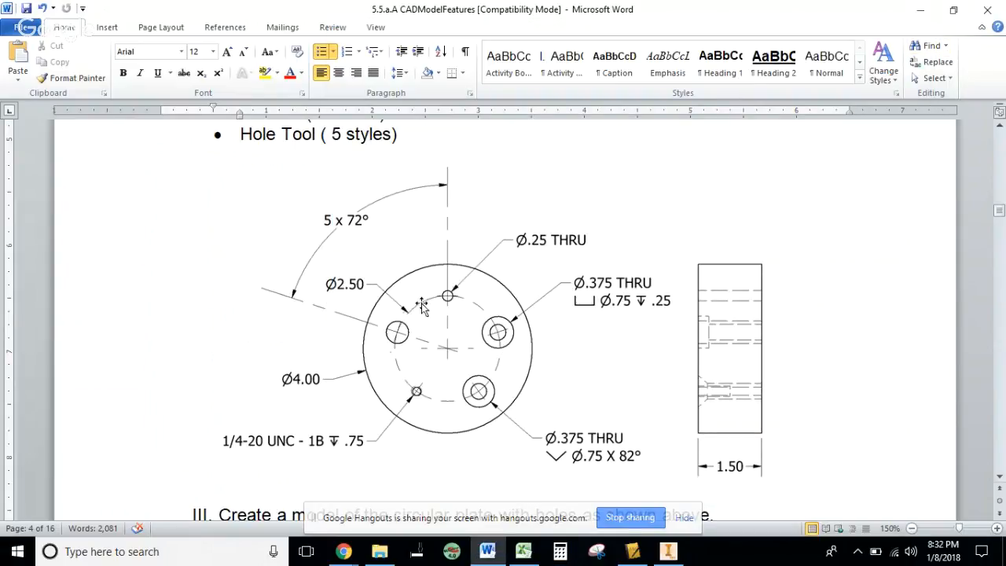
{"action": "mouse_move", "coordinate": [409, 384]}
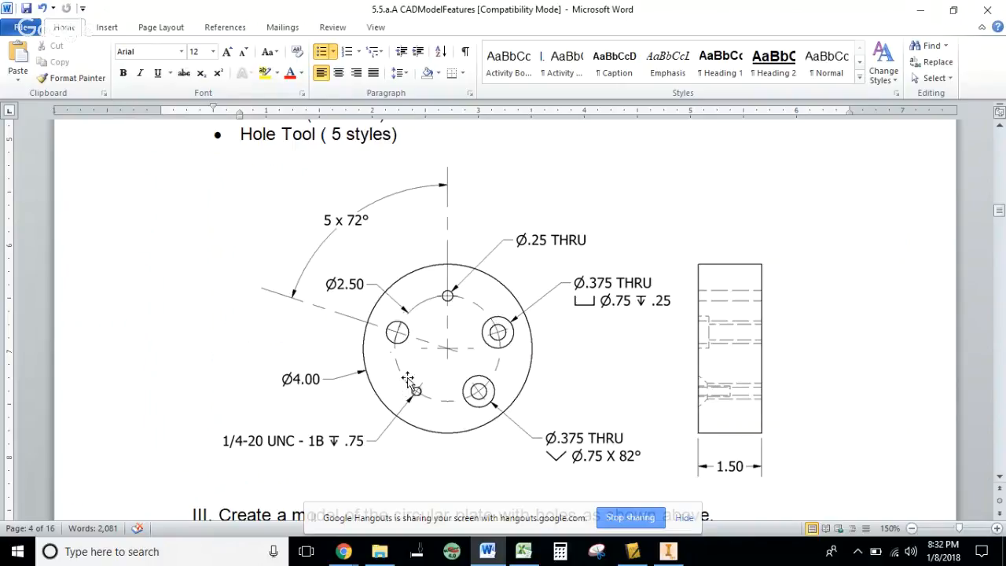
{"action": "mouse_move", "coordinate": [377, 305]}
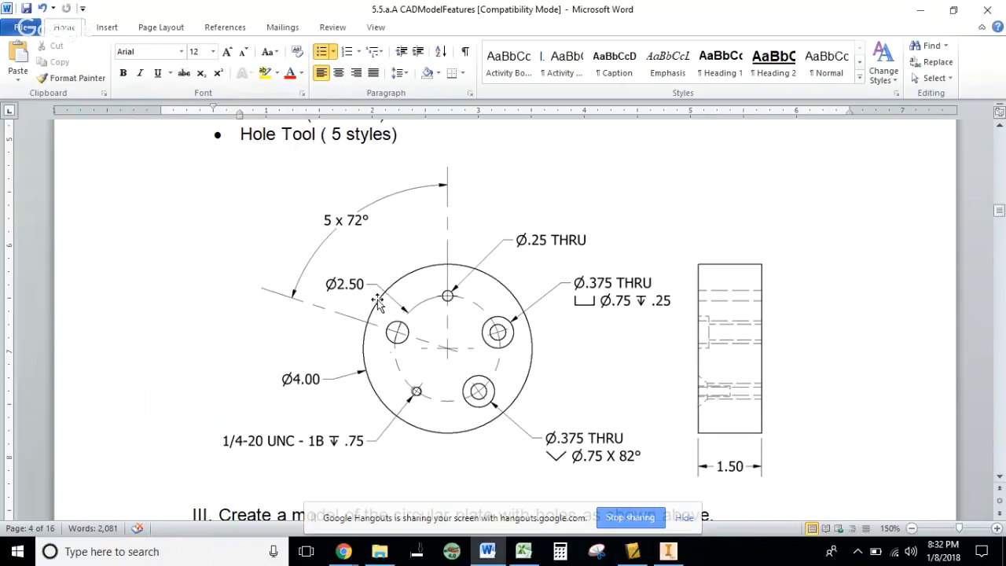
{"action": "mouse_move", "coordinate": [495, 352]}
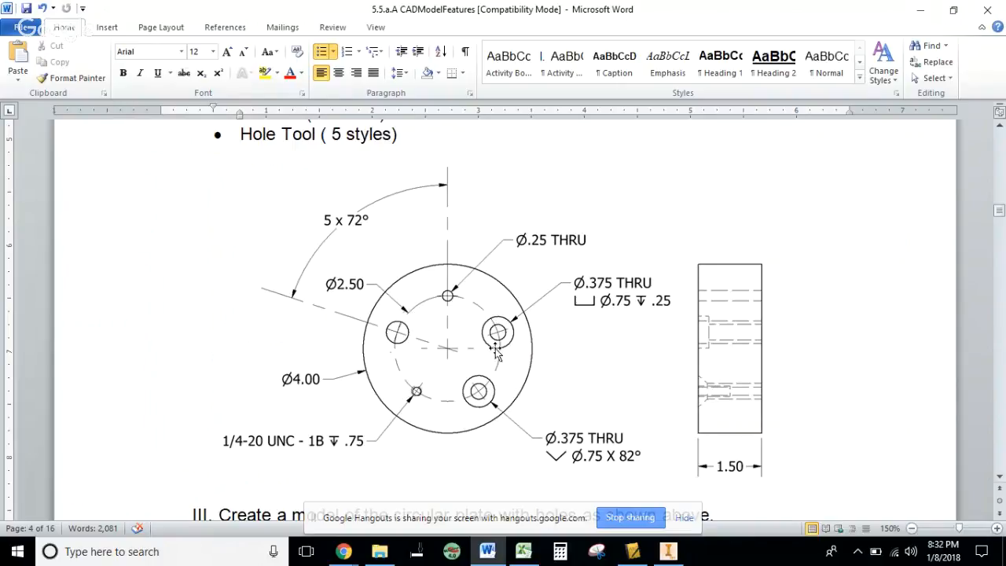
{"action": "mouse_move", "coordinate": [534, 227]}
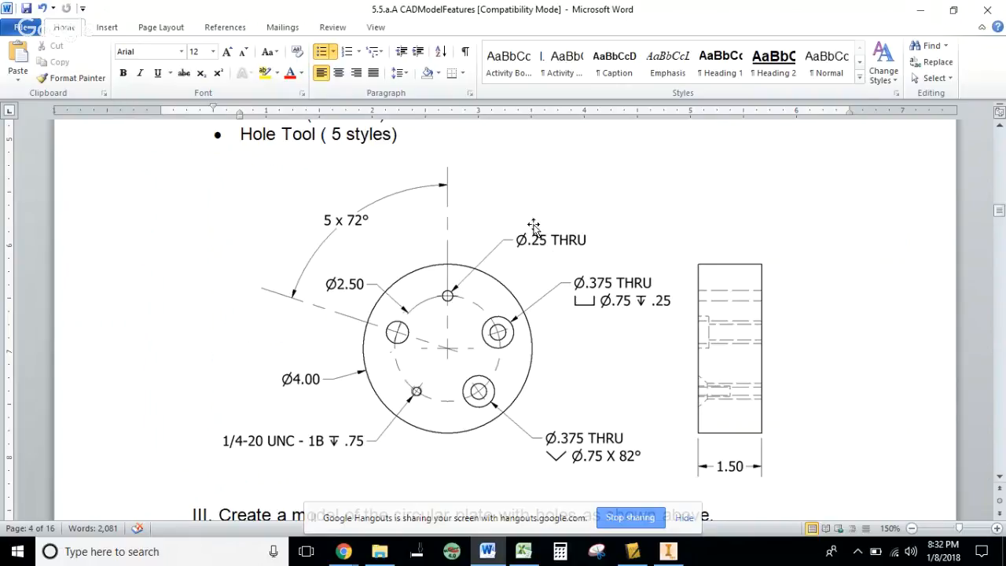
{"action": "mouse_move", "coordinate": [629, 318]}
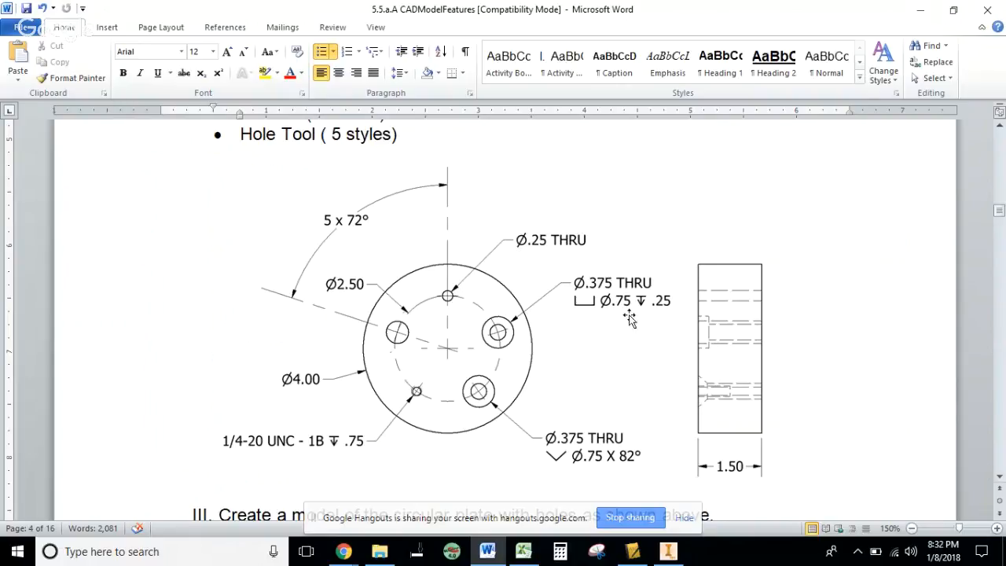
{"action": "mouse_move", "coordinate": [345, 448]}
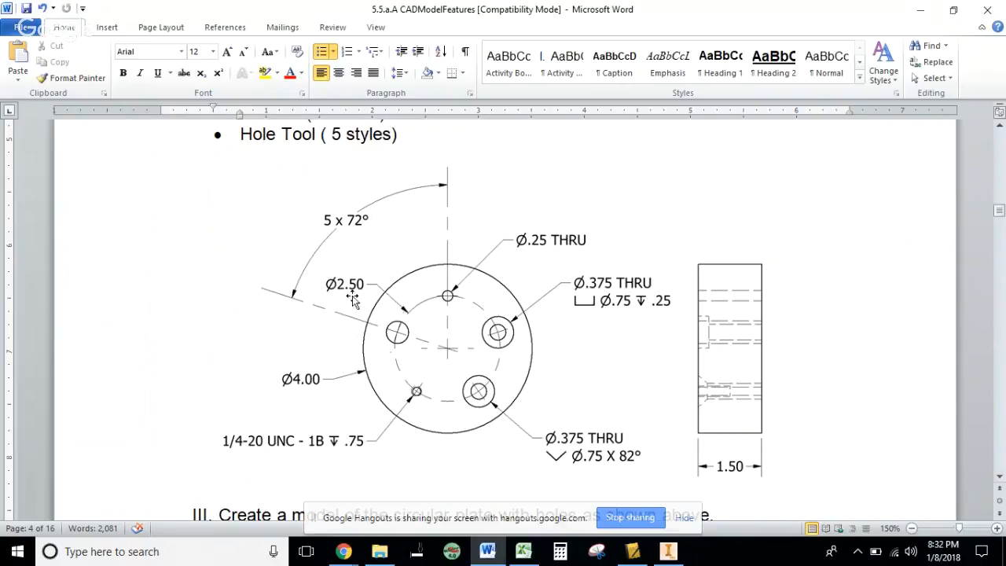
{"action": "mouse_move", "coordinate": [384, 359]}
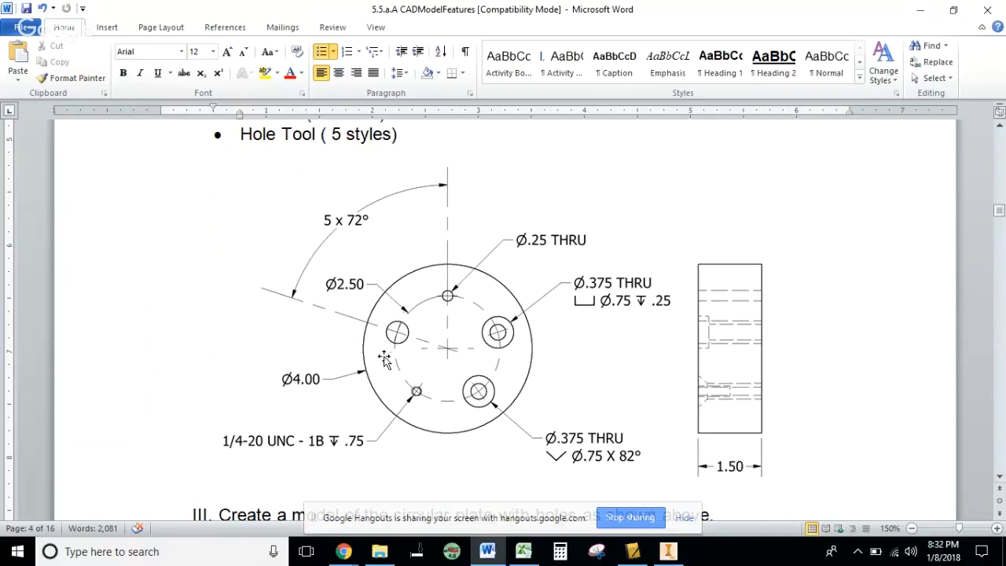
{"action": "mouse_move", "coordinate": [731, 478]}
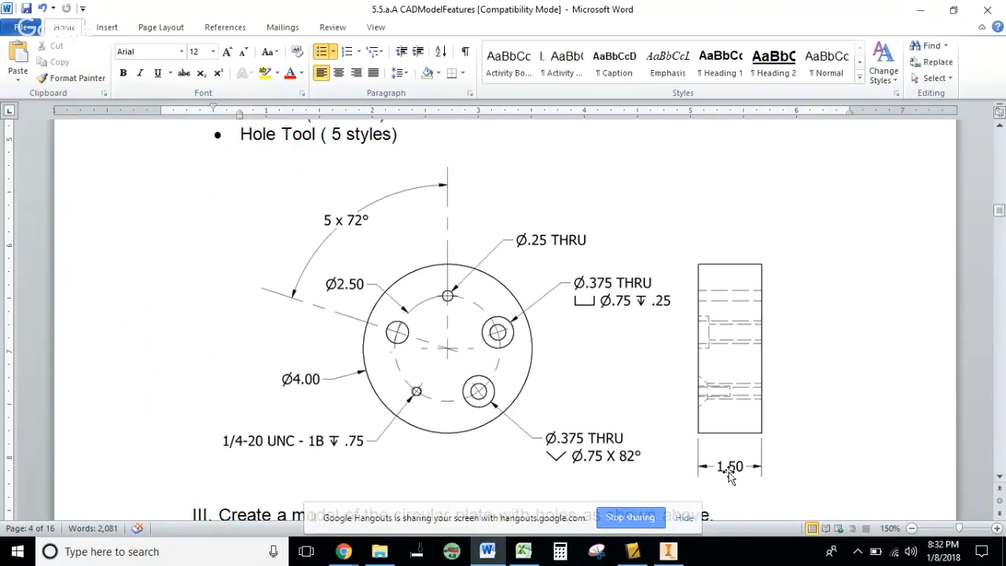
{"action": "mouse_move", "coordinate": [762, 468]}
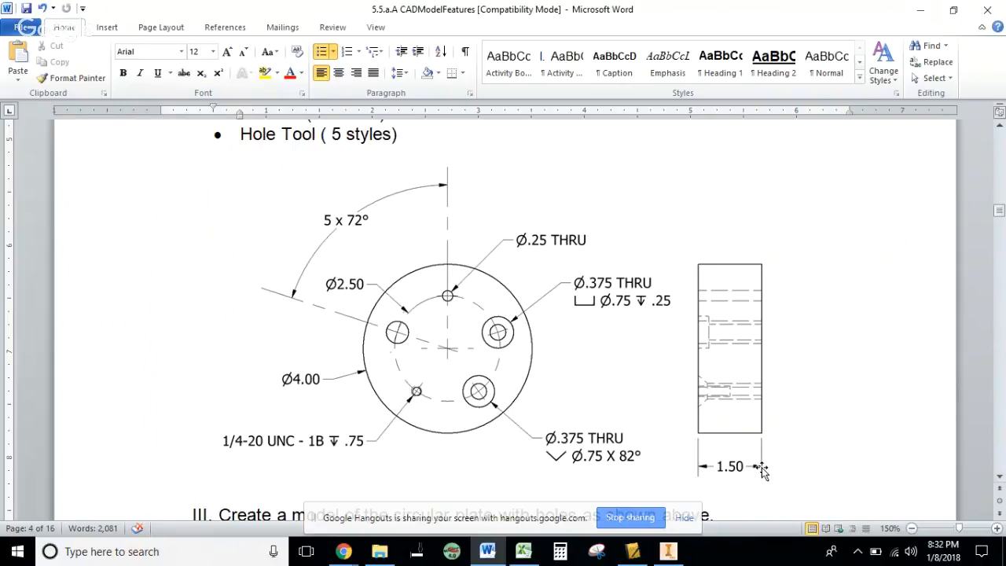
{"action": "mouse_move", "coordinate": [349, 280]}
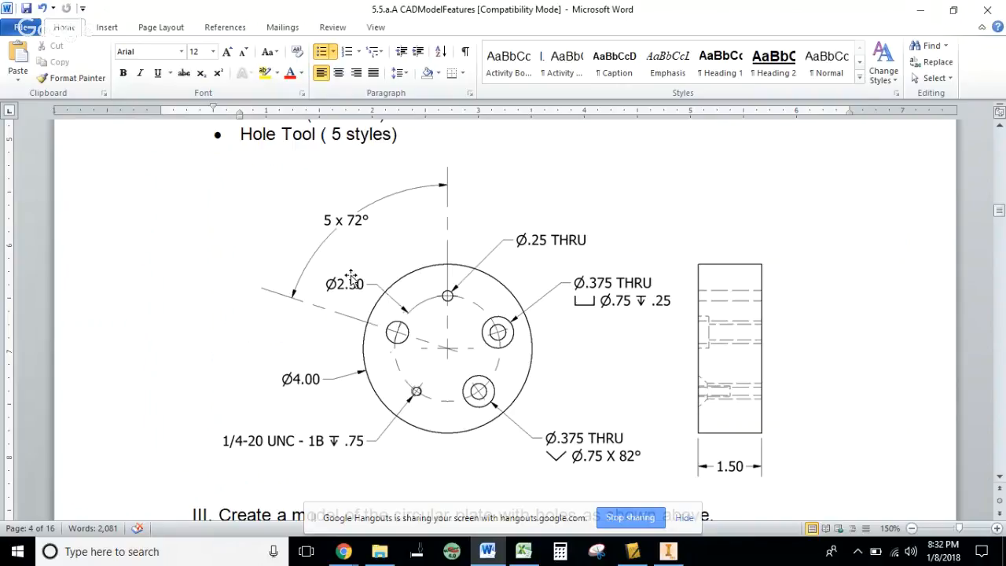
{"action": "mouse_move", "coordinate": [448, 297]}
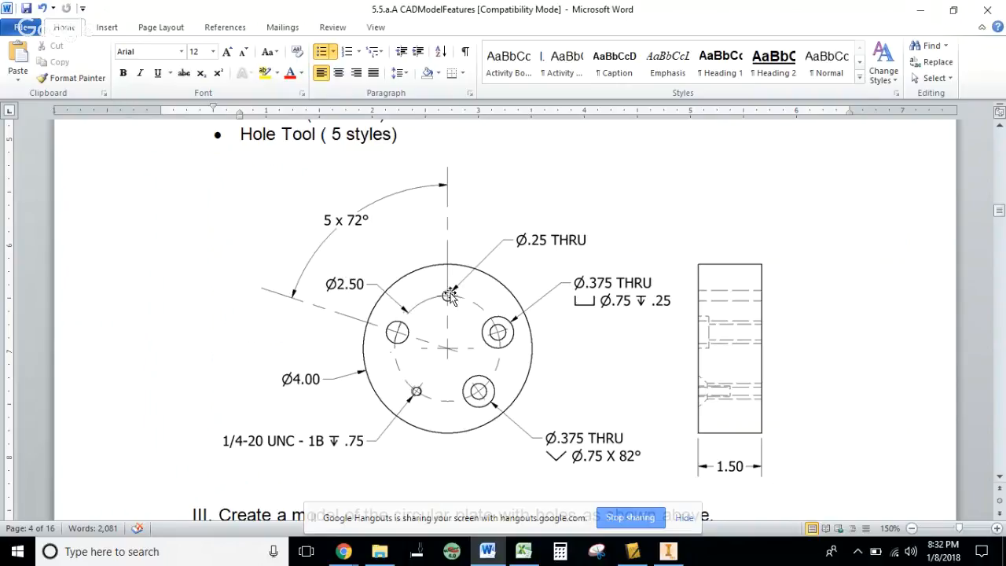
{"action": "mouse_move", "coordinate": [474, 390]}
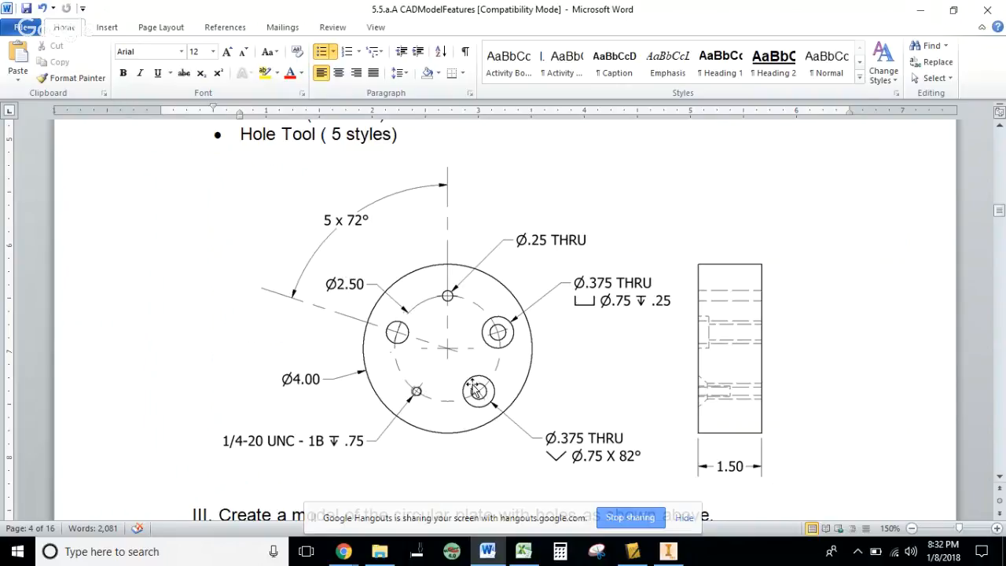
{"action": "mouse_move", "coordinate": [480, 396]}
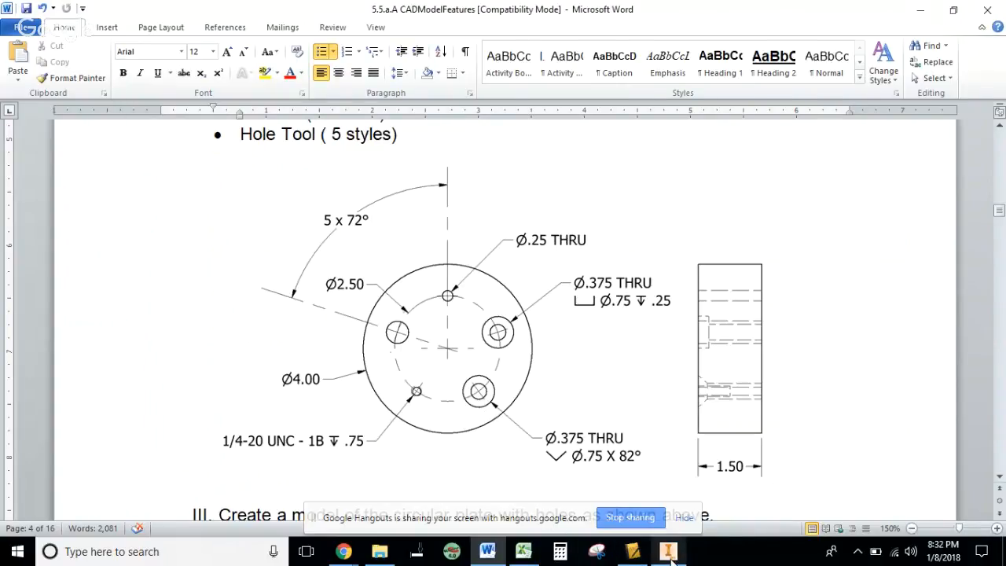
- Draw a 4.000-diameter circle centred on the sketch origin in the new Inventor part
{"action": "left_click", "coordinate": [667, 550]}
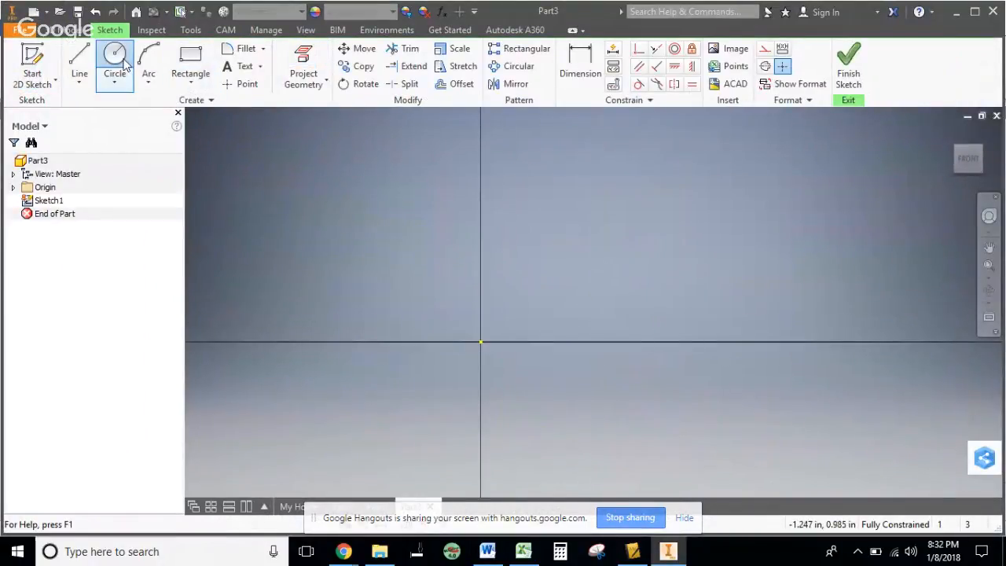
{"action": "left_click_drag", "start_coordinate": [481, 341], "coordinate": [623, 260]}
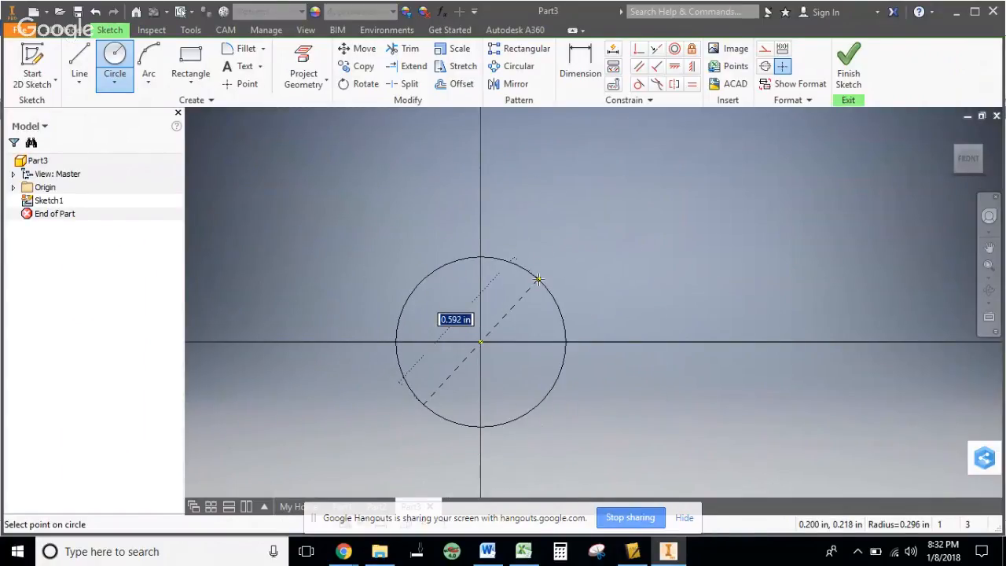
{"action": "right_click", "coordinate": [538, 280]}
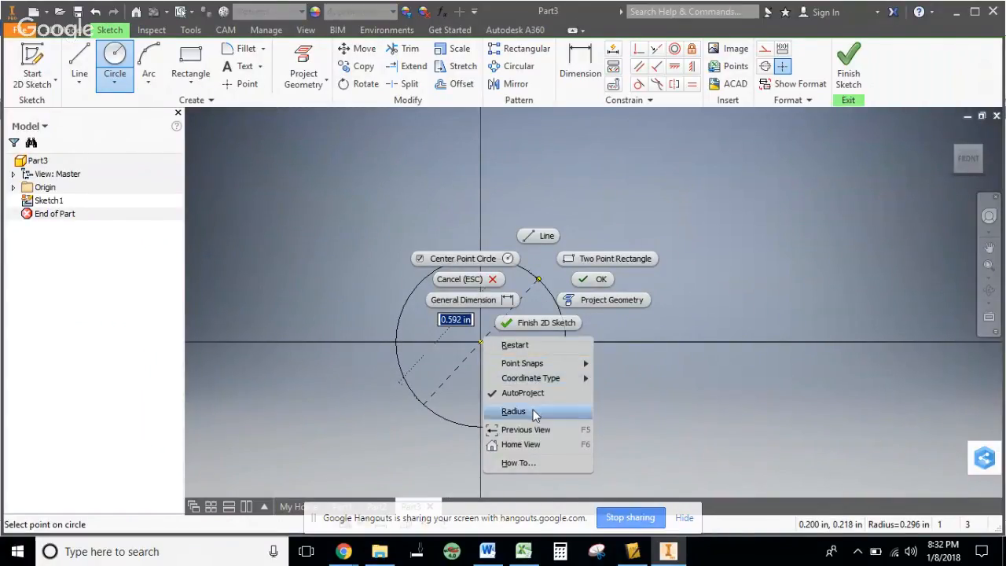
{"action": "left_click", "coordinate": [512, 411]}
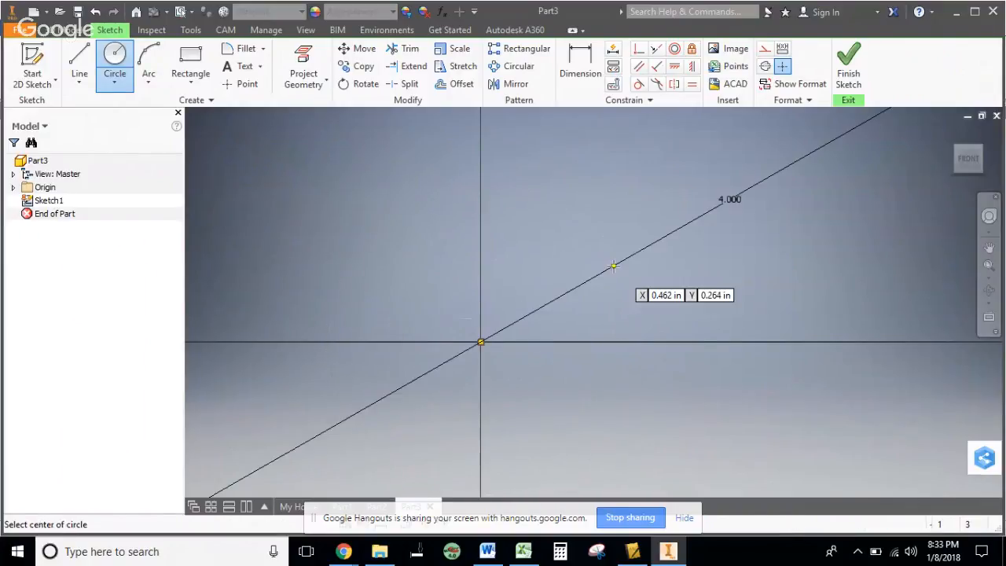
{"action": "left_click", "coordinate": [604, 288]}
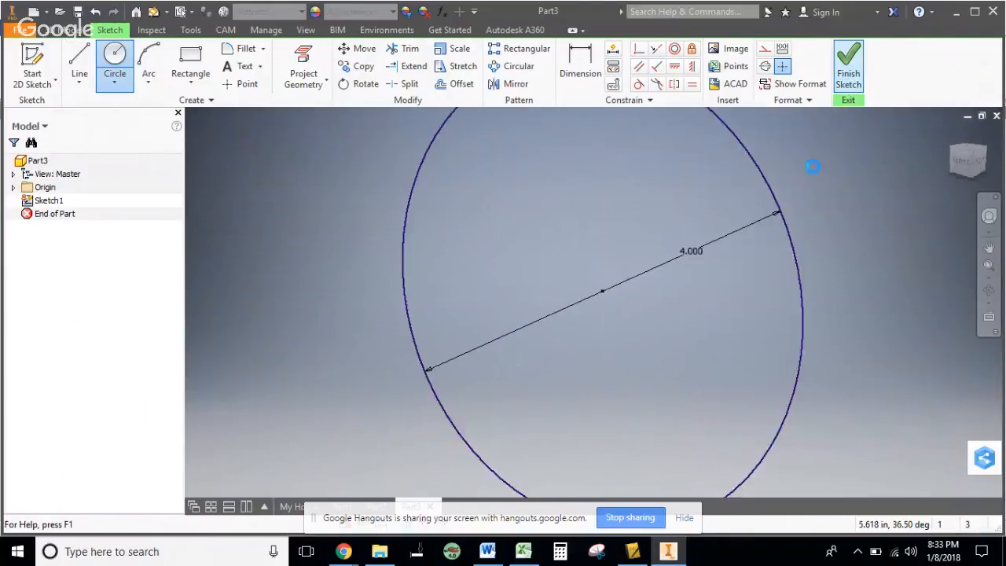
- Finish the sketch and extrude the circle 1.5 thick into a solid puck
{"action": "left_click", "coordinate": [849, 66]}
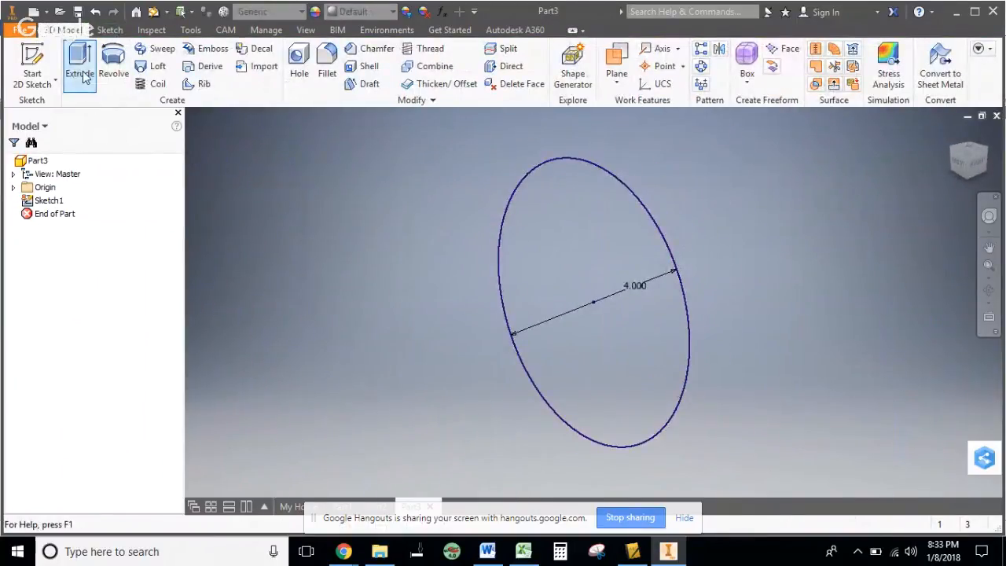
{"action": "left_click", "coordinate": [79, 64]}
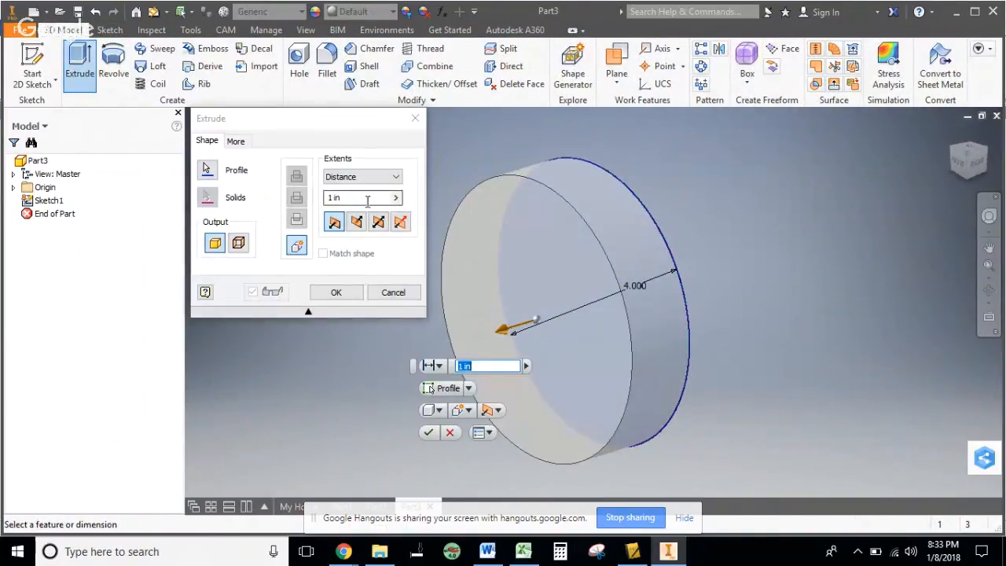
{"action": "type", "text": "1.5"}
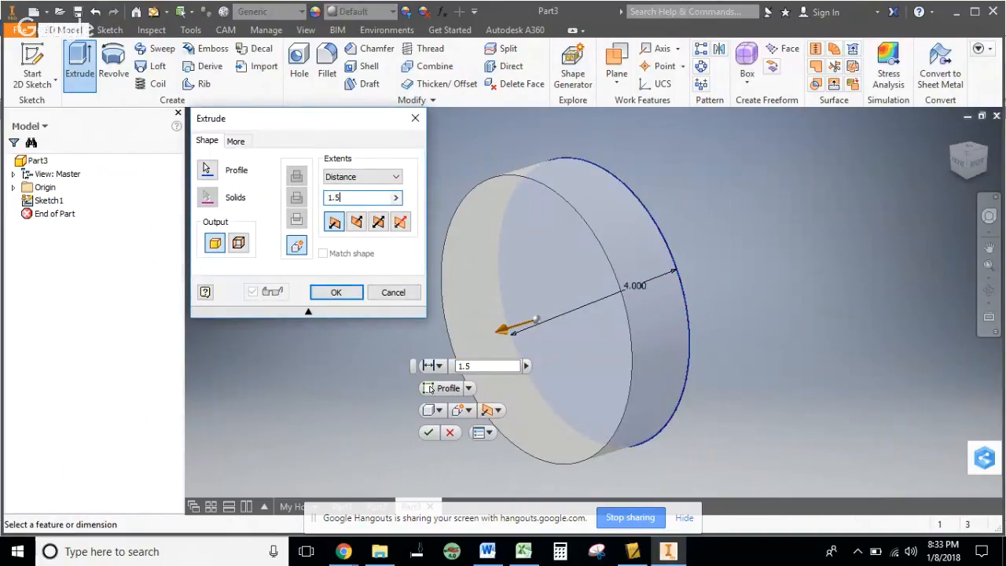
{"action": "left_click", "coordinate": [337, 291]}
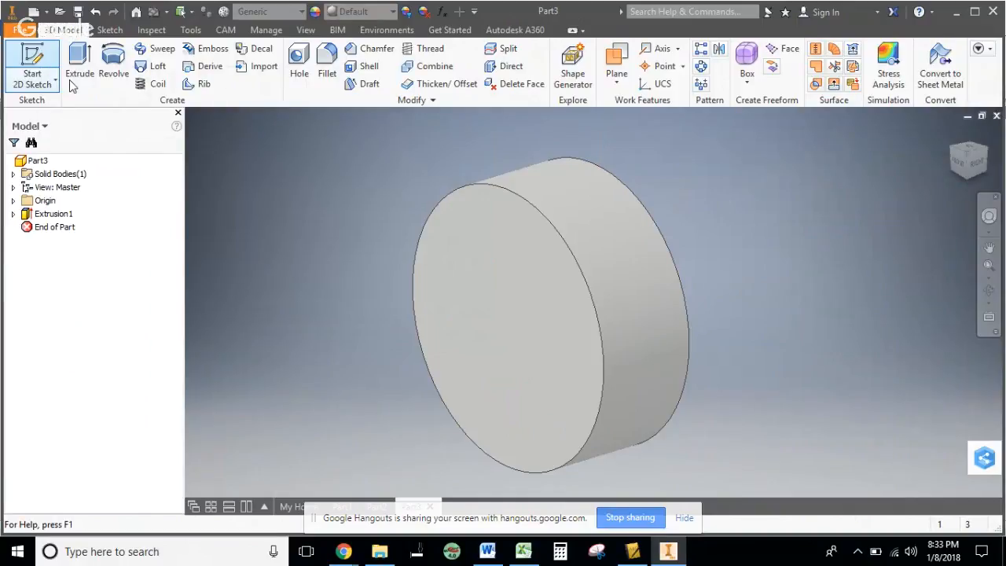
- Sketch a 2.5-diameter circle on the puck face and make it construction geometry
{"action": "left_click", "coordinate": [31, 71]}
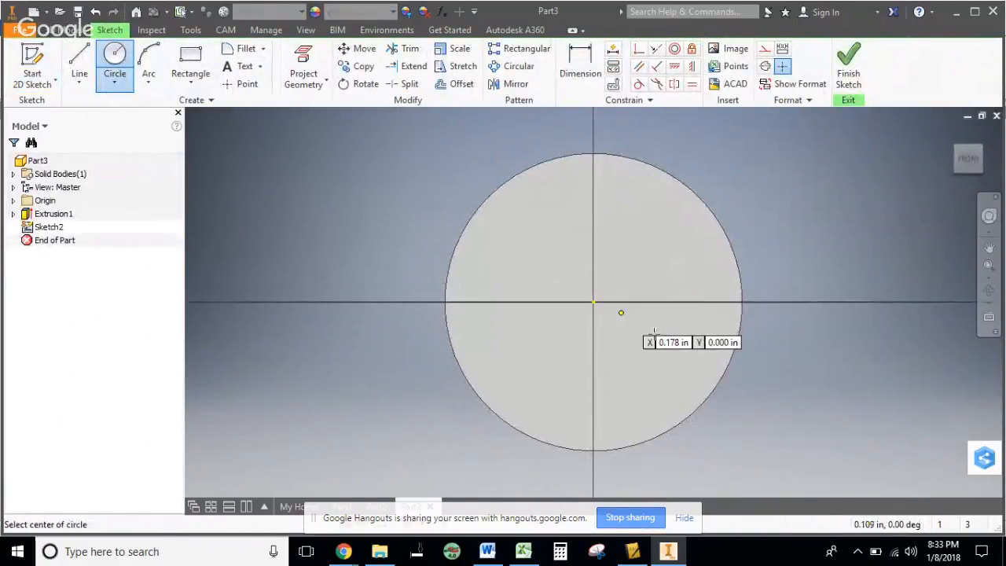
{"action": "left_click", "coordinate": [595, 302]}
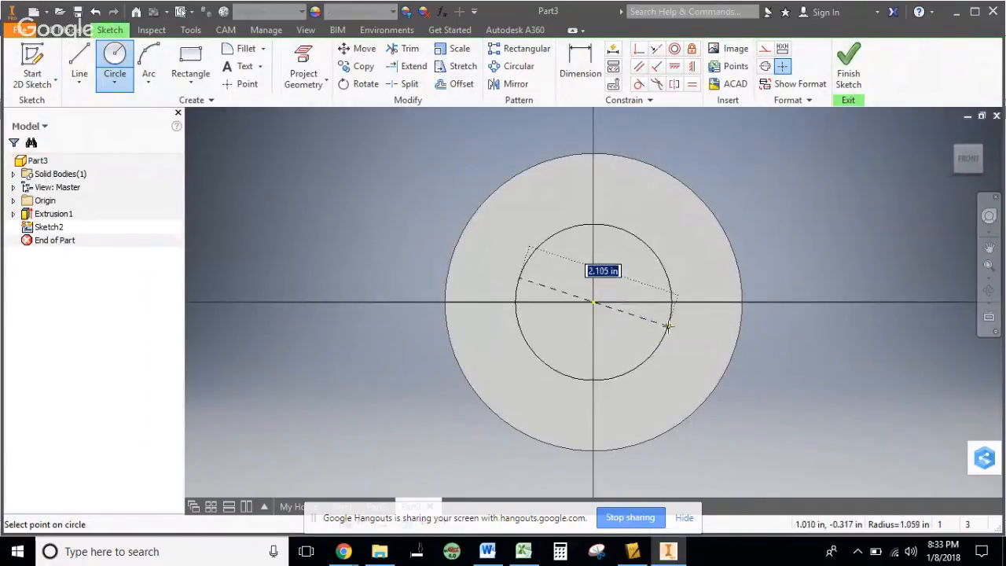
{"action": "type", "text": "2.5"}
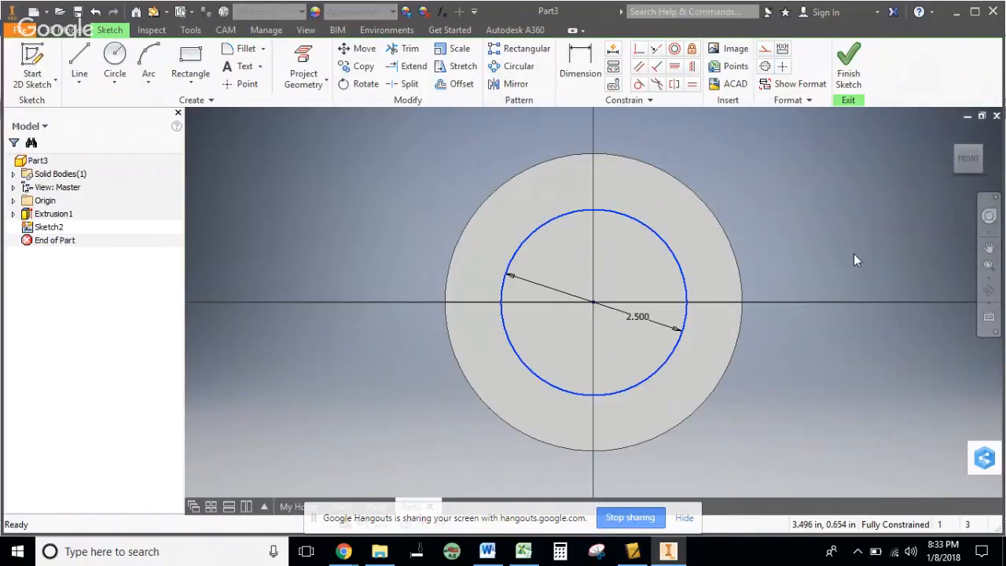
{"action": "right_click", "coordinate": [594, 302]}
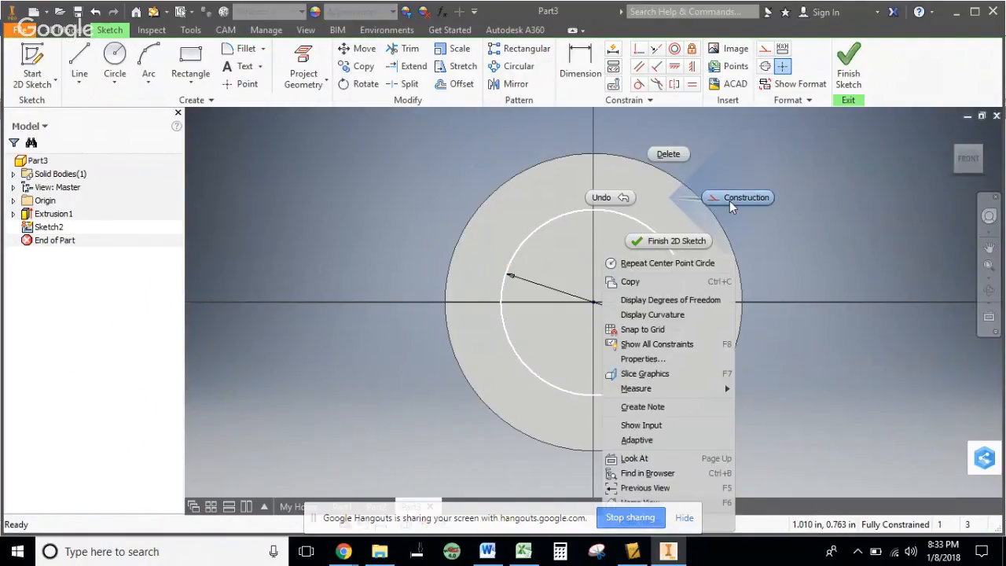
{"action": "left_click", "coordinate": [745, 198]}
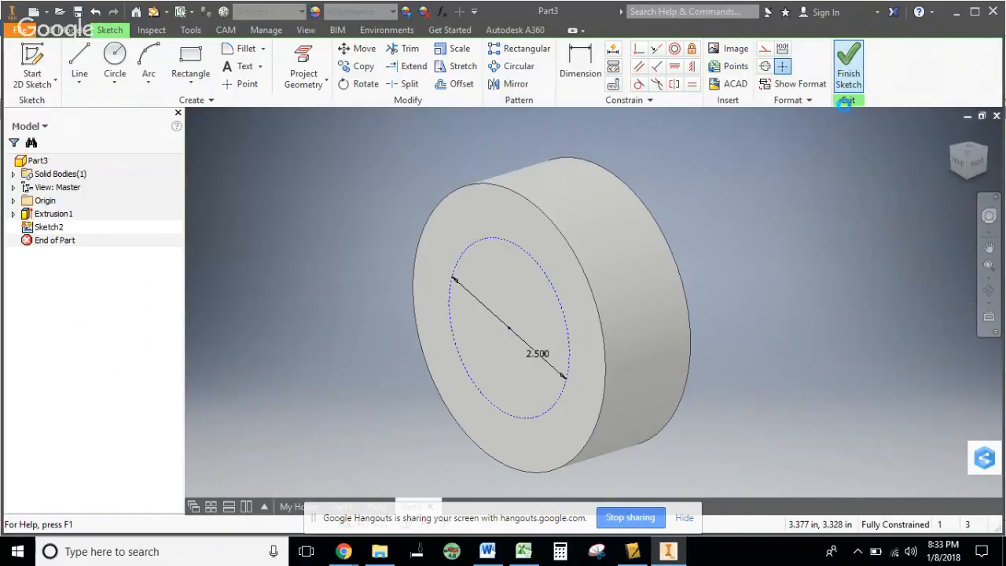
- Finish the sketch and start a Hole feature, settling on the plain drilled style
{"action": "left_click", "coordinate": [849, 66]}
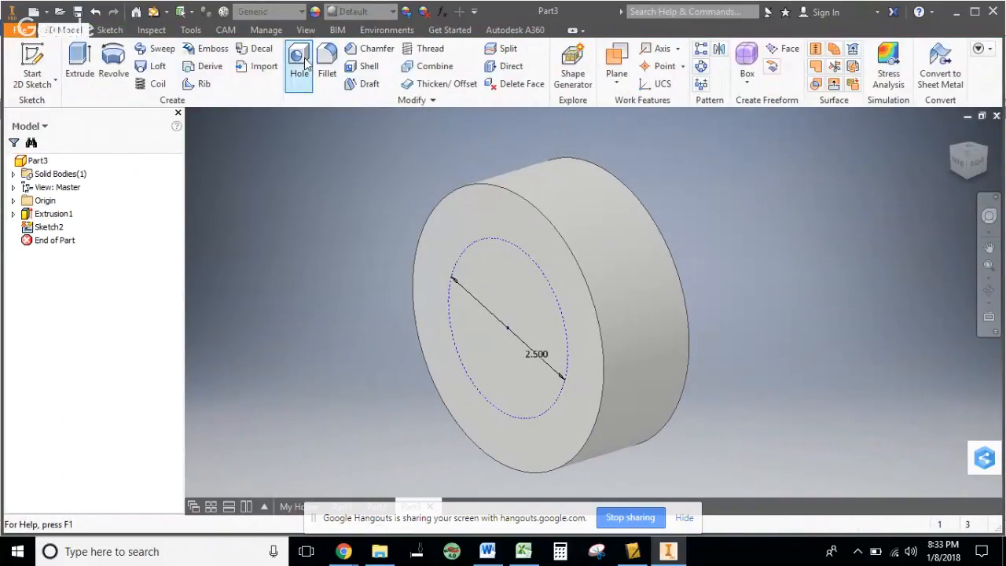
{"action": "left_click", "coordinate": [299, 59]}
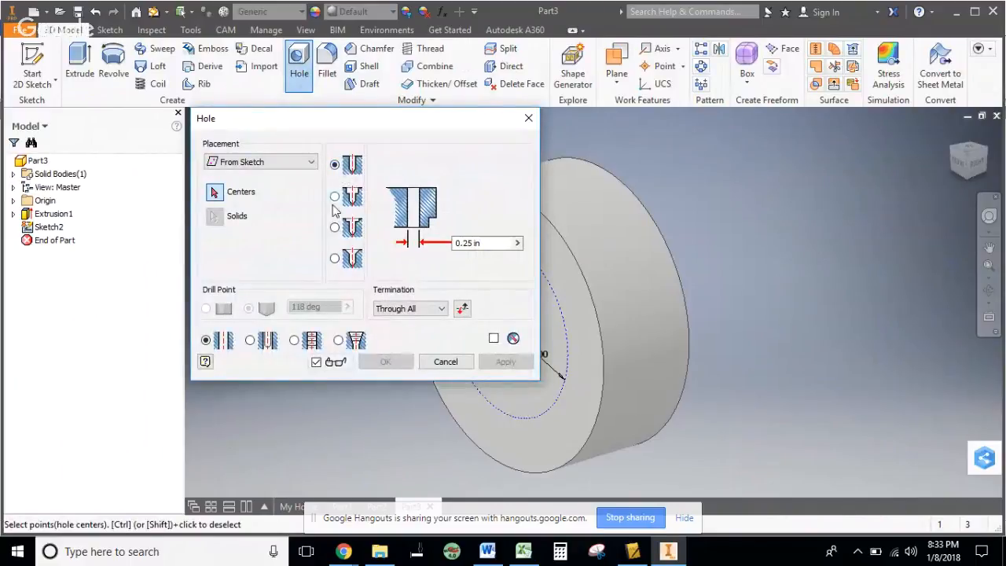
{"action": "left_click", "coordinate": [335, 258]}
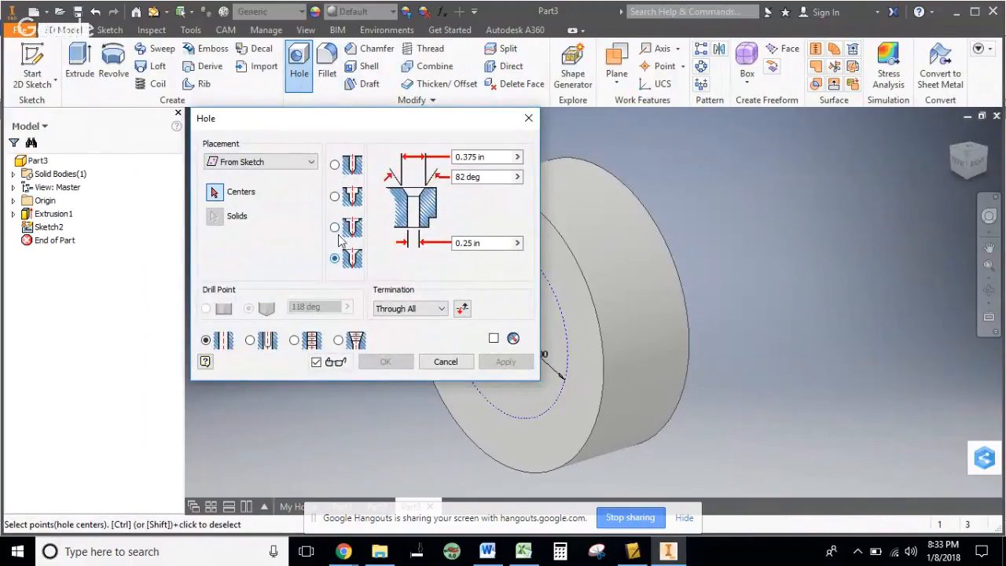
{"action": "left_click", "coordinate": [334, 165]}
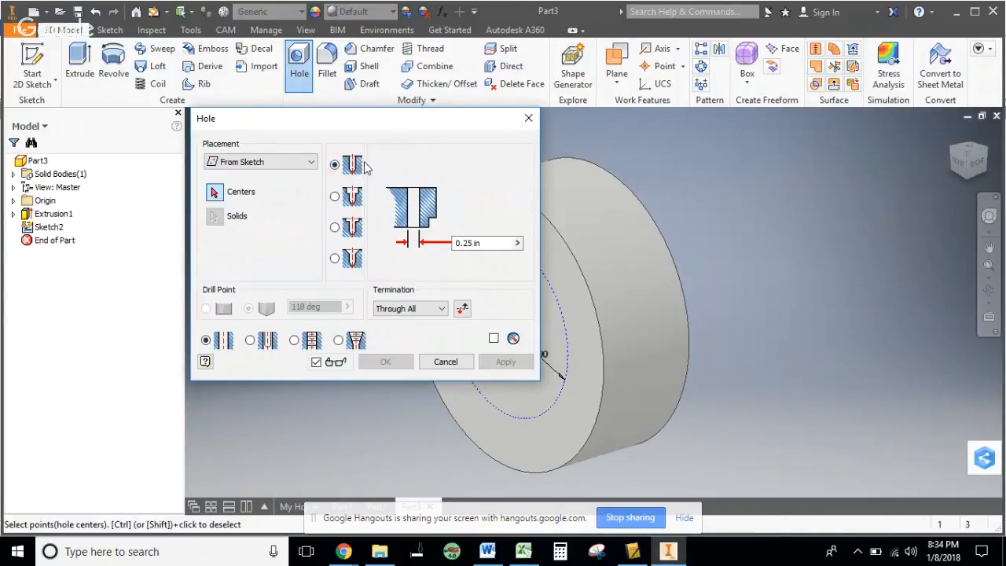
{"action": "mouse_move", "coordinate": [401, 204]}
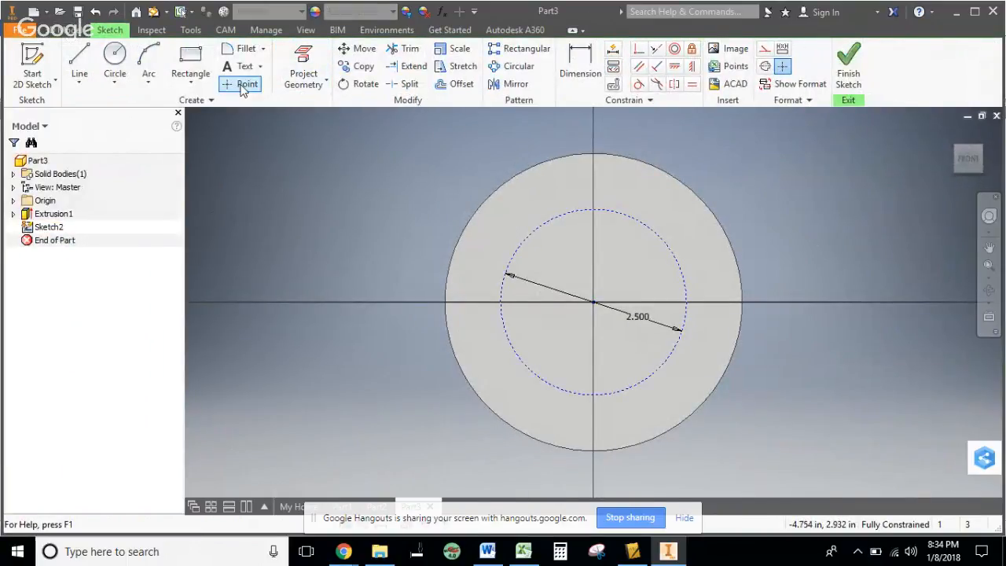
{"action": "mouse_move", "coordinate": [247, 84]}
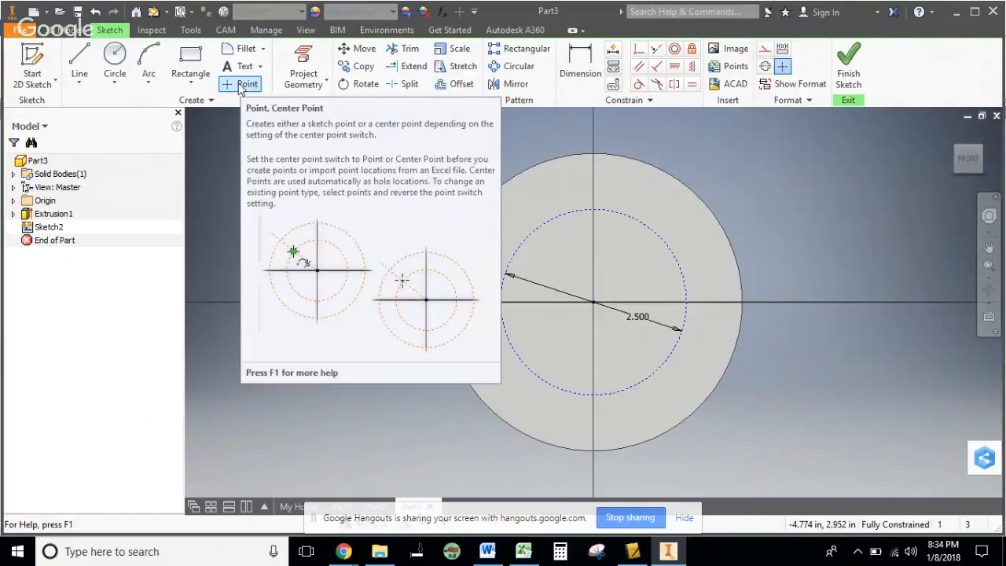
- Place a sketch point at the top quadrant of the 2.500 construction circle
{"action": "left_click", "coordinate": [248, 85]}
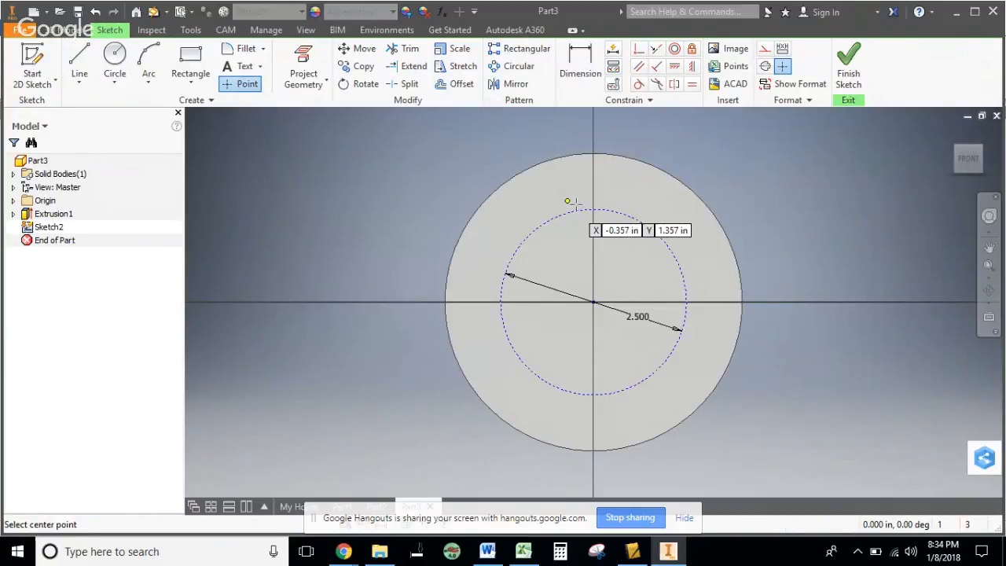
{"action": "left_click", "coordinate": [487, 550]}
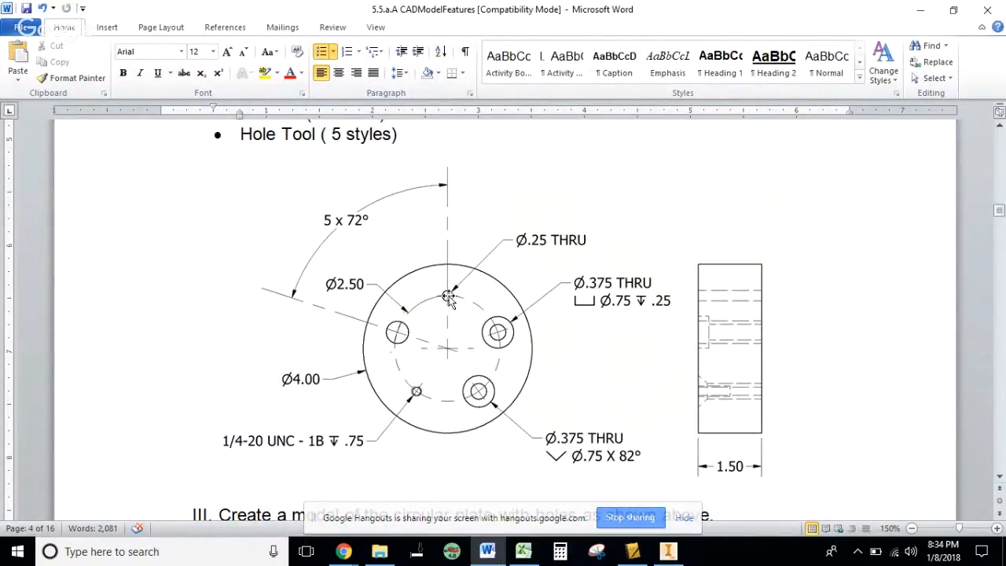
{"action": "mouse_move", "coordinate": [444, 297]}
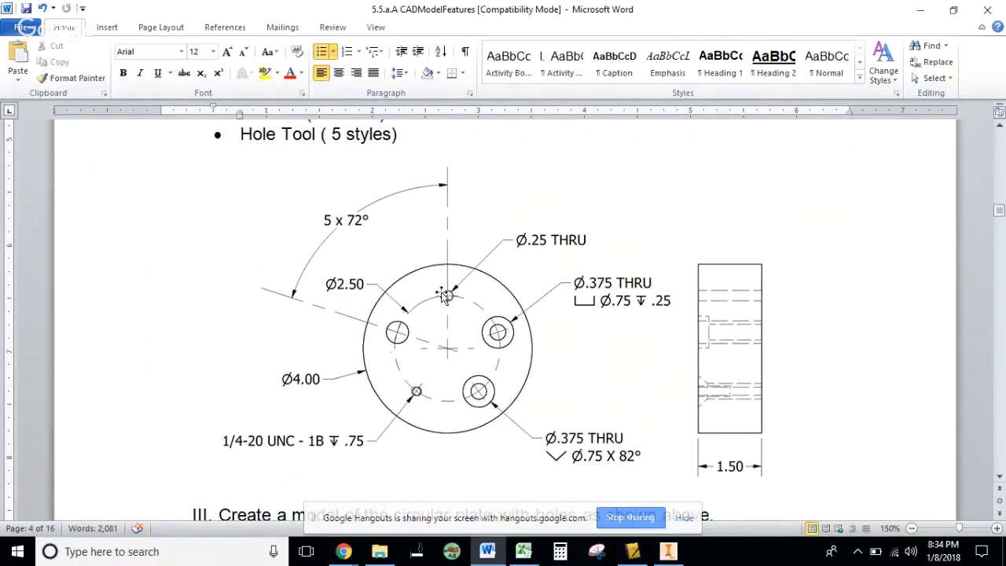
{"action": "mouse_move", "coordinate": [448, 297]}
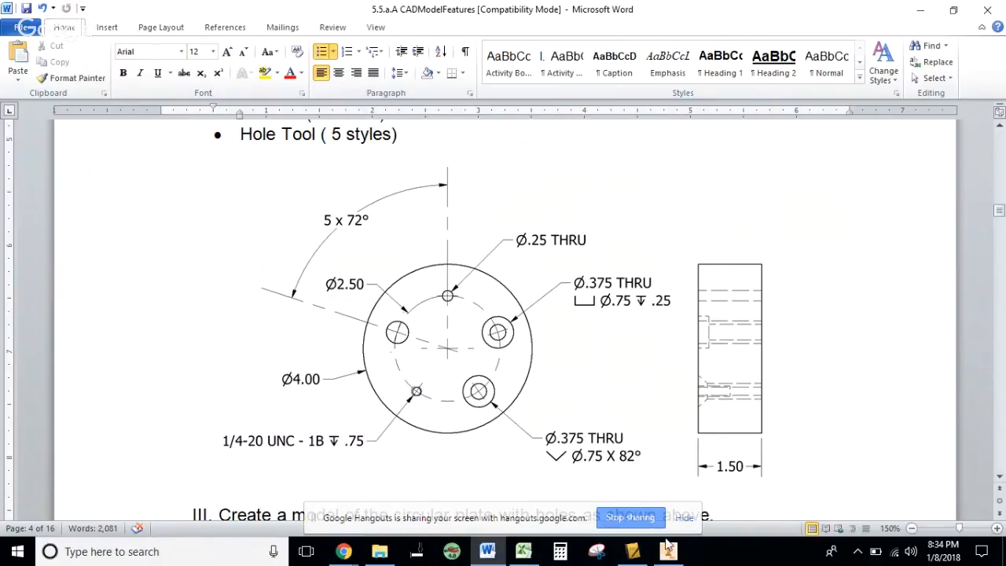
{"action": "left_click", "coordinate": [667, 550]}
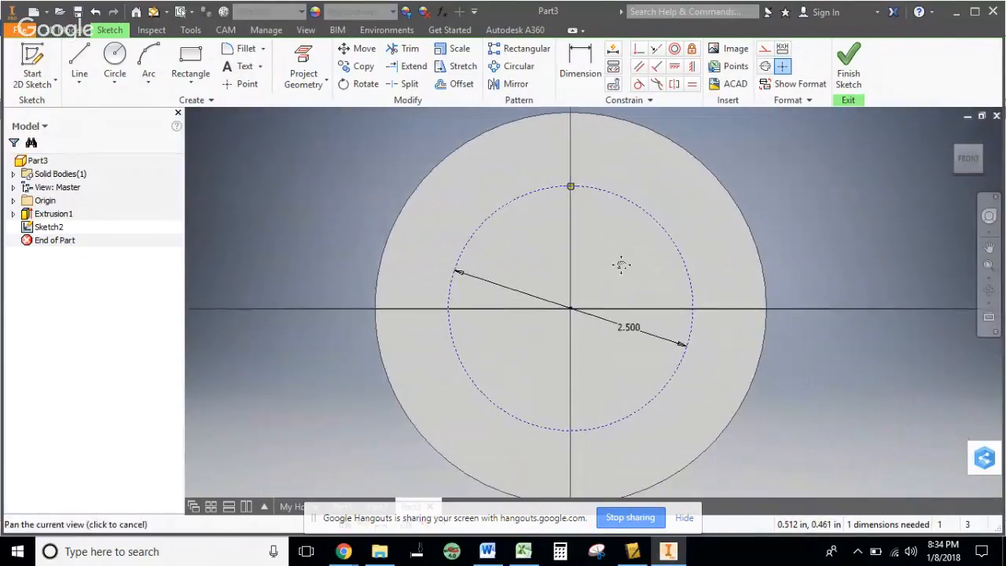
- Circular-pattern the hole point about the origin axis, 5 occurrences over 360°
{"action": "left_click", "coordinate": [519, 66]}
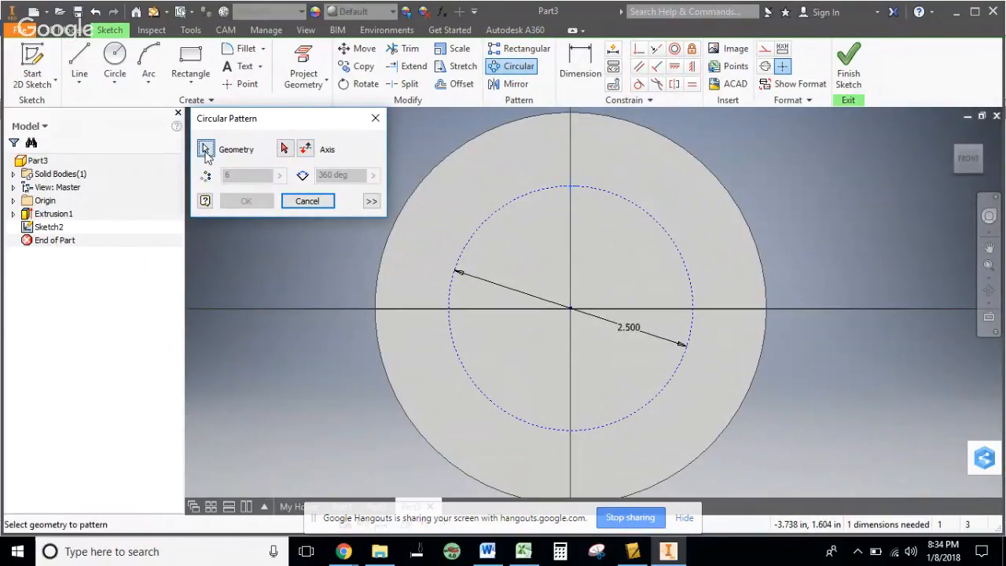
{"action": "left_click", "coordinate": [287, 147]}
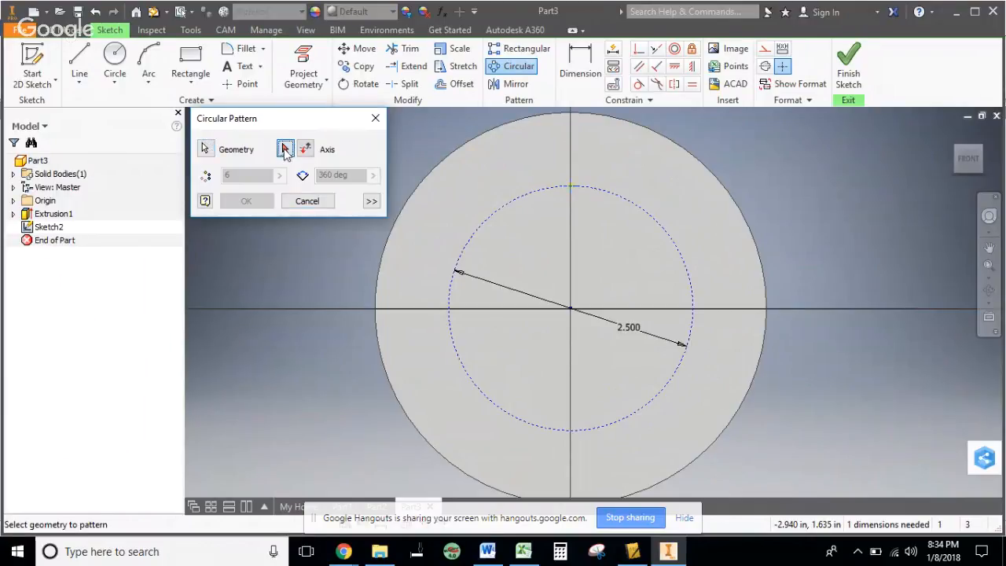
{"action": "left_click", "coordinate": [283, 148]}
{"action": "type", "text": "5"}
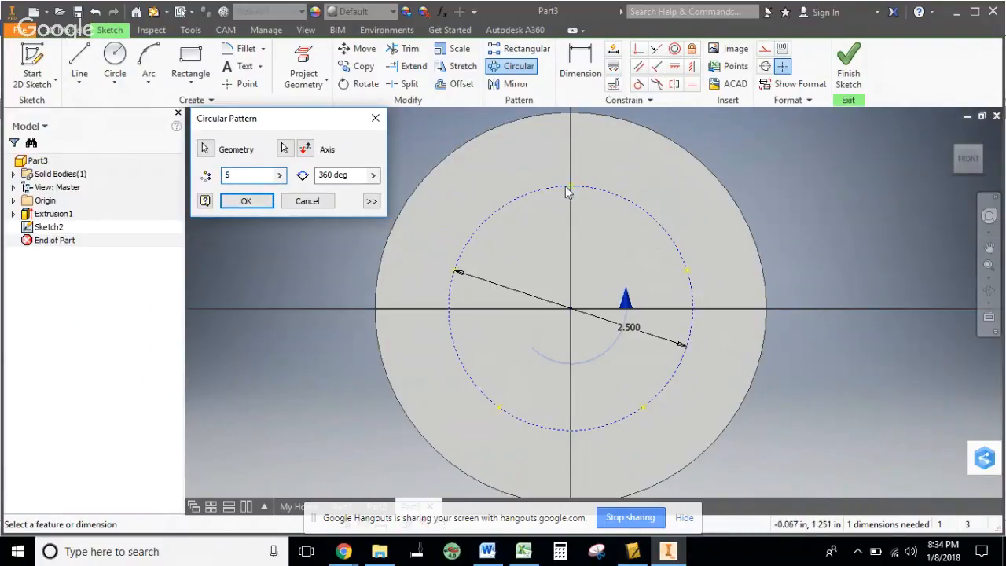
{"action": "mouse_move", "coordinate": [645, 407]}
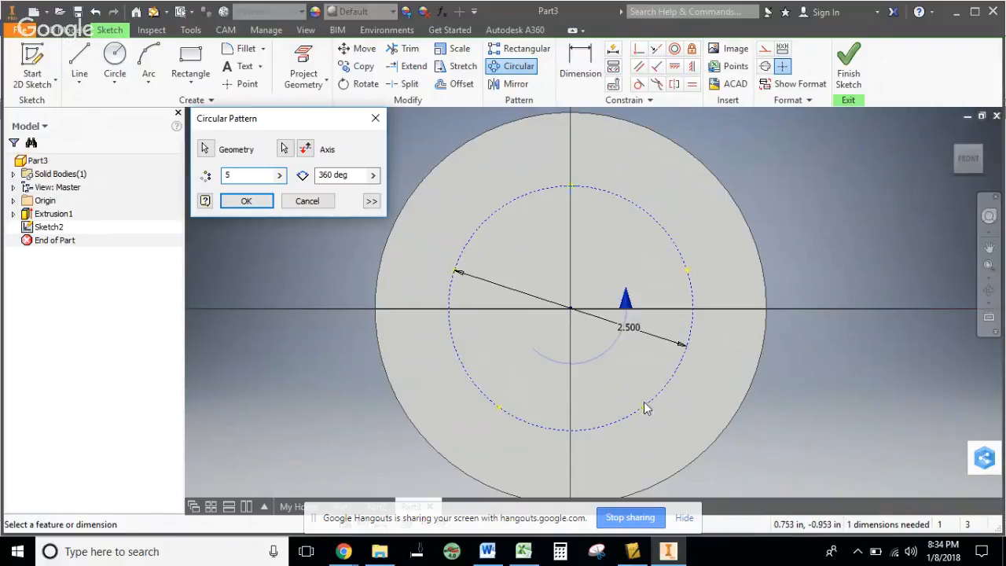
{"action": "mouse_move", "coordinate": [437, 276]}
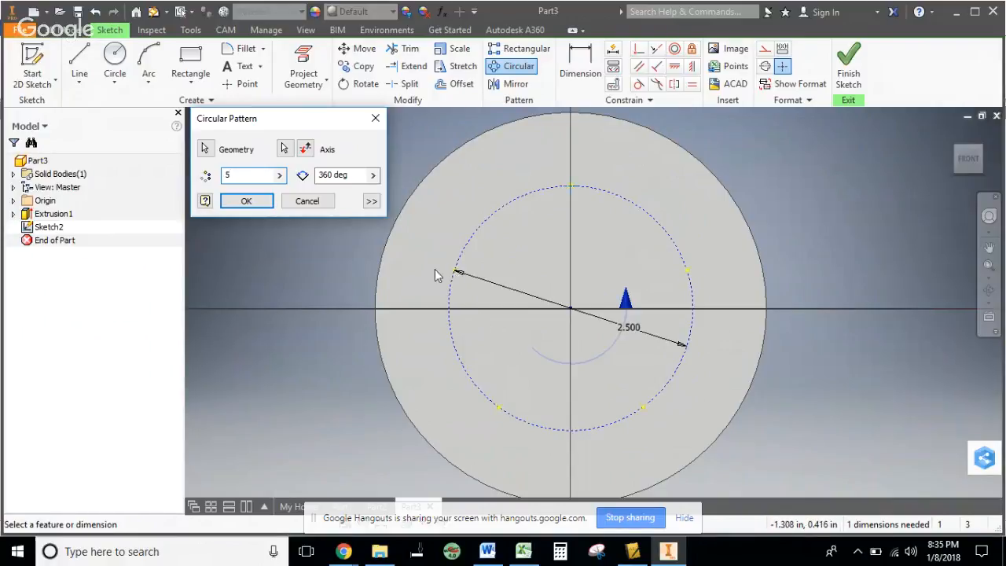
{"action": "left_click", "coordinate": [252, 175]}
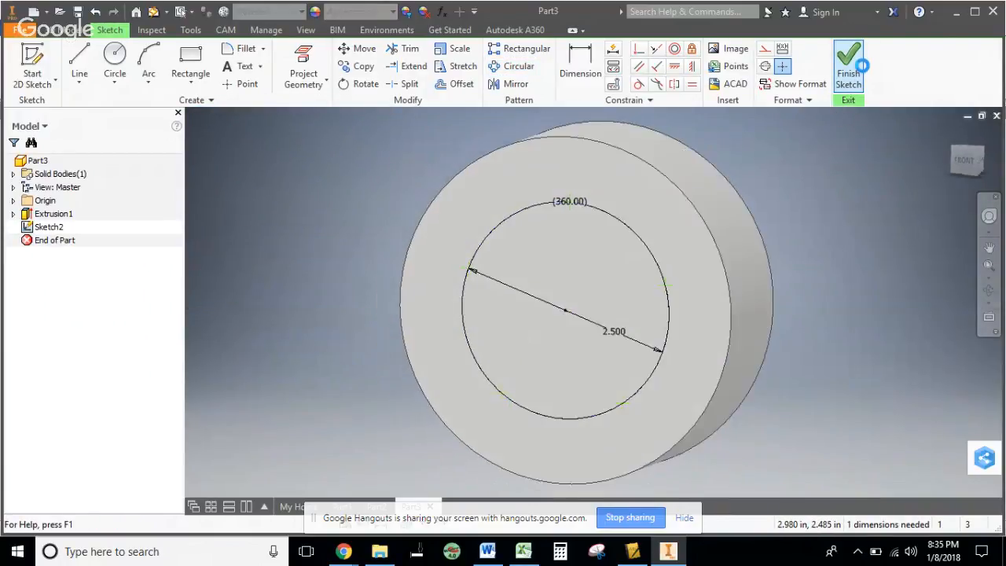
- Finish the sketch and start a Hole feature at the patterned centre points
{"action": "left_click", "coordinate": [849, 66]}
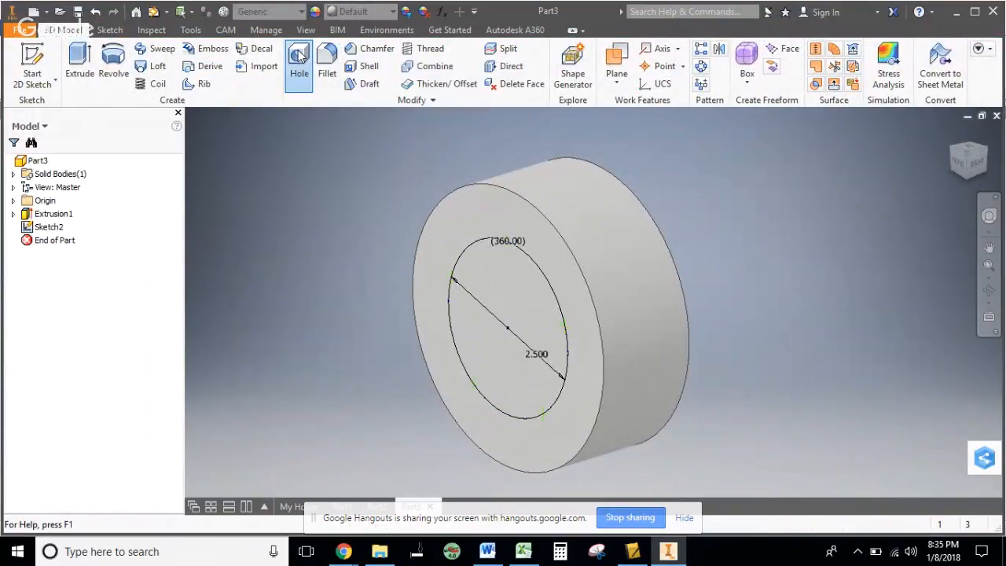
{"action": "left_click", "coordinate": [299, 66]}
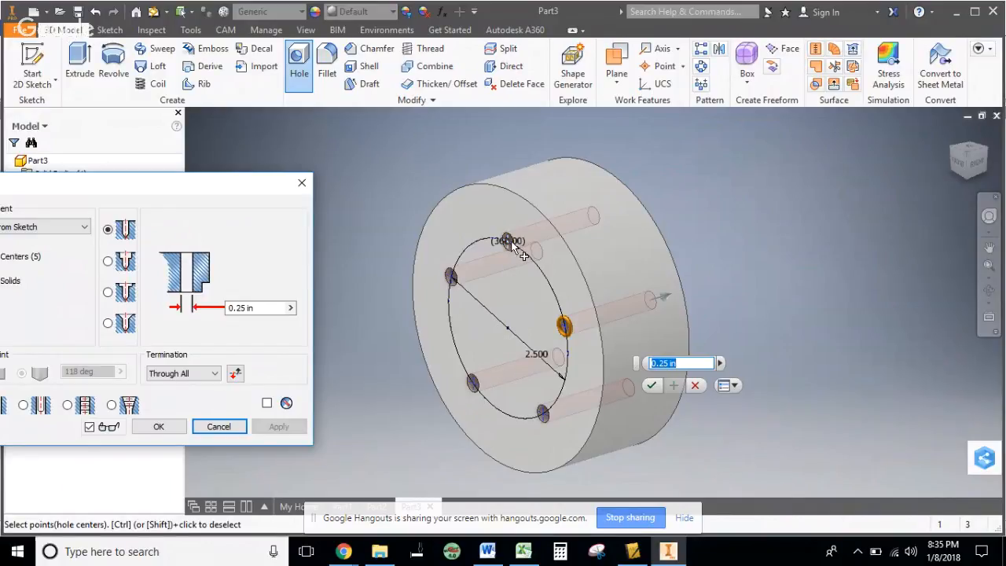
{"action": "mouse_move", "coordinate": [500, 306]}
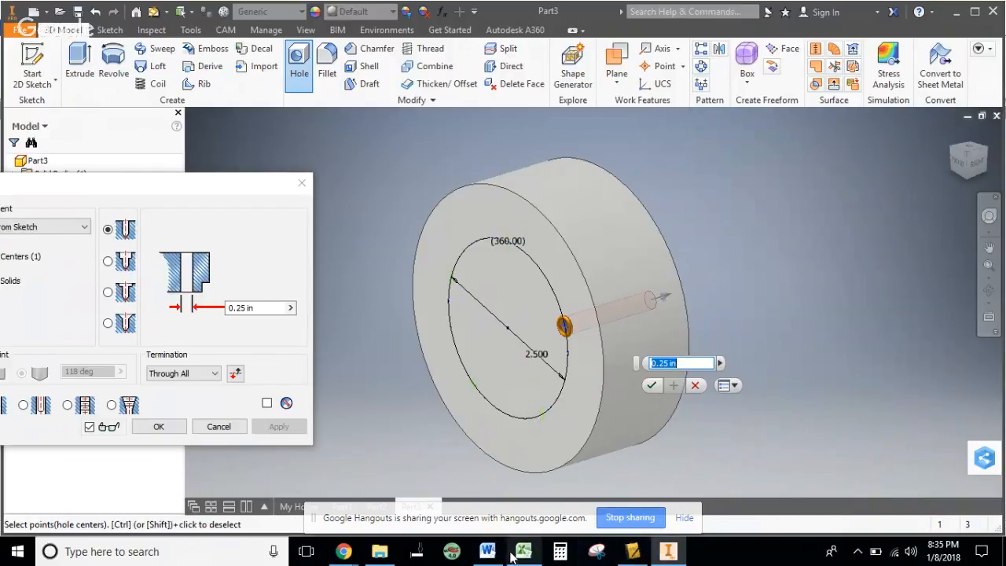
- Bring Word forward and scroll down to the Through (THRU) Hole reference picture
{"action": "left_click", "coordinate": [487, 550]}
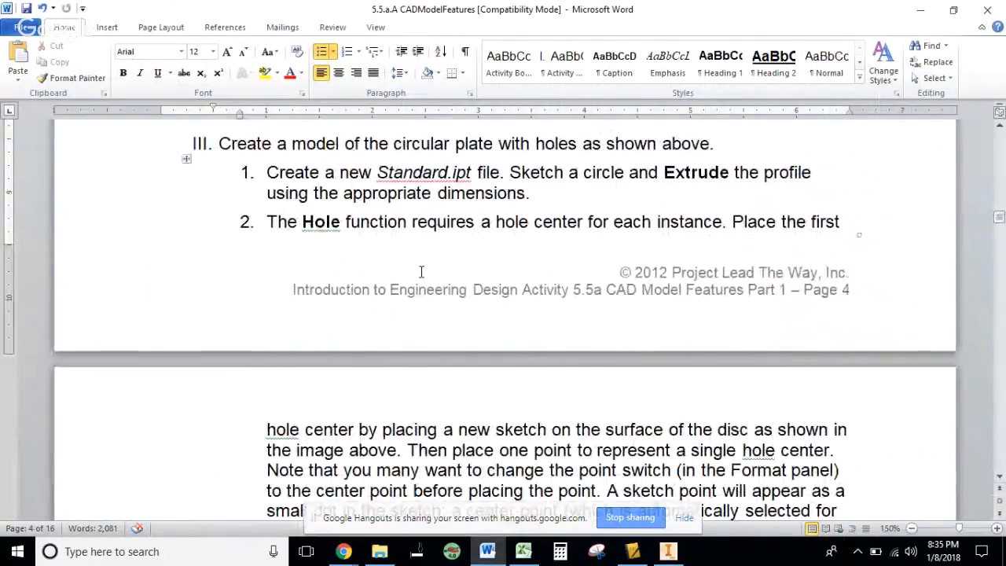
{"action": "scroll", "scroll_direction": "down", "scroll_amount": 3}
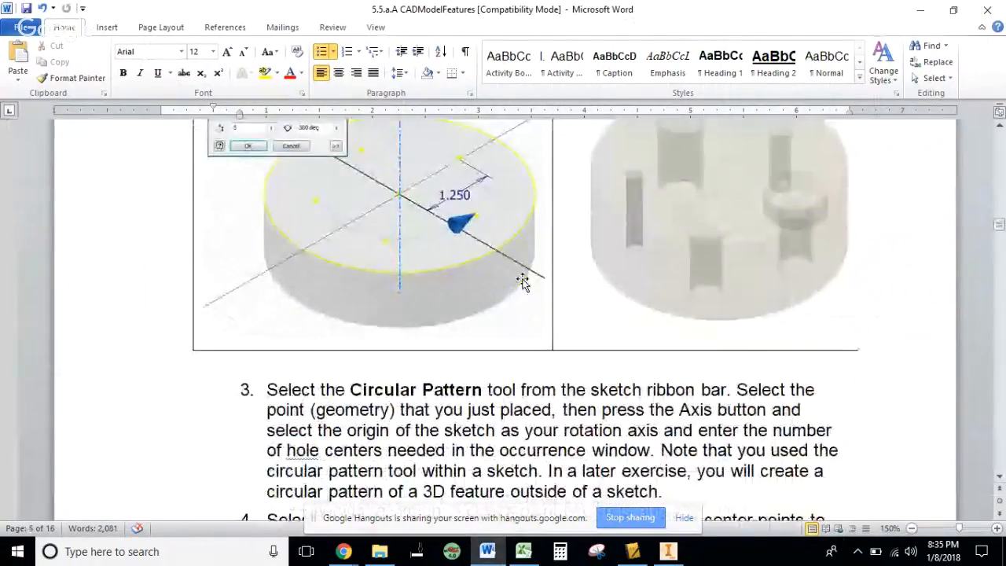
{"action": "scroll", "scroll_direction": "down", "scroll_amount": 3}
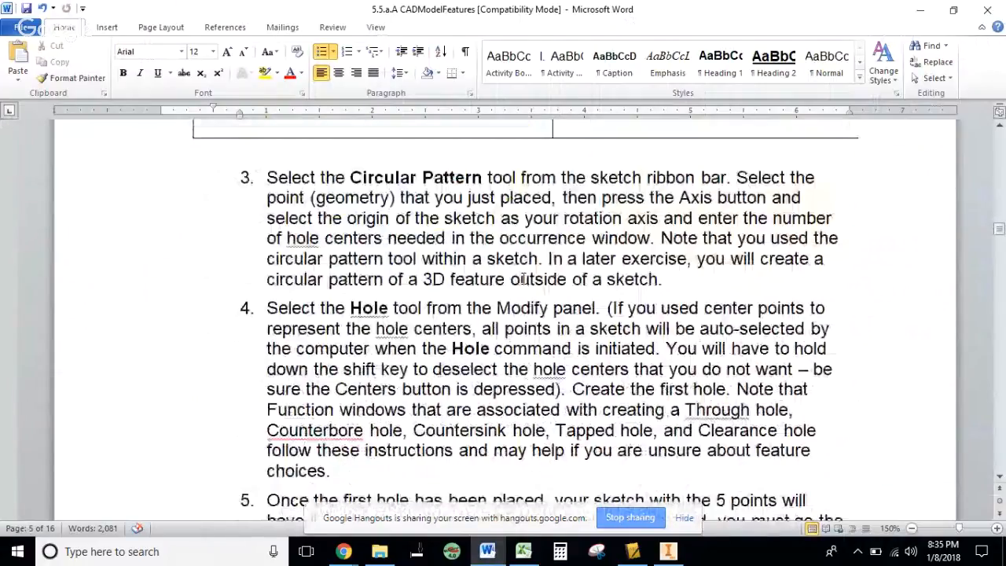
{"action": "scroll", "scroll_direction": "down", "scroll_amount": 3}
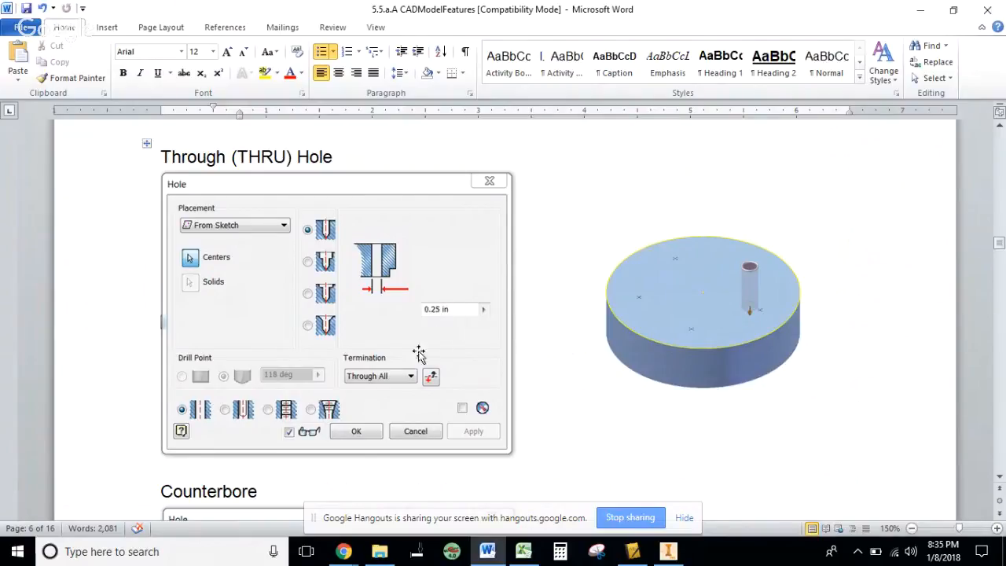
{"action": "mouse_move", "coordinate": [233, 179]}
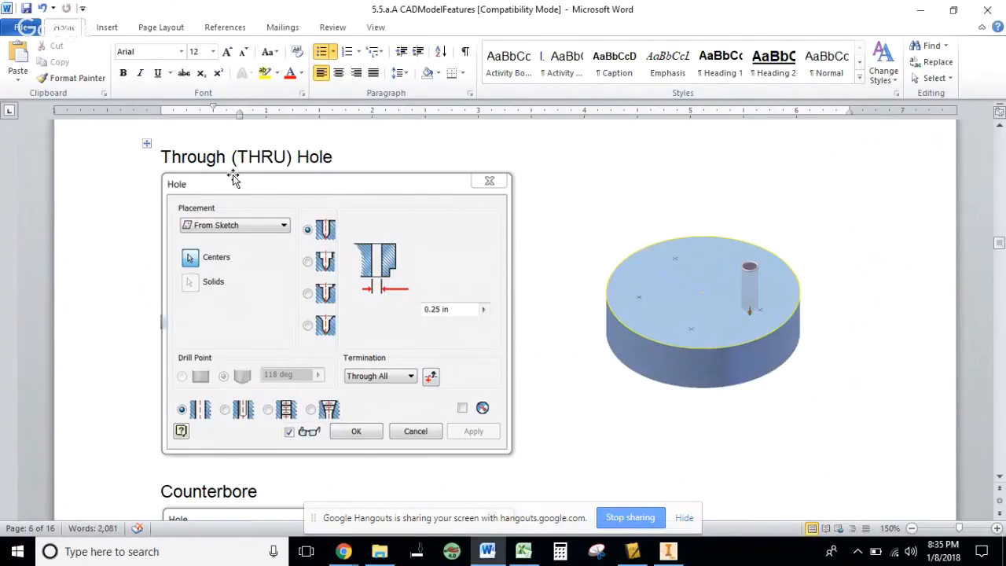
{"action": "mouse_move", "coordinate": [450, 329]}
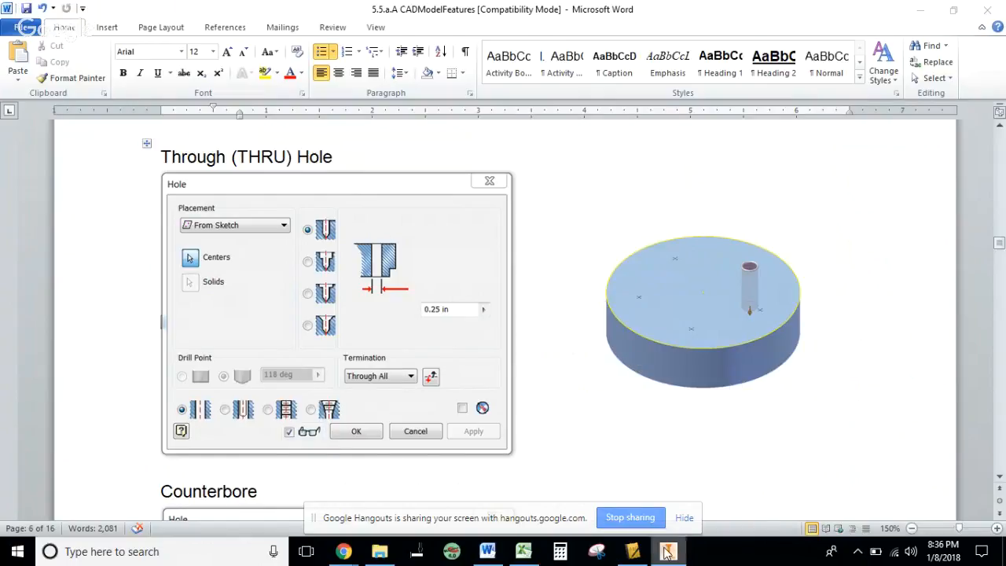
- Back in Inventor, create Hole1 as a drilled, simple 0.25 in through-all hole
{"action": "left_click", "coordinate": [669, 550]}
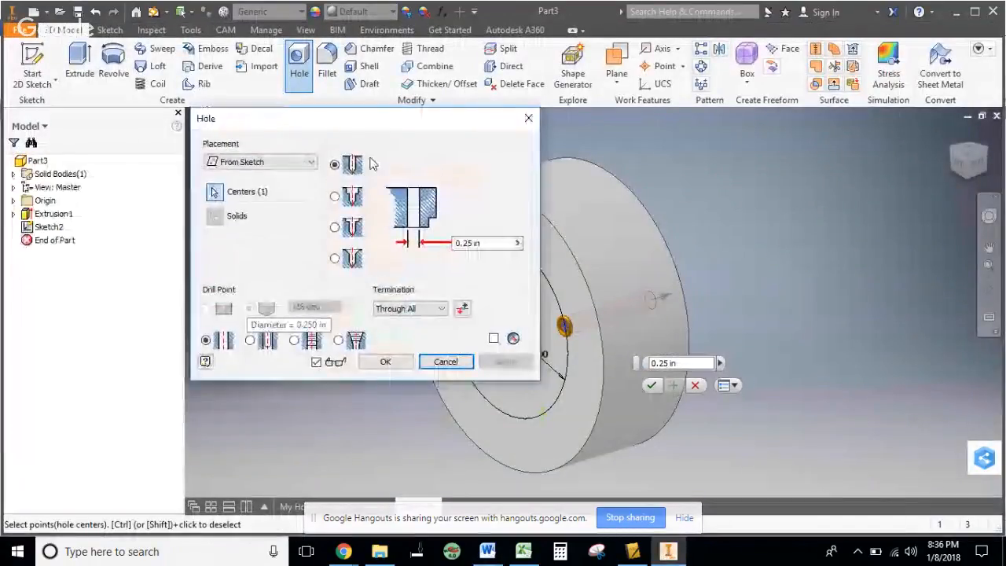
{"action": "left_click", "coordinate": [206, 340]}
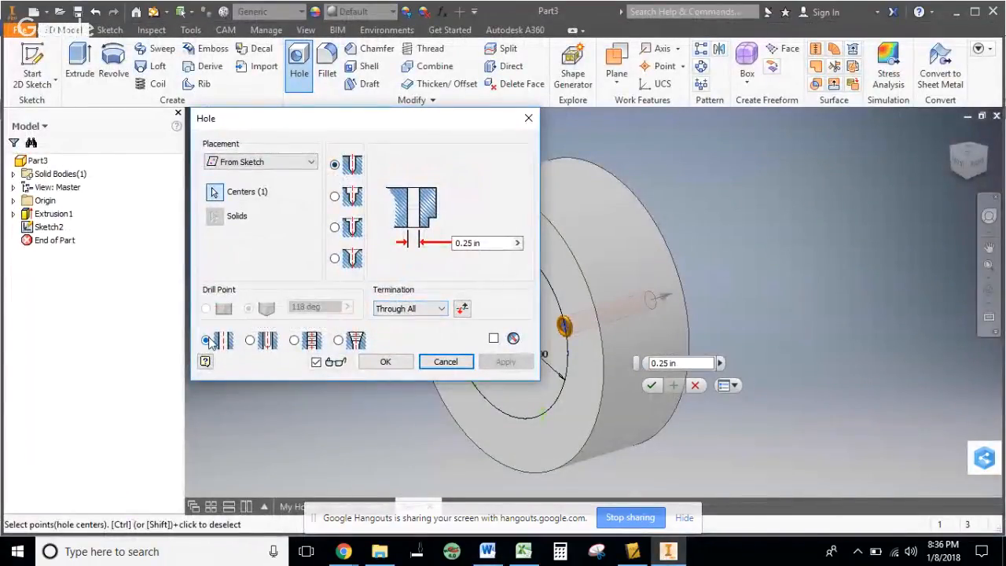
{"action": "left_click", "coordinate": [204, 340]}
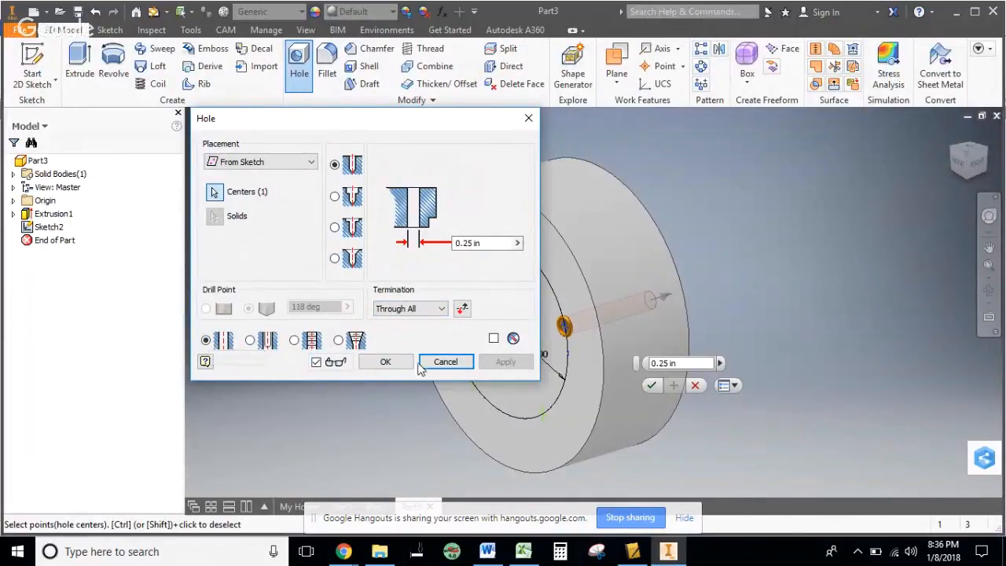
{"action": "left_click", "coordinate": [386, 362]}
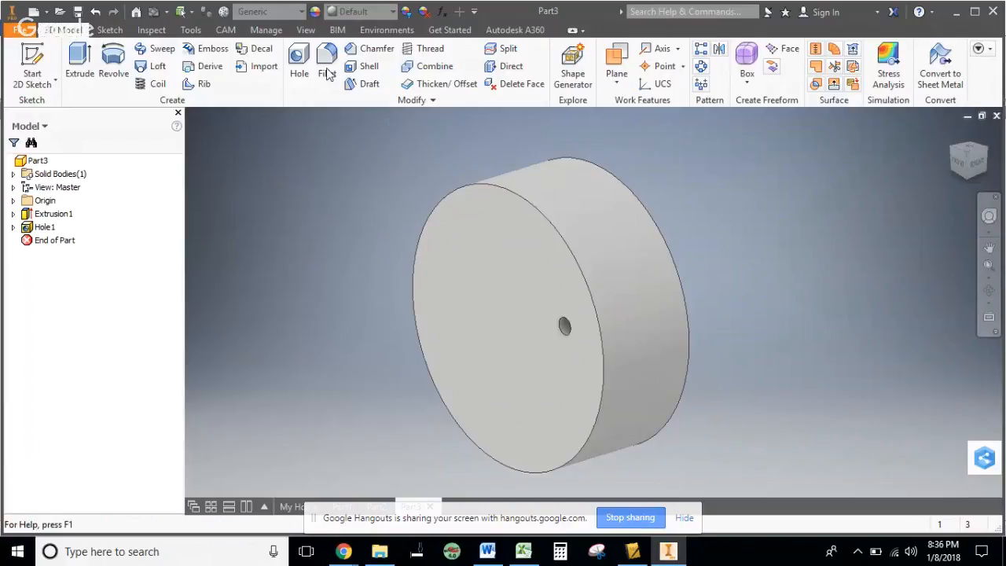
- Cancel the new hole and share Sketch2 under Hole1 so the 2.500 circle reappears
{"action": "left_click", "coordinate": [299, 66]}
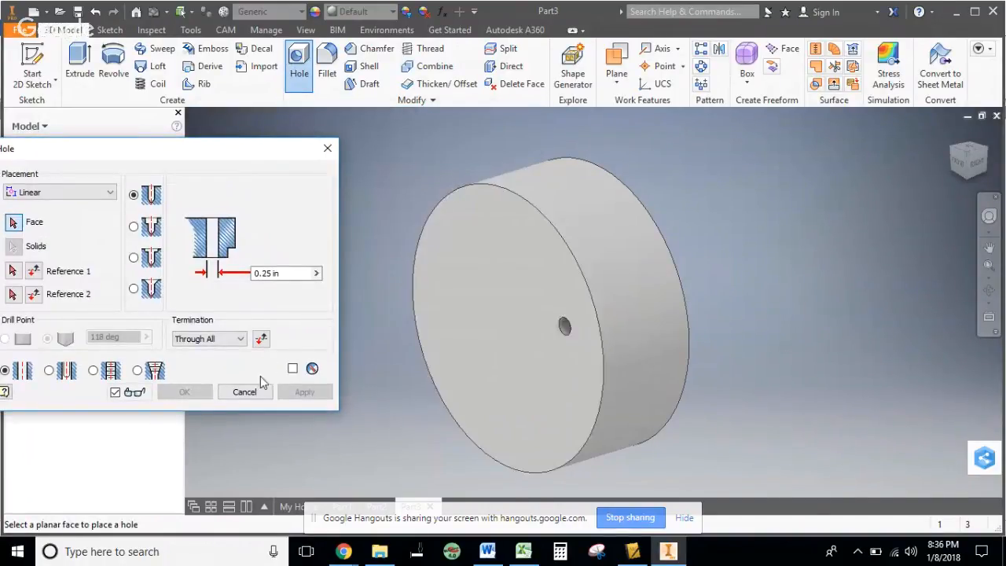
{"action": "left_click", "coordinate": [184, 391]}
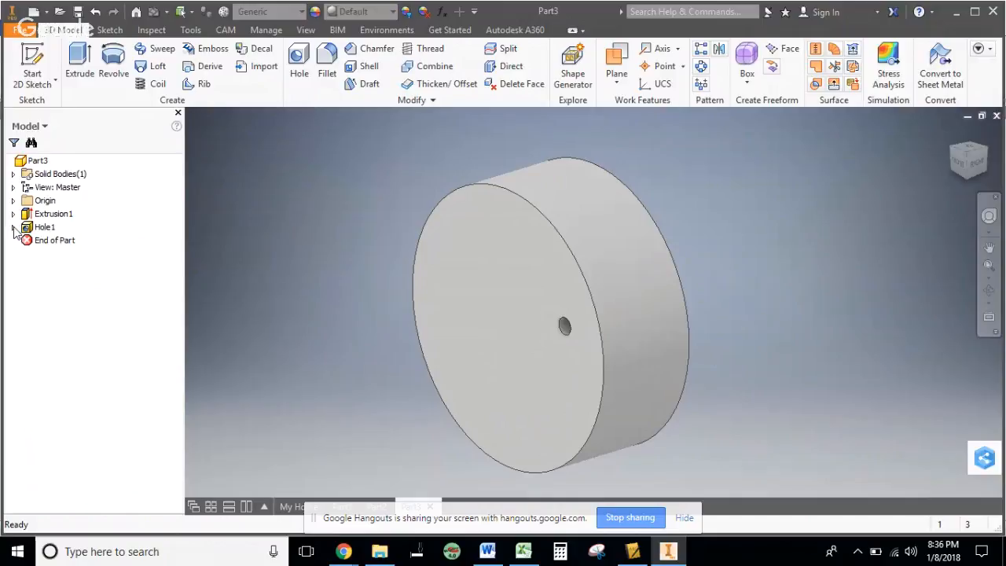
{"action": "left_click", "coordinate": [12, 227]}
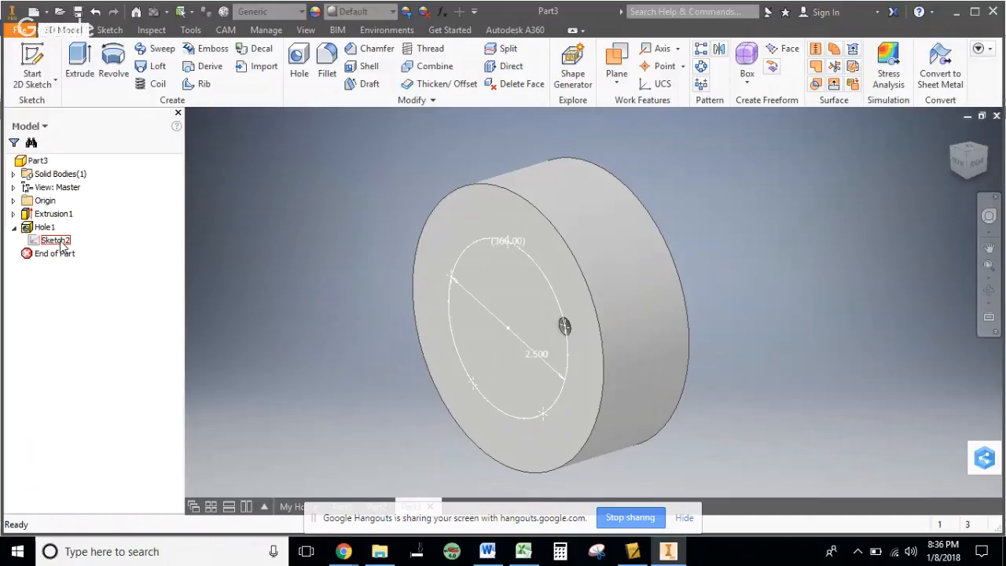
{"action": "left_click", "coordinate": [54, 239]}
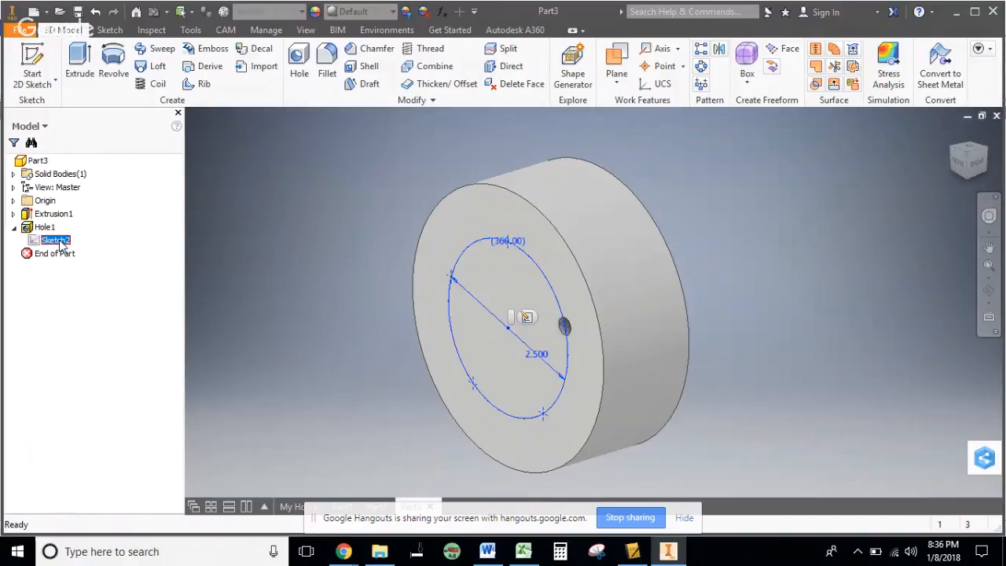
{"action": "right_click", "coordinate": [55, 239]}
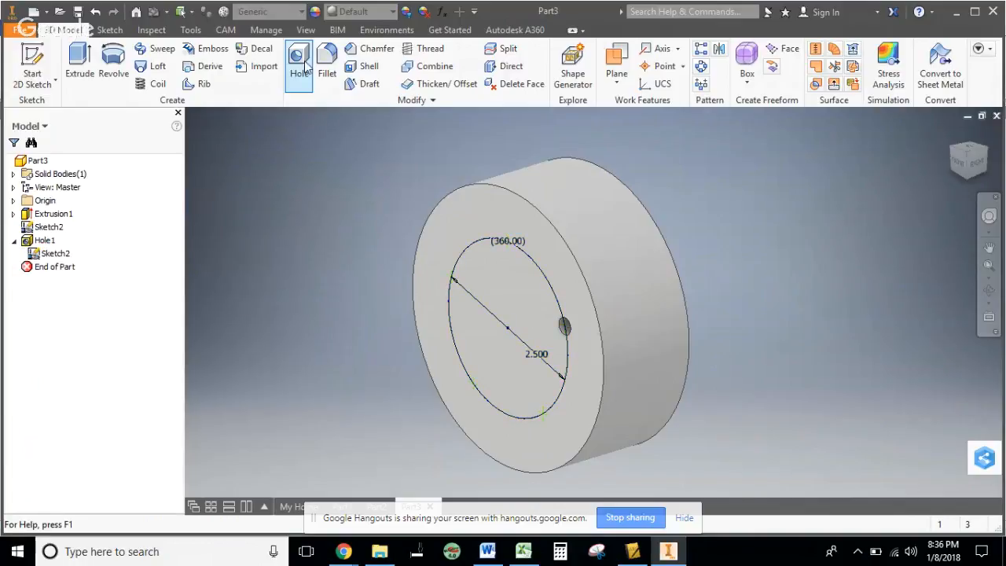
- Start a second hole on the shared sketch, keeping only one center point selected
{"action": "left_click", "coordinate": [299, 63]}
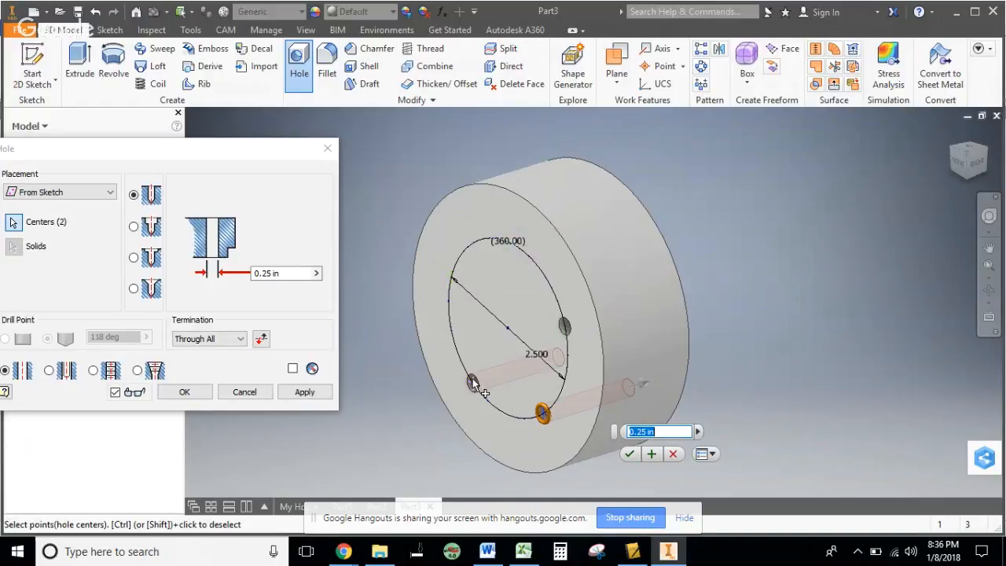
{"action": "left_click", "coordinate": [472, 383]}
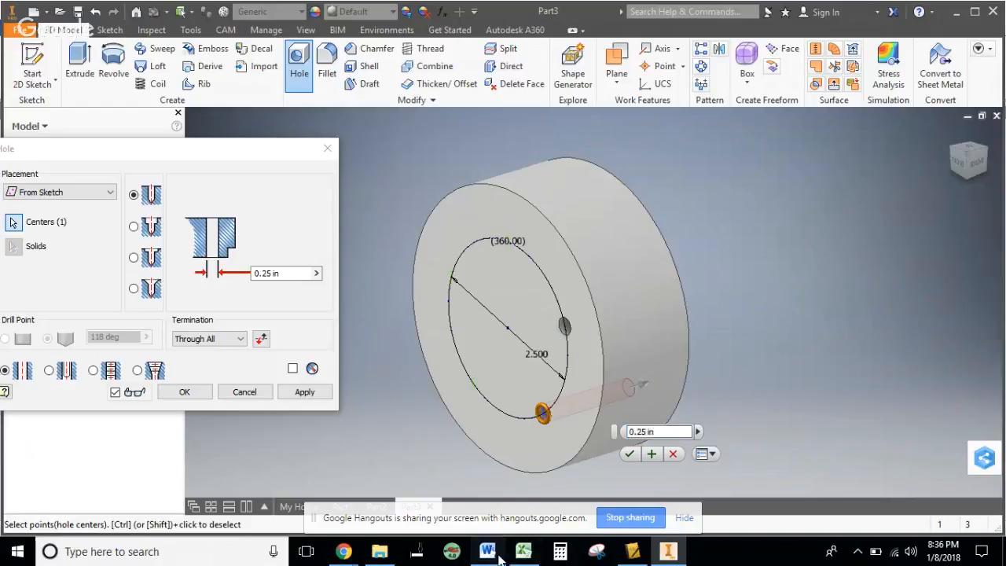
- Read the Counterbore reference in Word and begin the counterbore hole with .75 diameter
{"action": "left_click", "coordinate": [487, 550]}
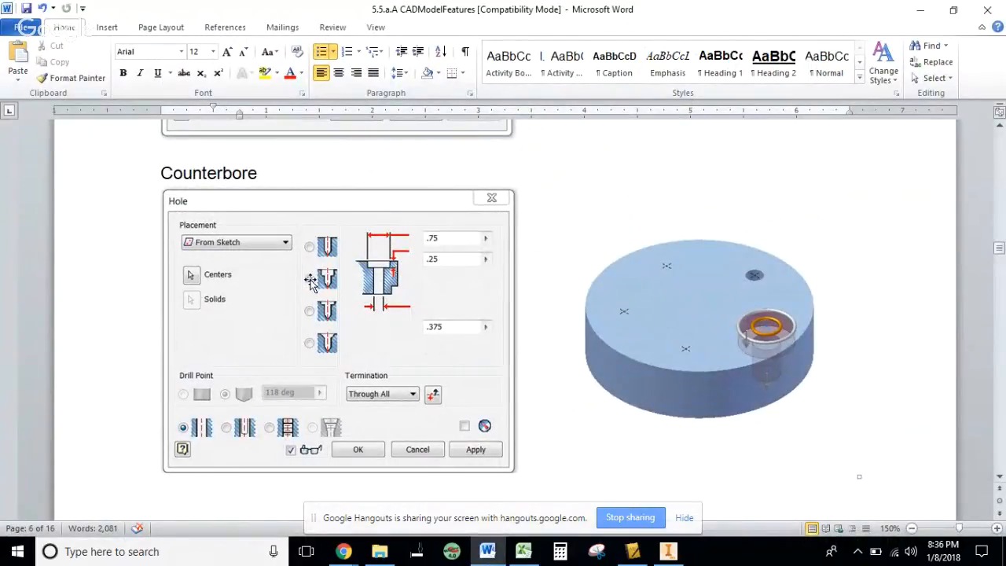
{"action": "left_click", "coordinate": [309, 280]}
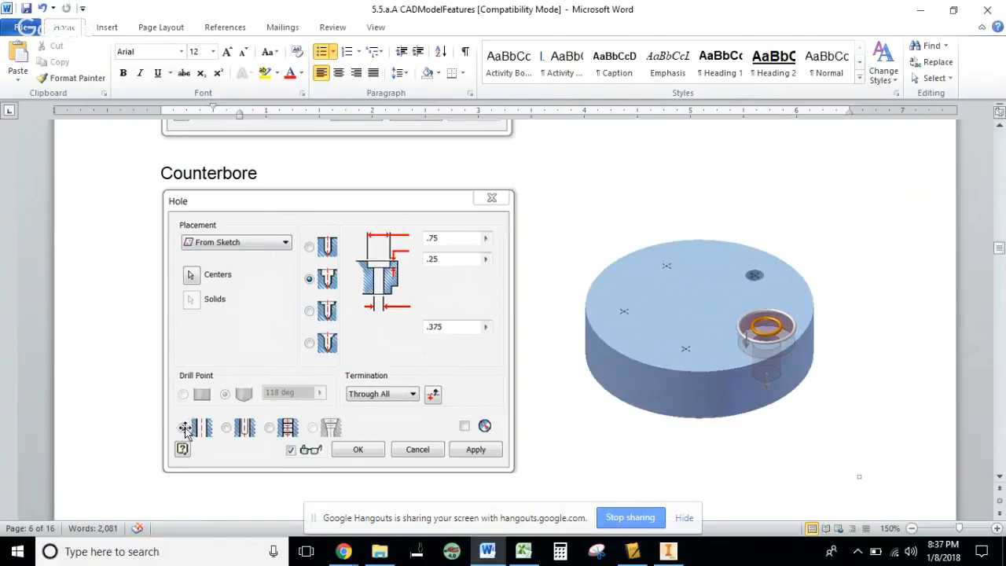
{"action": "left_click", "coordinate": [182, 428]}
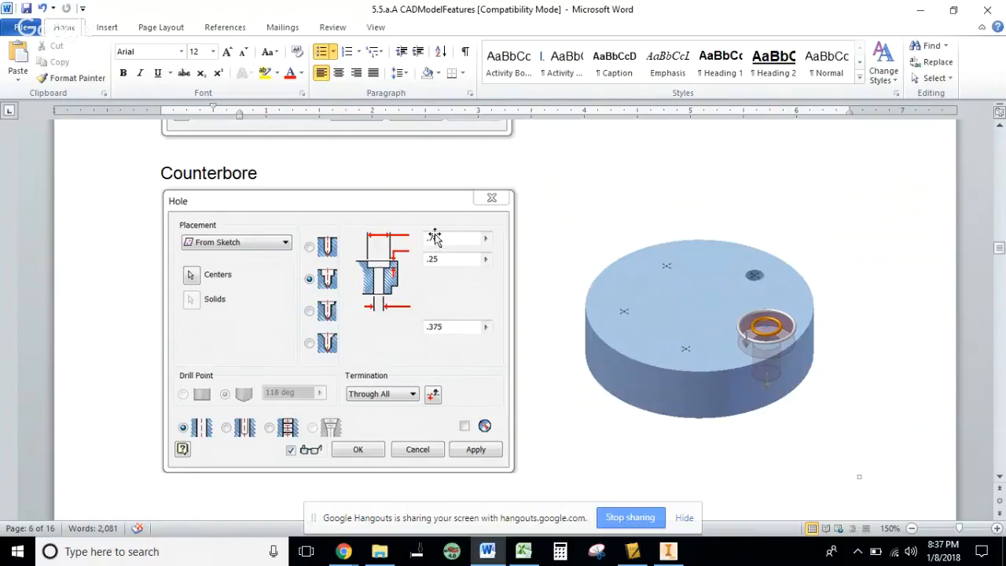
{"action": "type", "text": ".75"}
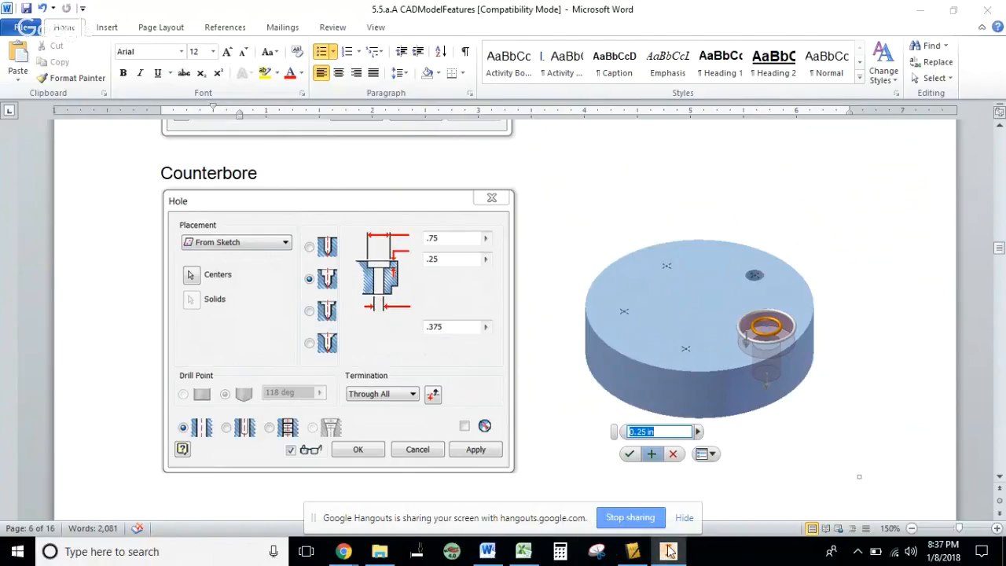
- Create Hole2 as a .75 counterbore with .375 drill, through all
{"action": "left_click", "coordinate": [669, 550]}
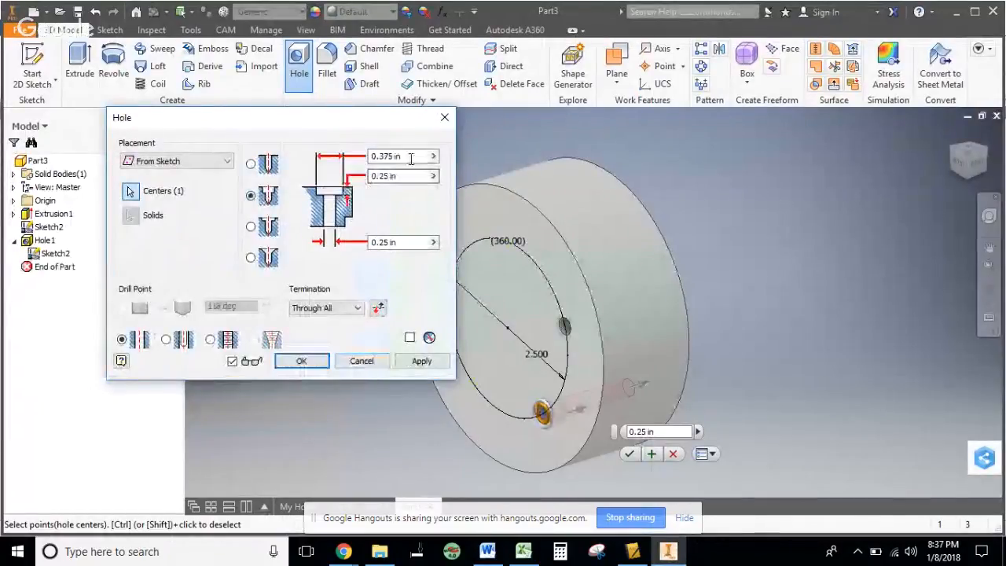
{"action": "type", "text": ".75"}
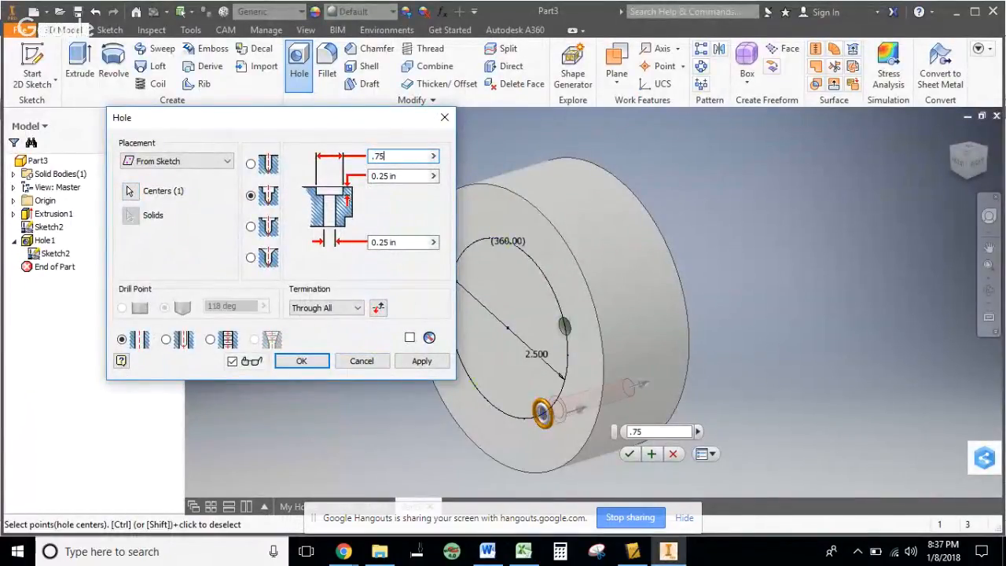
{"action": "left_click", "coordinate": [401, 242]}
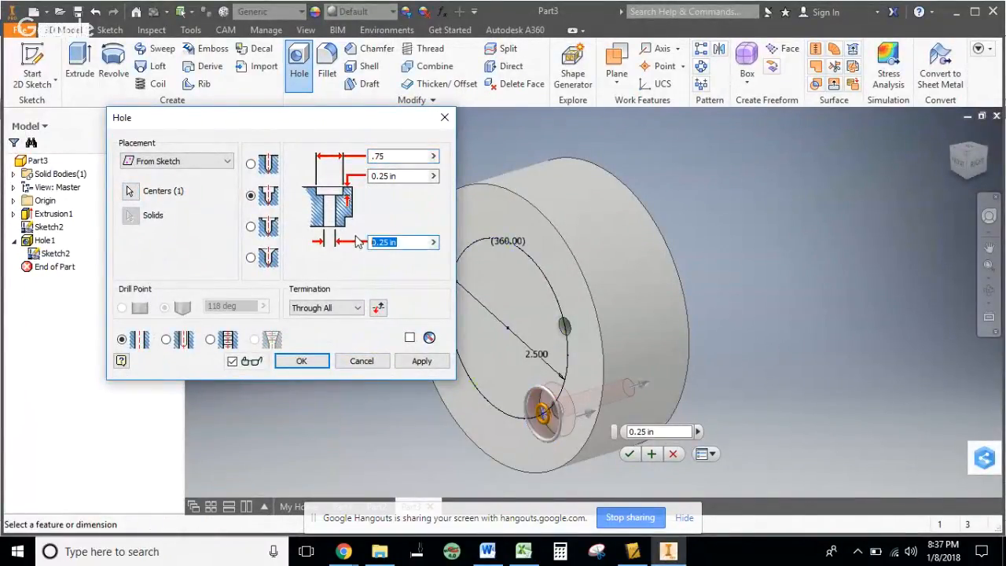
{"action": "type", "text": ".375"}
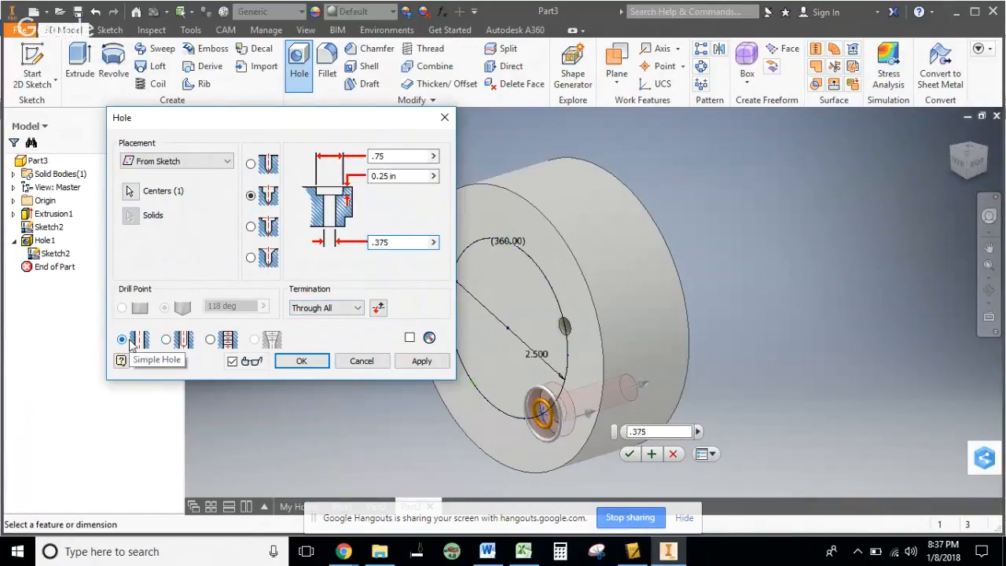
{"action": "left_click", "coordinate": [302, 360]}
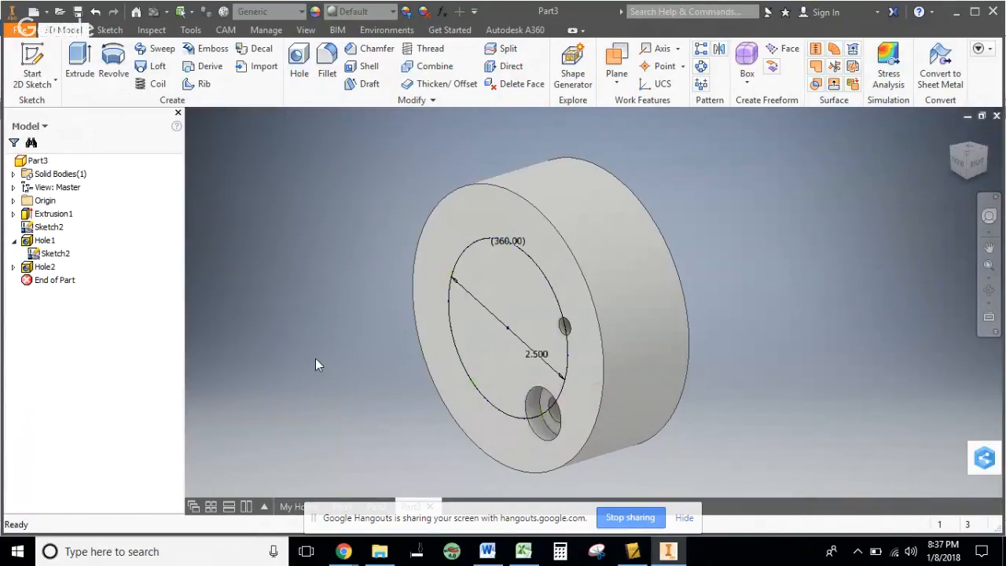
{"action": "left_click", "coordinate": [55, 253]}
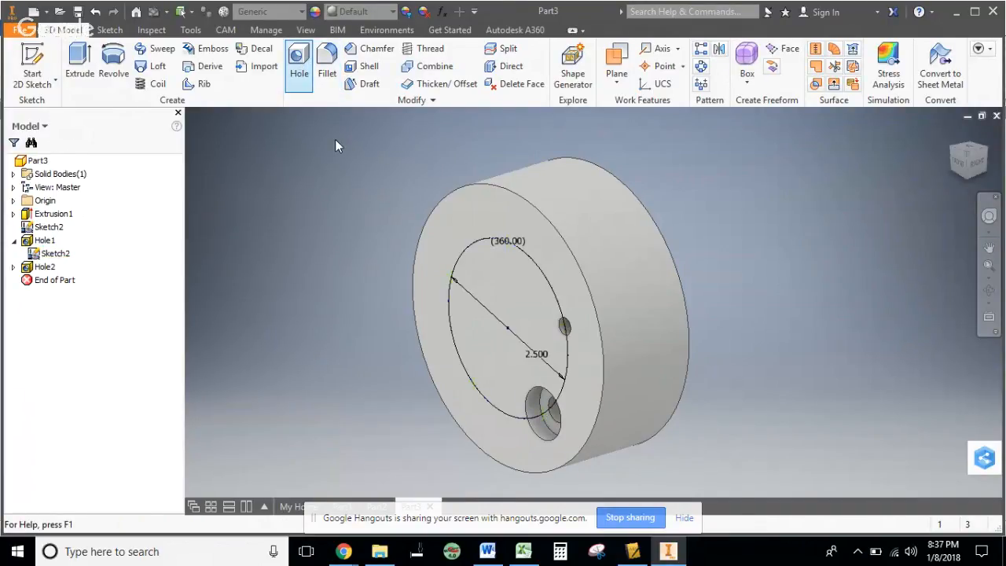
- Scroll the Word reference down to the Countersink section (.75, 82 deg, .375 drill)
{"action": "left_click", "coordinate": [299, 63]}
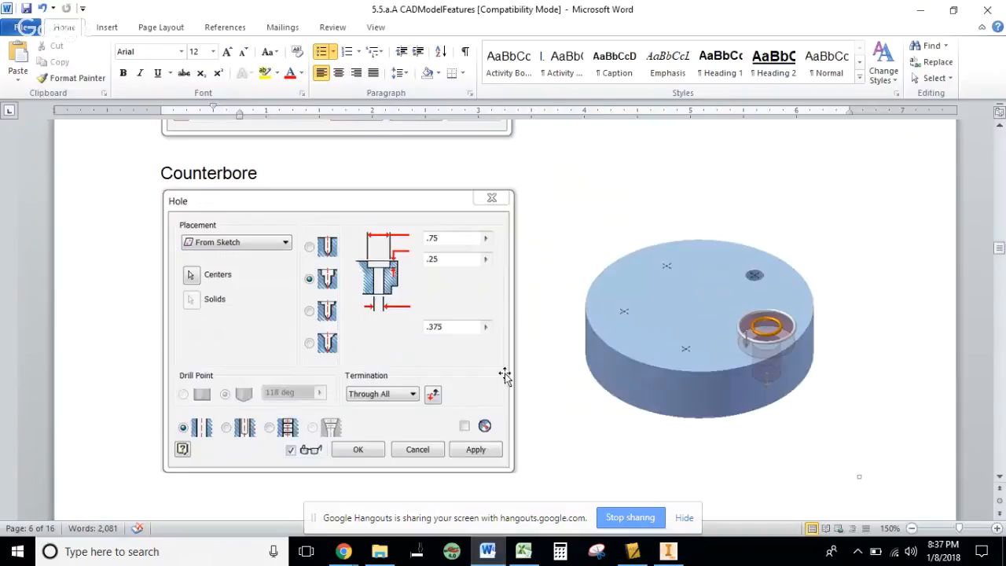
{"action": "scroll", "scroll_direction": "down", "scroll_amount": 3}
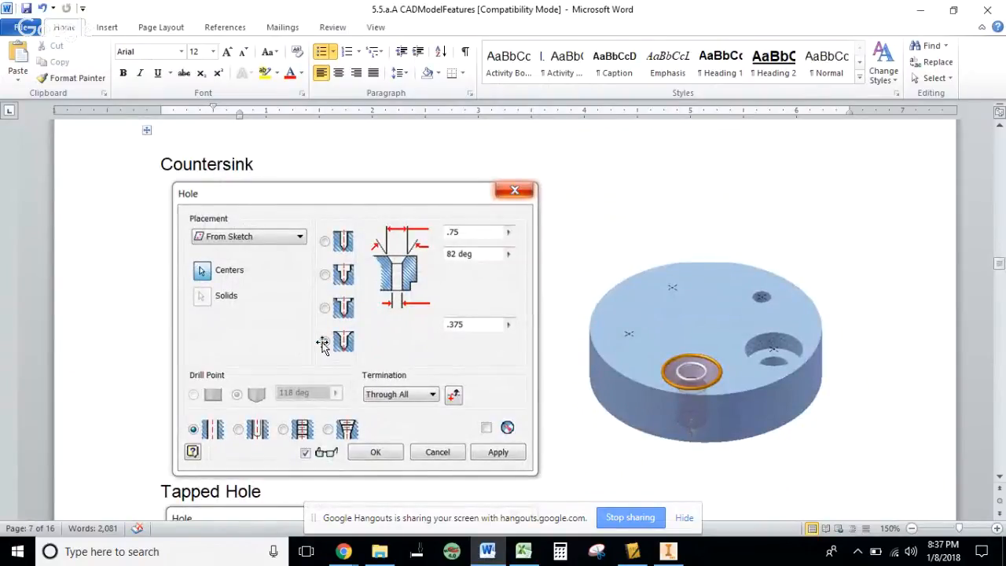
{"action": "left_click", "coordinate": [324, 339]}
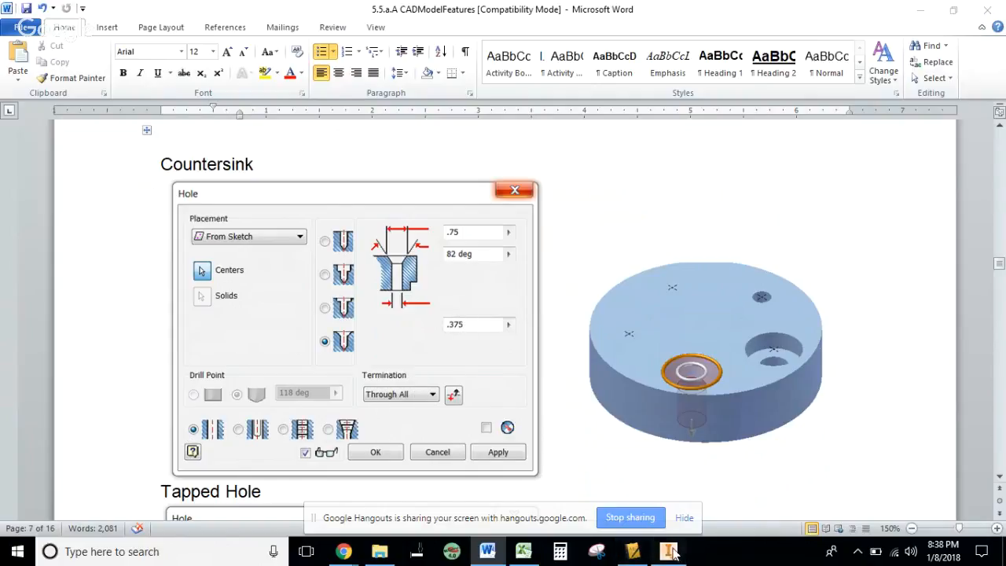
- Apply the countersunk Hole3 on the circle, close the dialog and start another hole
{"action": "left_click", "coordinate": [666, 551]}
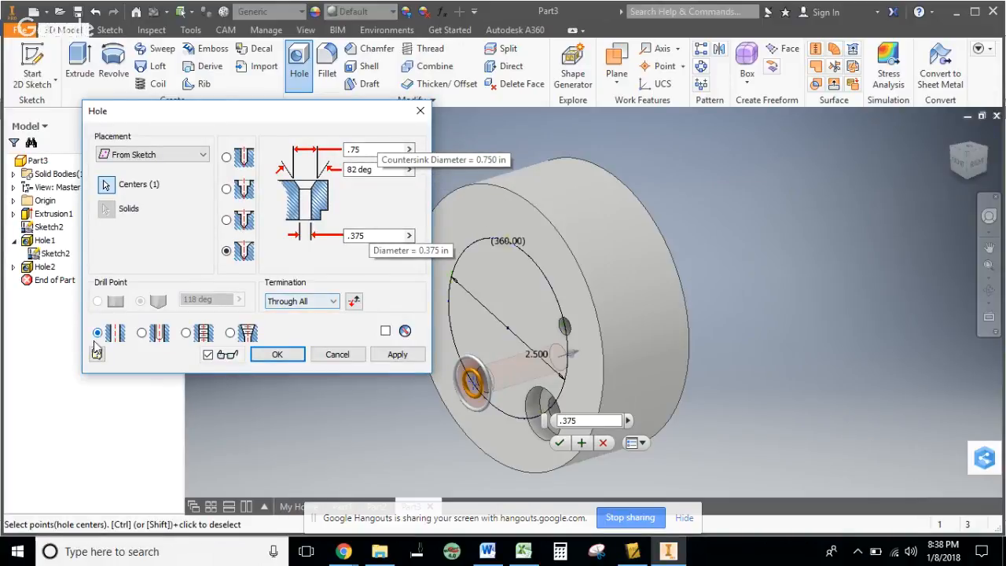
{"action": "left_click", "coordinate": [487, 551]}
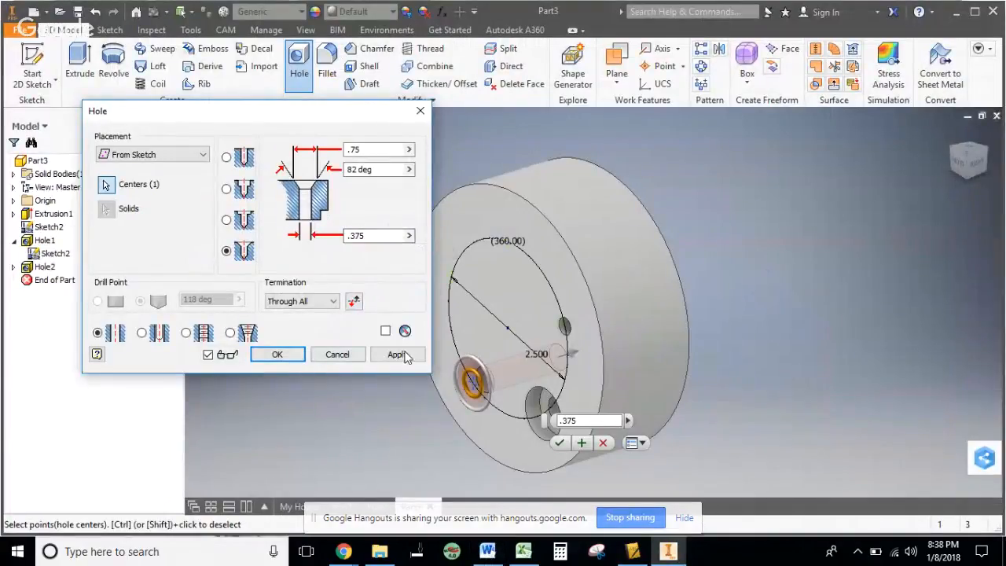
{"action": "left_click", "coordinate": [396, 354]}
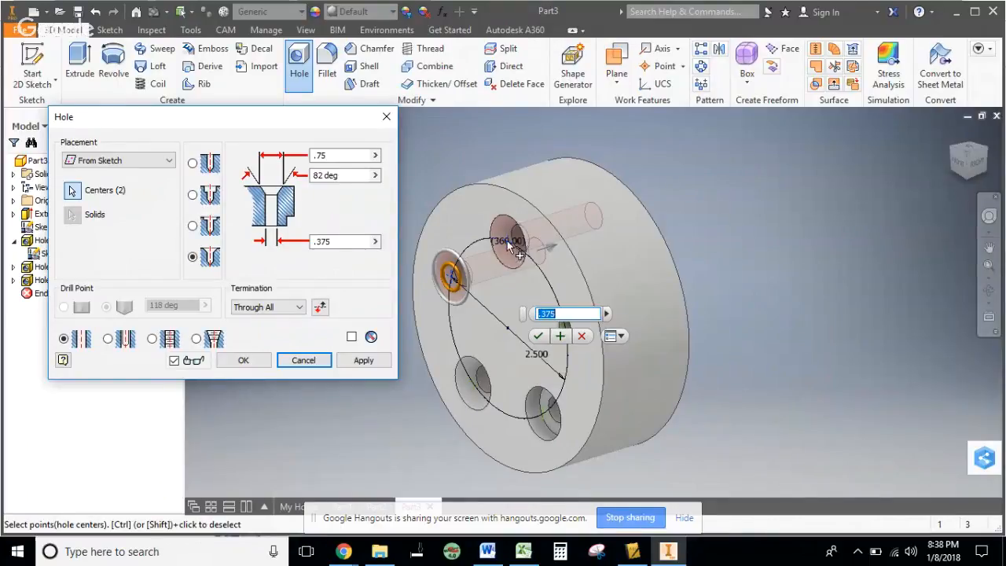
{"action": "left_click", "coordinate": [242, 360]}
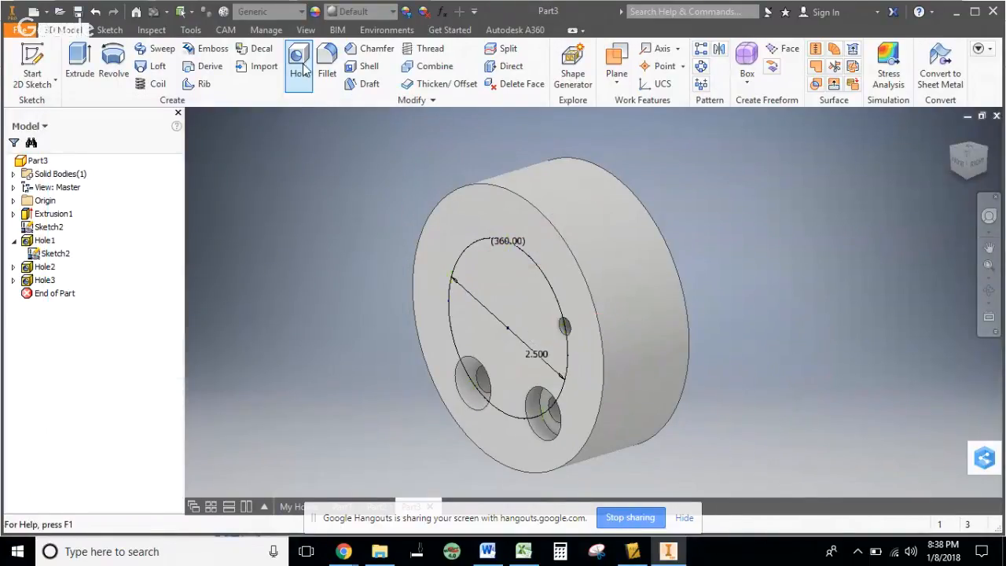
{"action": "left_click", "coordinate": [299, 66]}
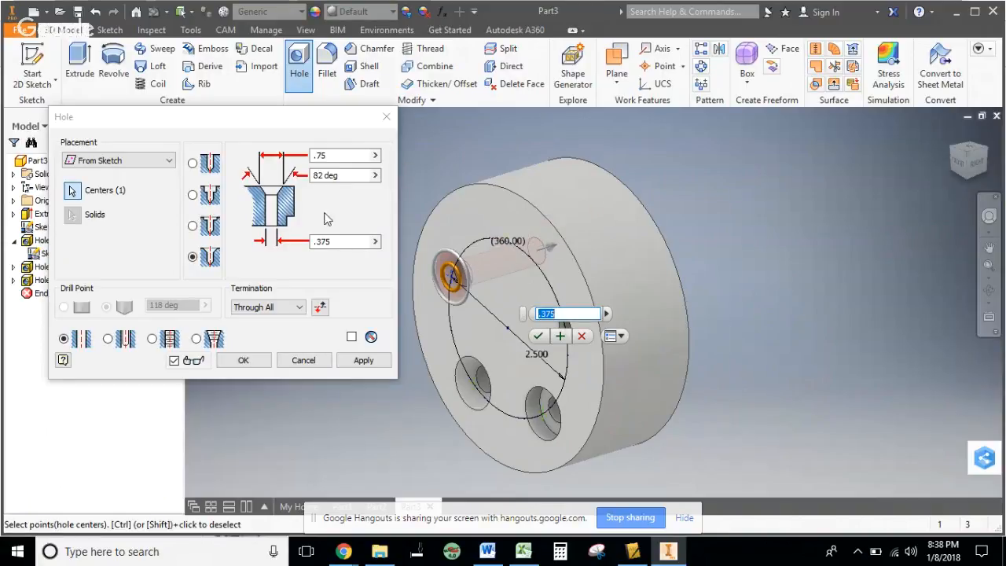
{"action": "left_click", "coordinate": [487, 550]}
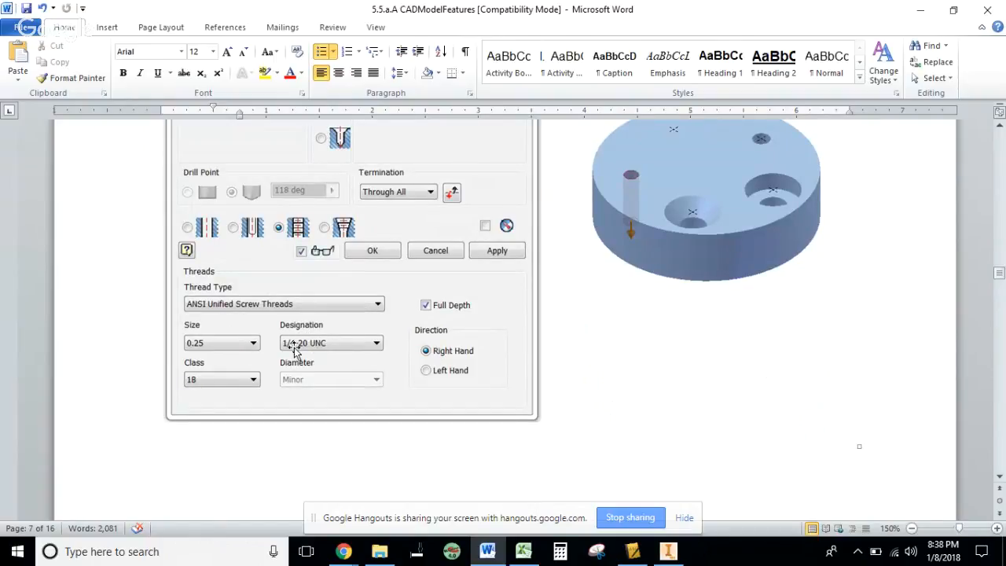
{"action": "mouse_move", "coordinate": [328, 349]}
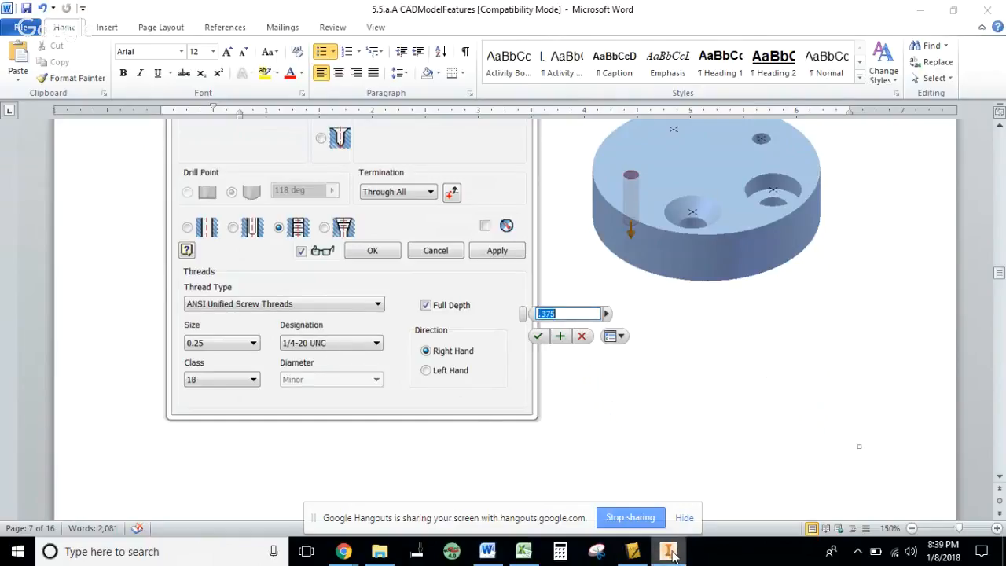
- Return to the Inventor part with the new hole previewed at a remaining center
{"action": "left_click", "coordinate": [668, 550]}
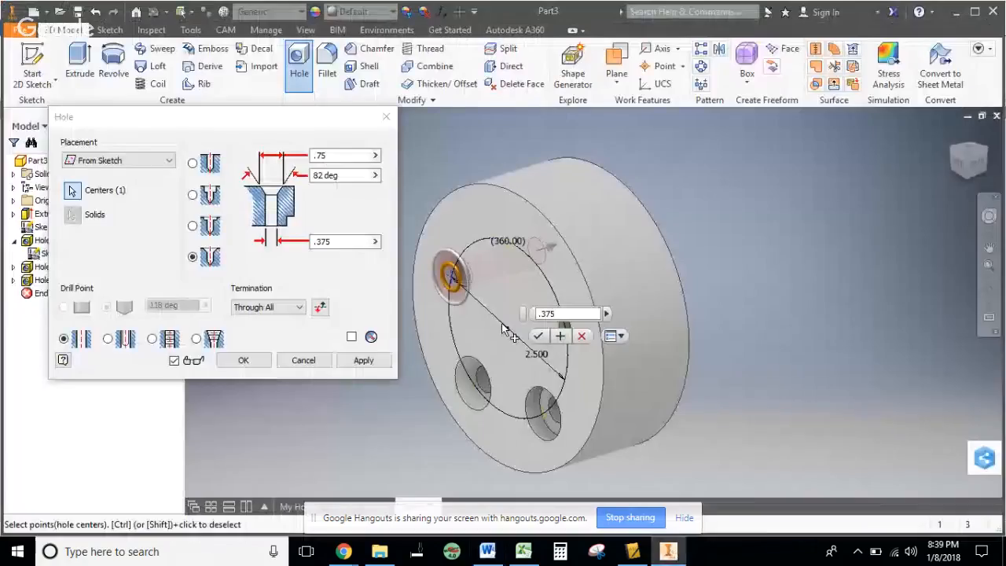
{"action": "mouse_move", "coordinate": [195, 162]}
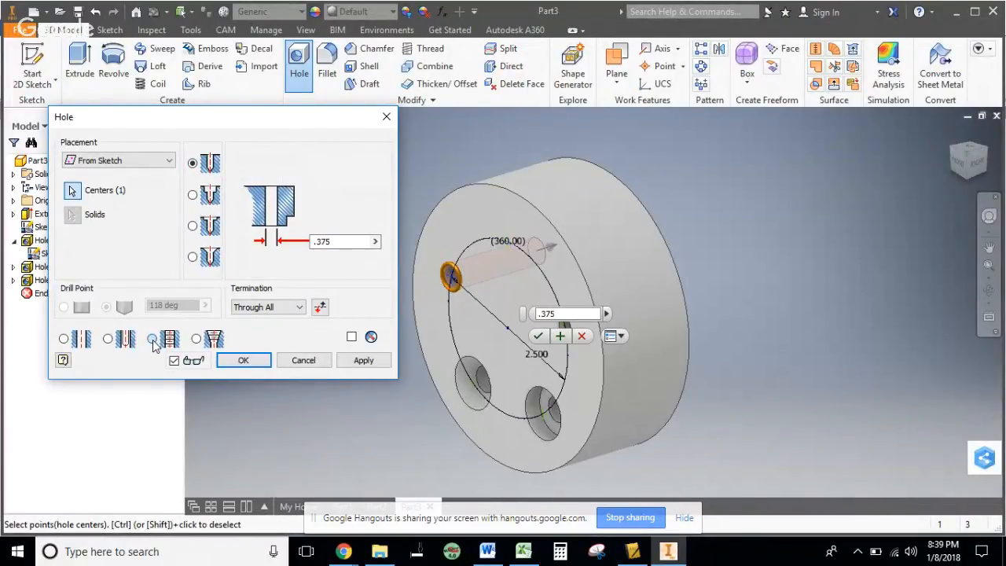
- Make the hole tapped: ANSI Unified 1/4-20 UNC, size 0.25, class 1B, right hand
{"action": "left_click", "coordinate": [151, 340]}
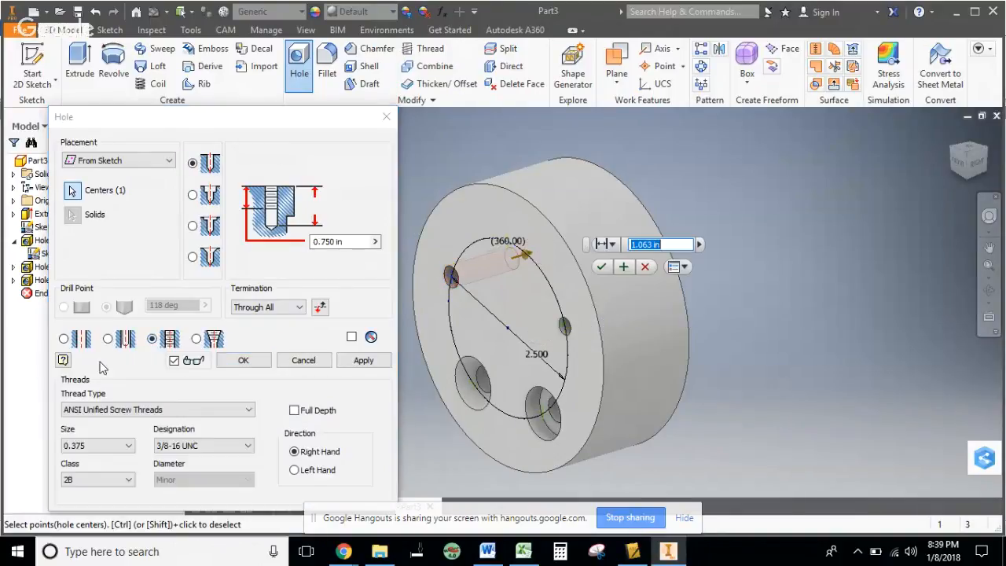
{"action": "left_click", "coordinate": [127, 447]}
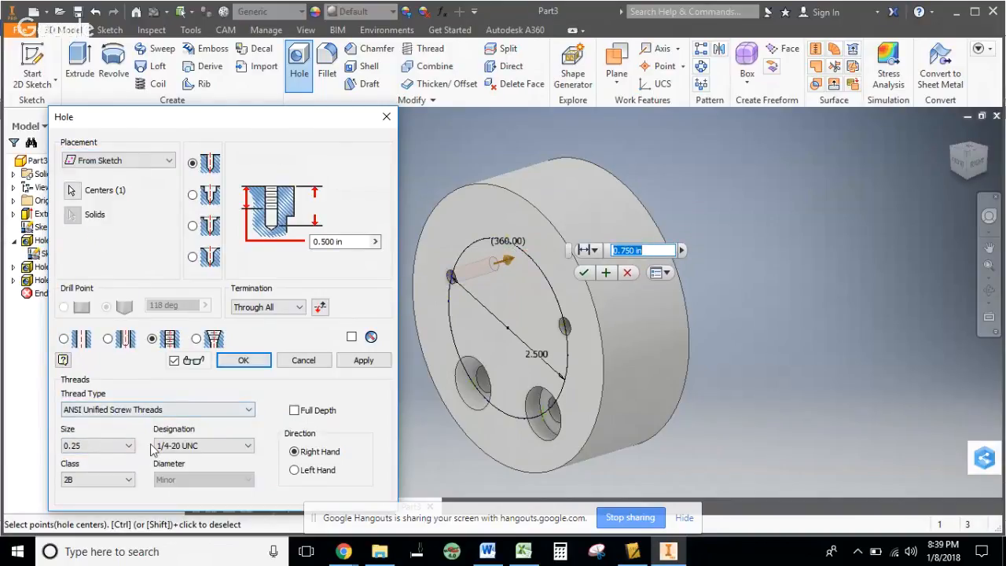
{"action": "left_click", "coordinate": [202, 447]}
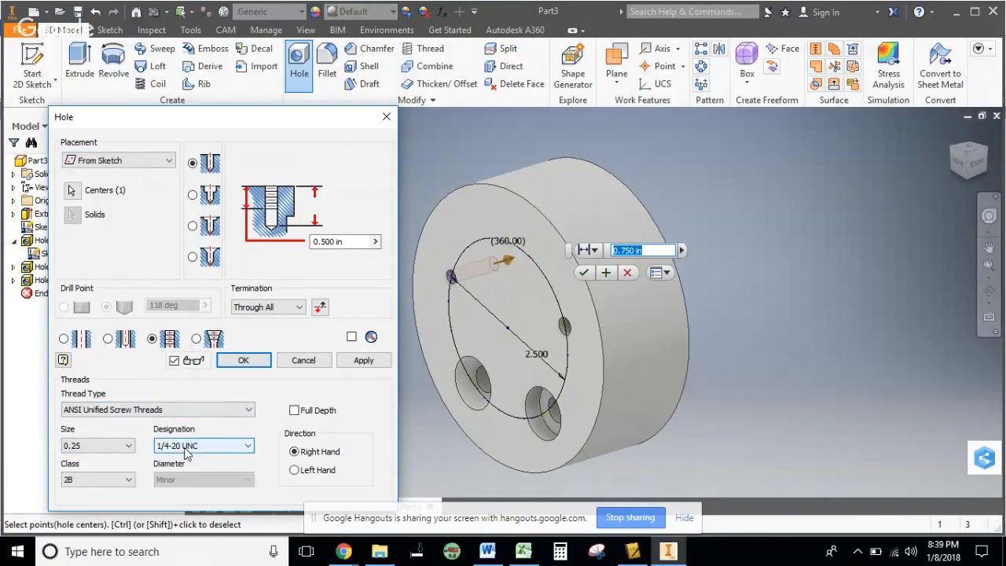
{"action": "mouse_move", "coordinate": [196, 454]}
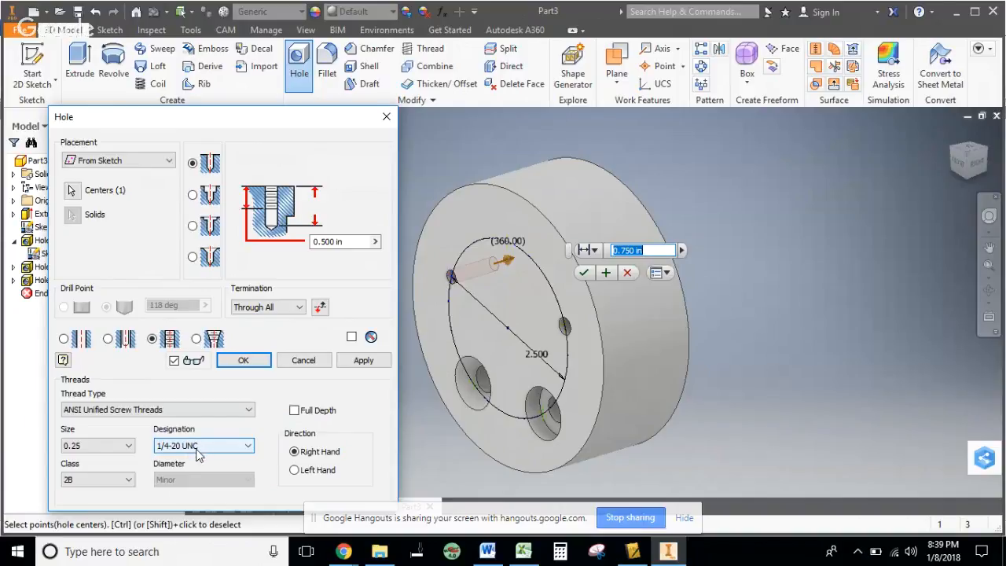
{"action": "left_click", "coordinate": [126, 480]}
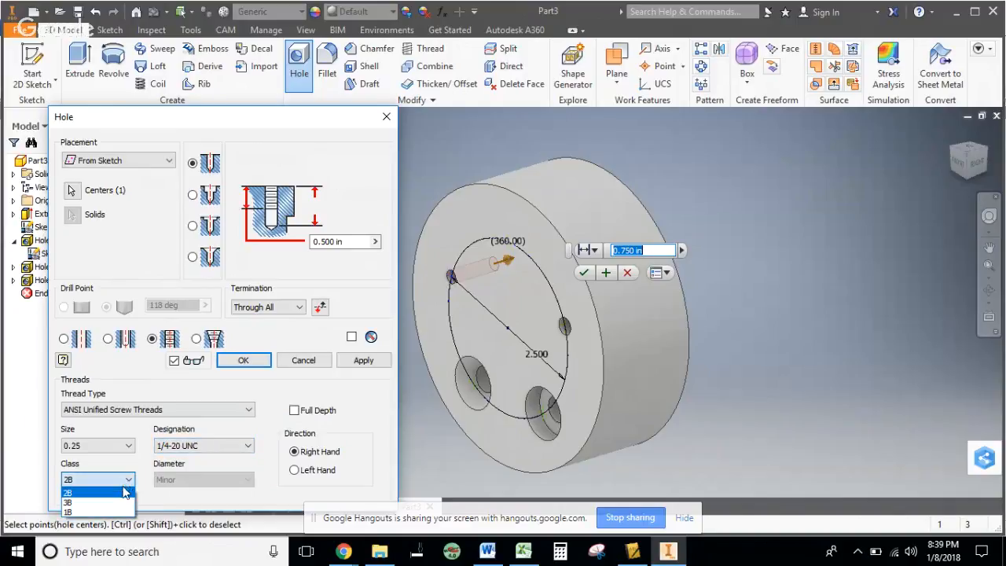
{"action": "left_click", "coordinate": [66, 490]}
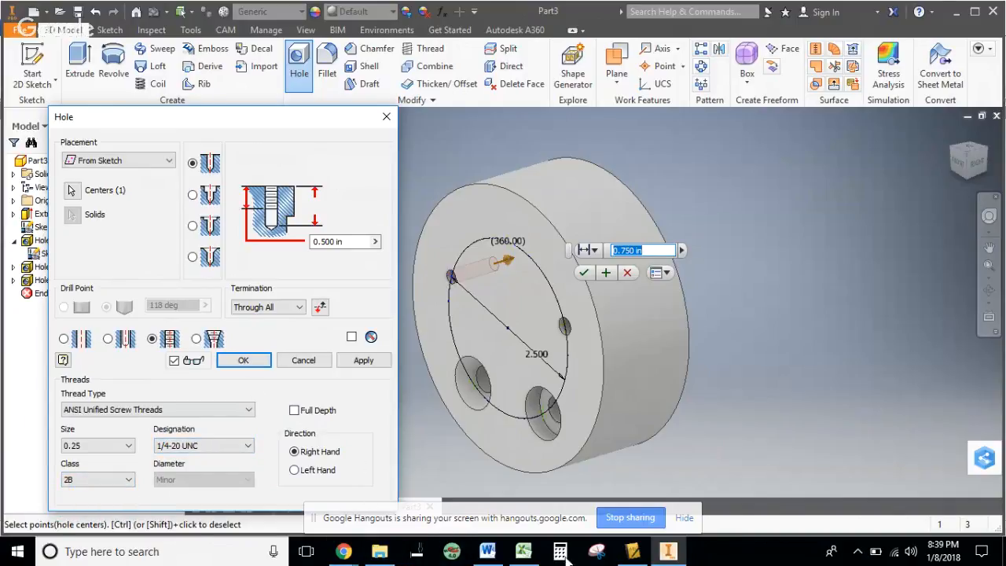
- Compare the thread settings against the Tapped Hole section in Word
{"action": "left_click", "coordinate": [487, 551]}
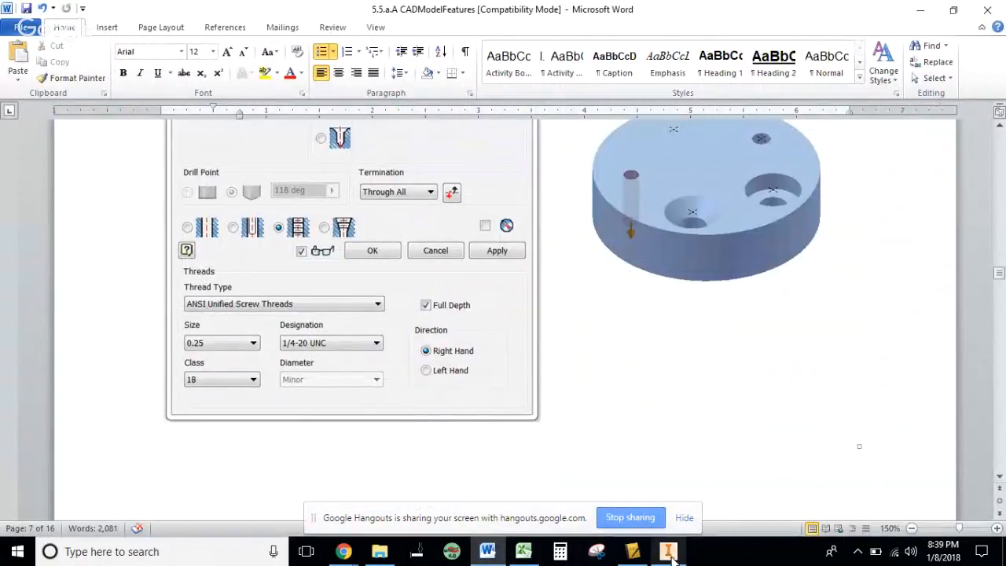
{"action": "left_click", "coordinate": [667, 550]}
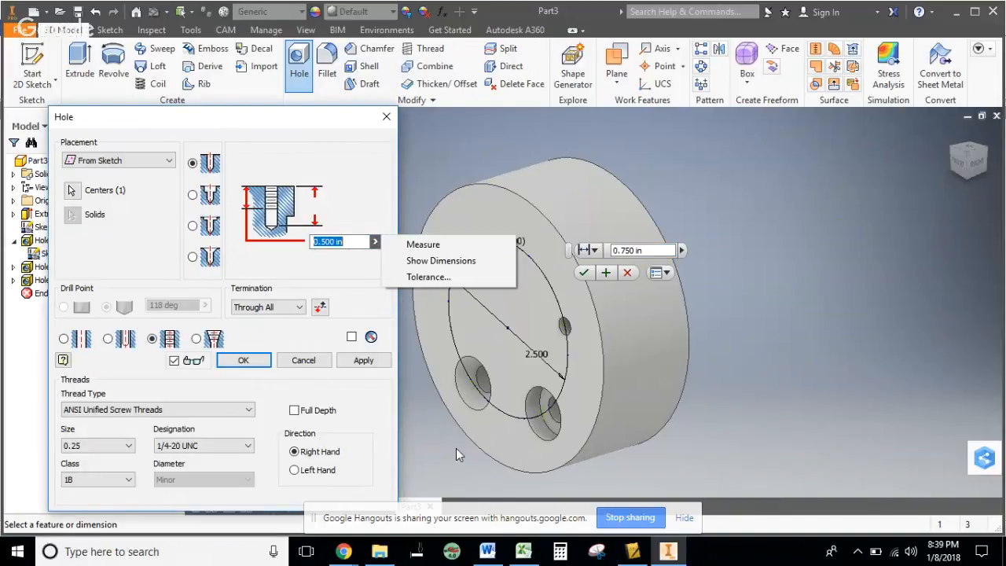
{"action": "left_click", "coordinate": [487, 550]}
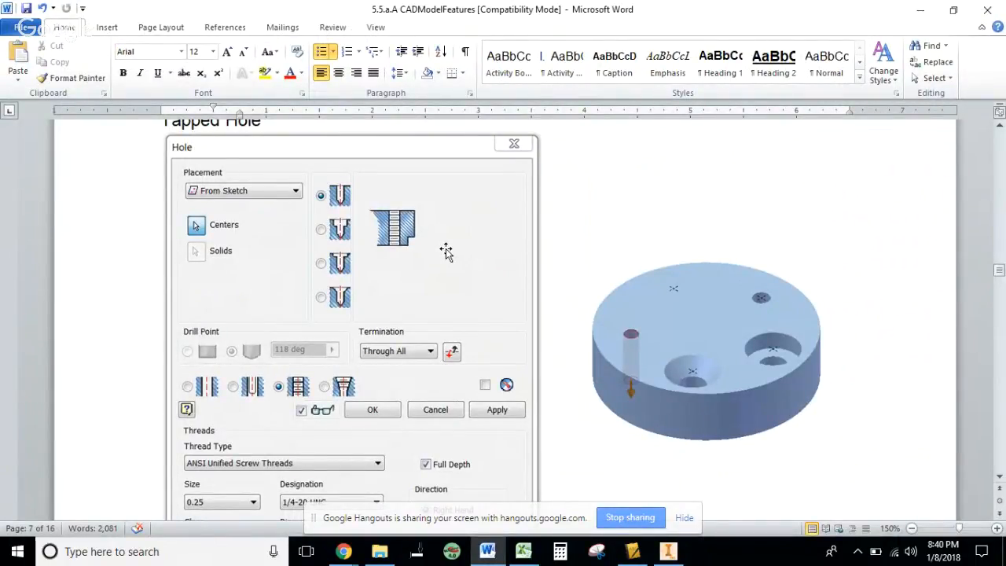
{"action": "scroll", "scroll_direction": "down", "scroll_amount": 3}
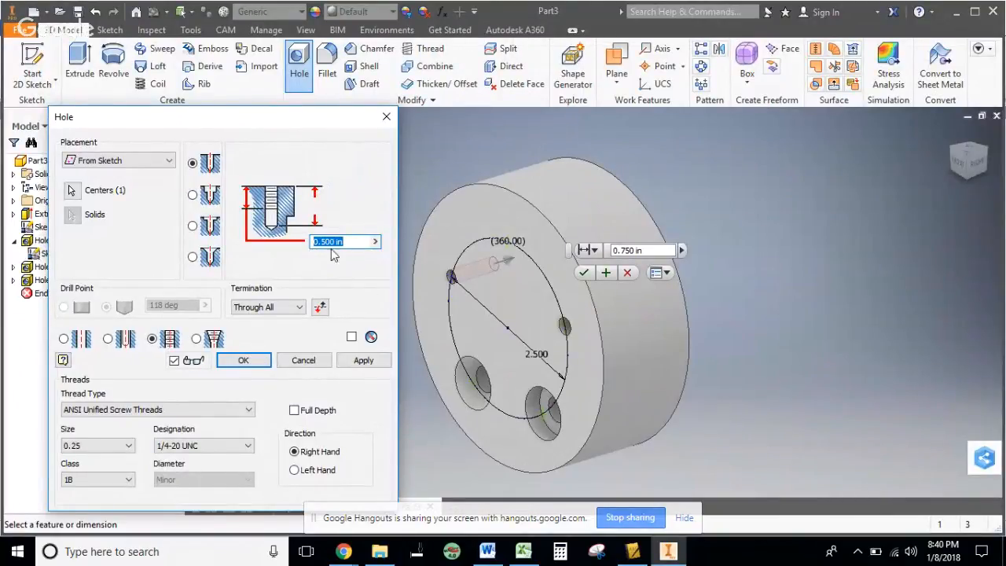
{"action": "mouse_move", "coordinate": [346, 242]}
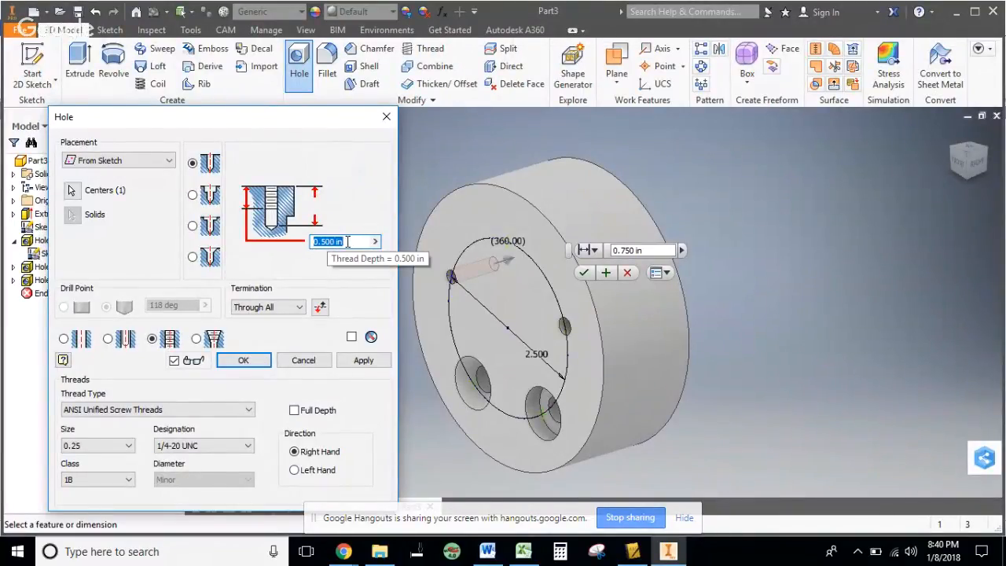
- Try thread depths 1.5 and 1 in (both rejected as too large), then settle on 0.5 in
{"action": "type", "text": "1.5"}
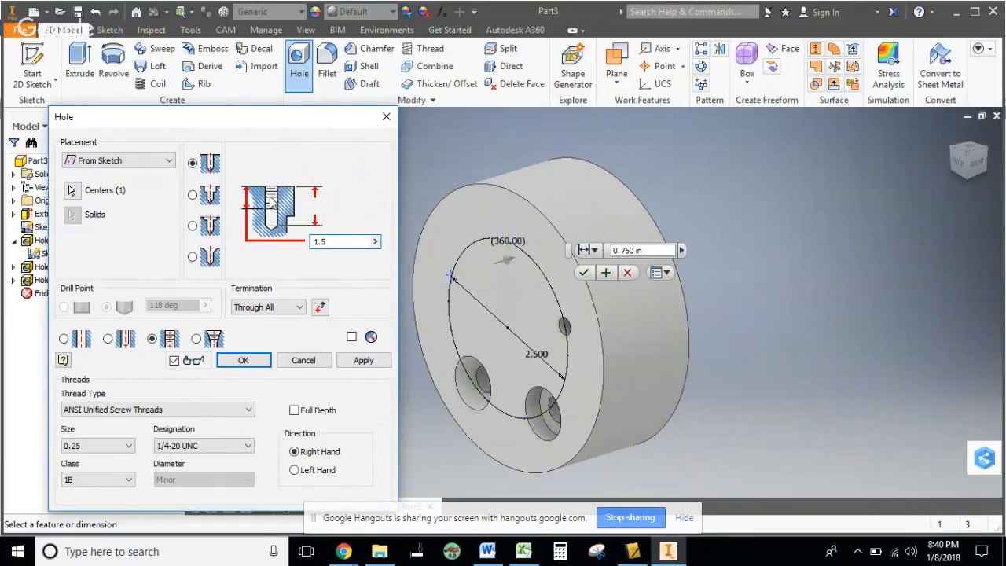
{"action": "left_click", "coordinate": [242, 359]}
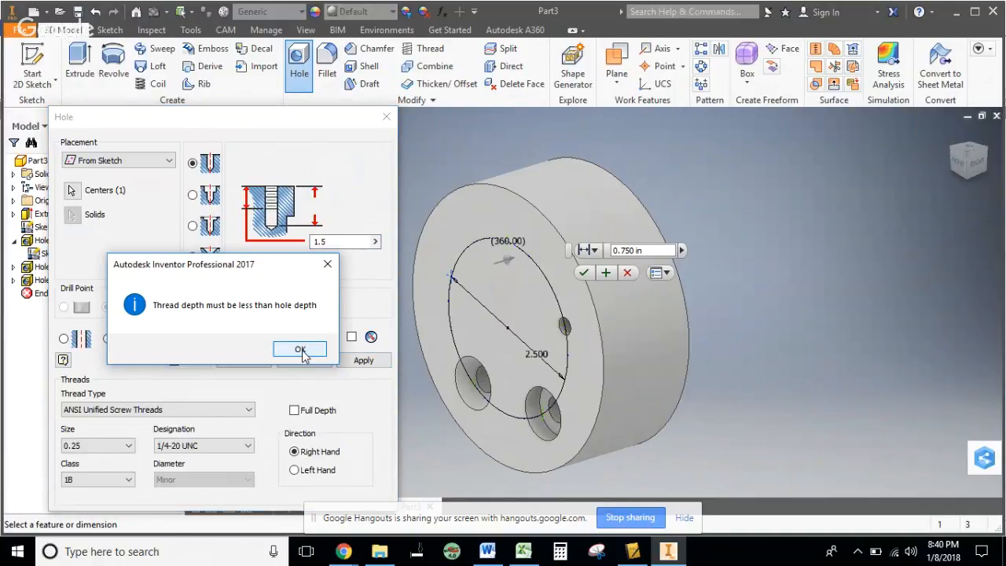
{"action": "left_click", "coordinate": [300, 349]}
{"action": "type", "text": "1"}
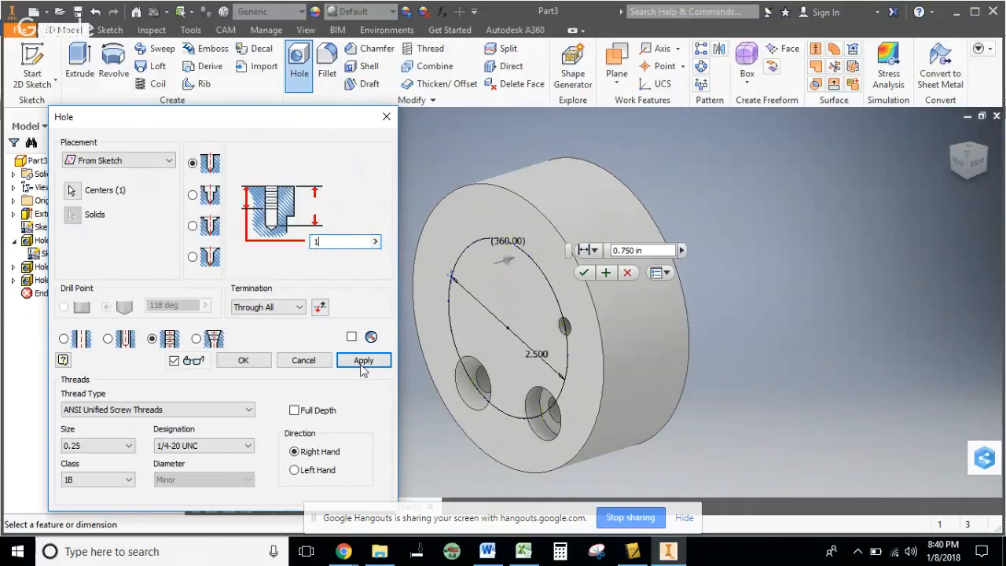
{"action": "left_click", "coordinate": [363, 360]}
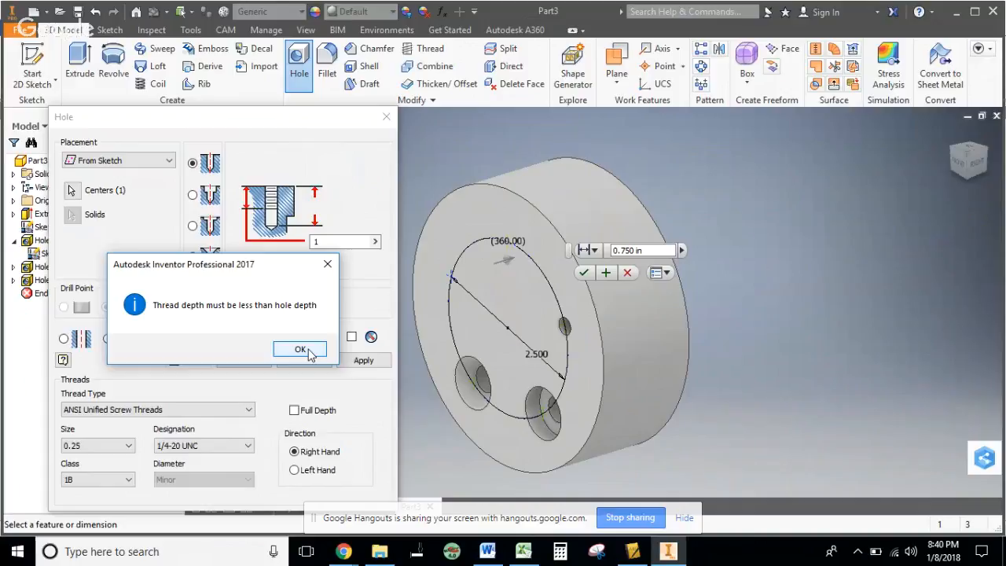
{"action": "left_click", "coordinate": [299, 349]}
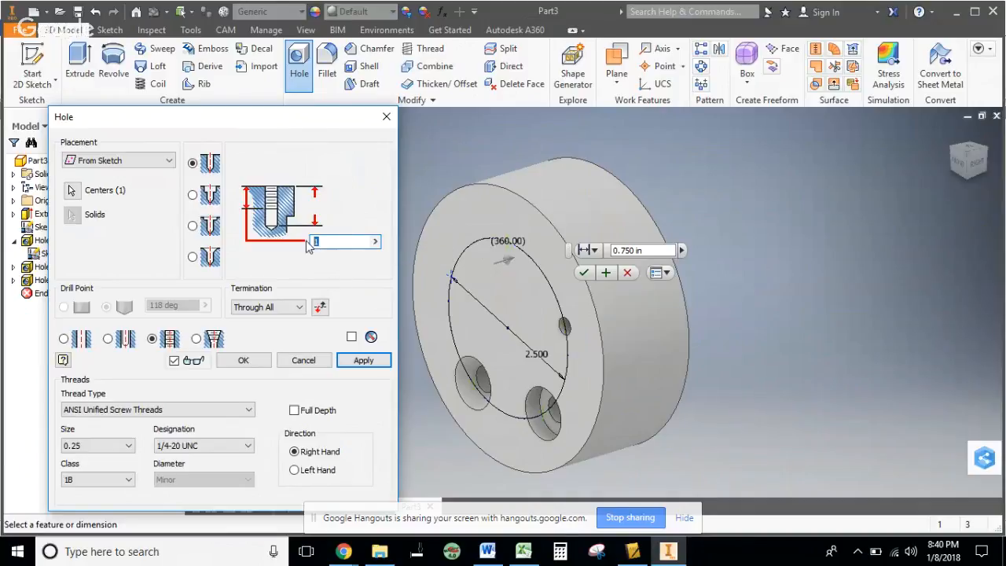
{"action": "type", "text": ".5"}
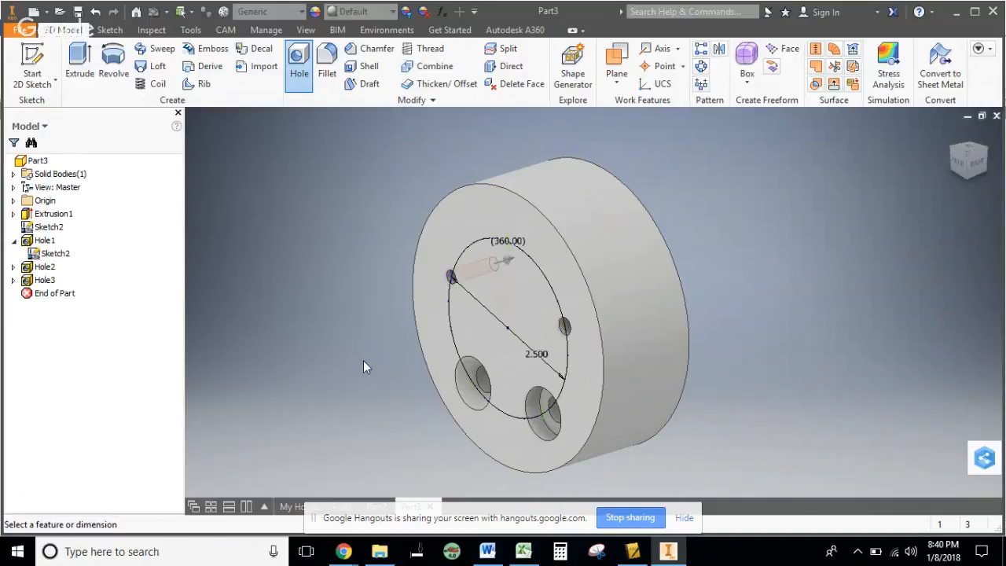
- Begin a new hole feature at the top point of the bolt circle
{"action": "left_click", "coordinate": [299, 60]}
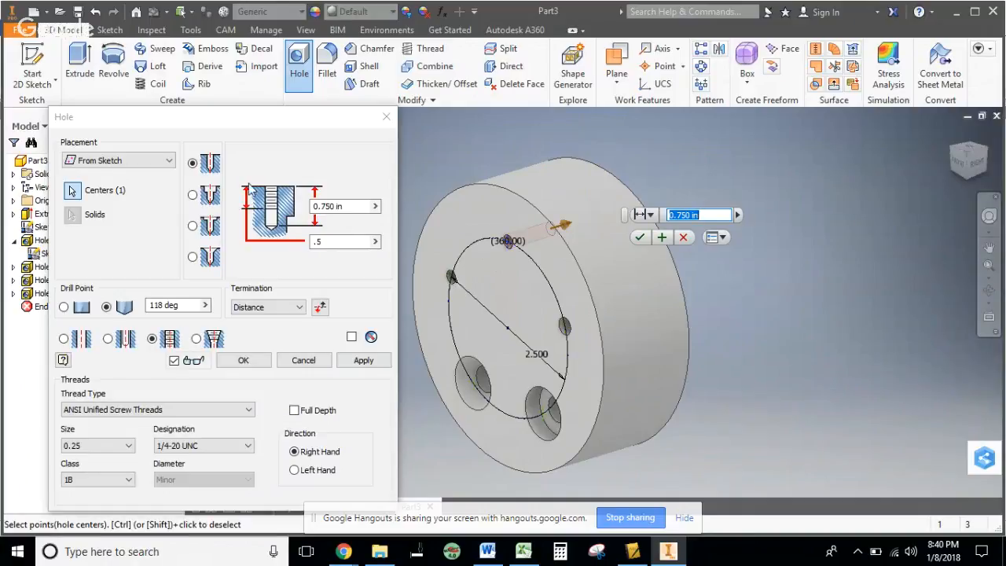
{"action": "left_click", "coordinate": [487, 551]}
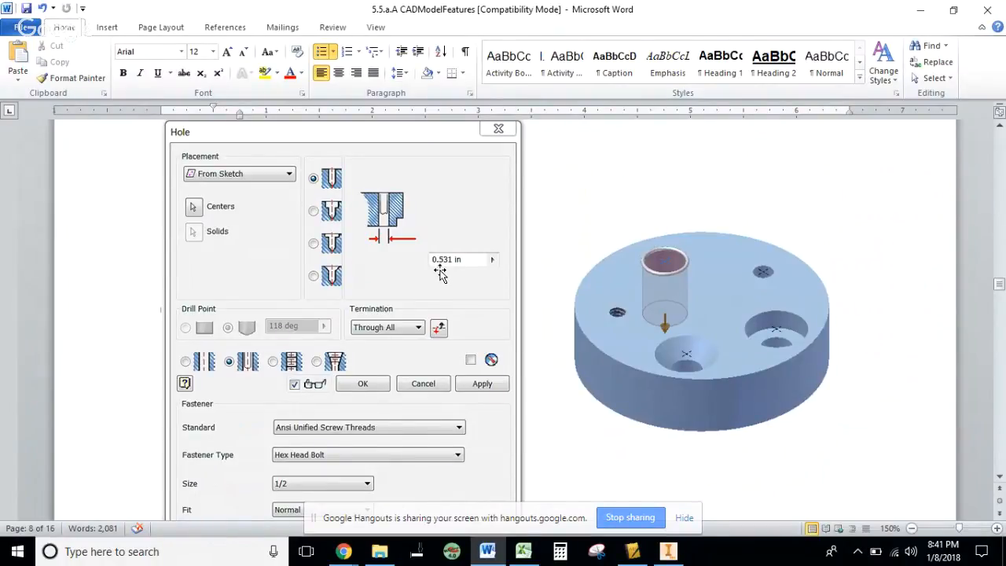
{"action": "mouse_move", "coordinate": [386, 220]}
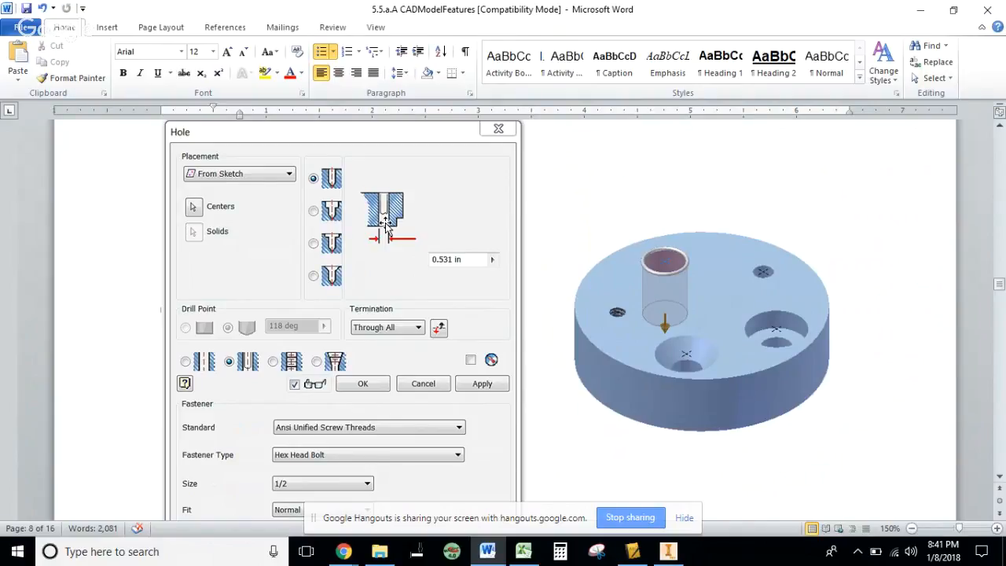
{"action": "mouse_move", "coordinate": [695, 305]}
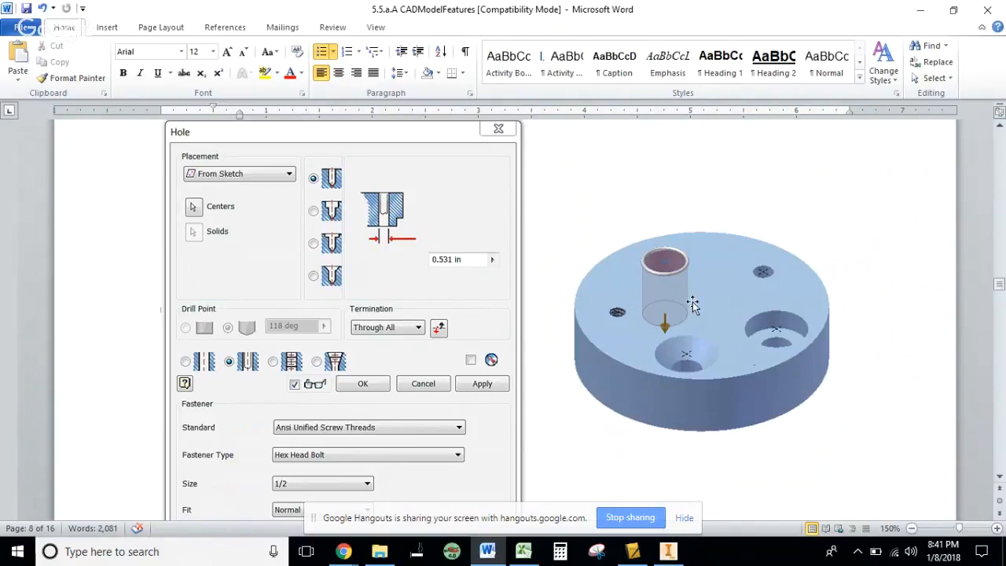
{"action": "mouse_move", "coordinate": [725, 275]}
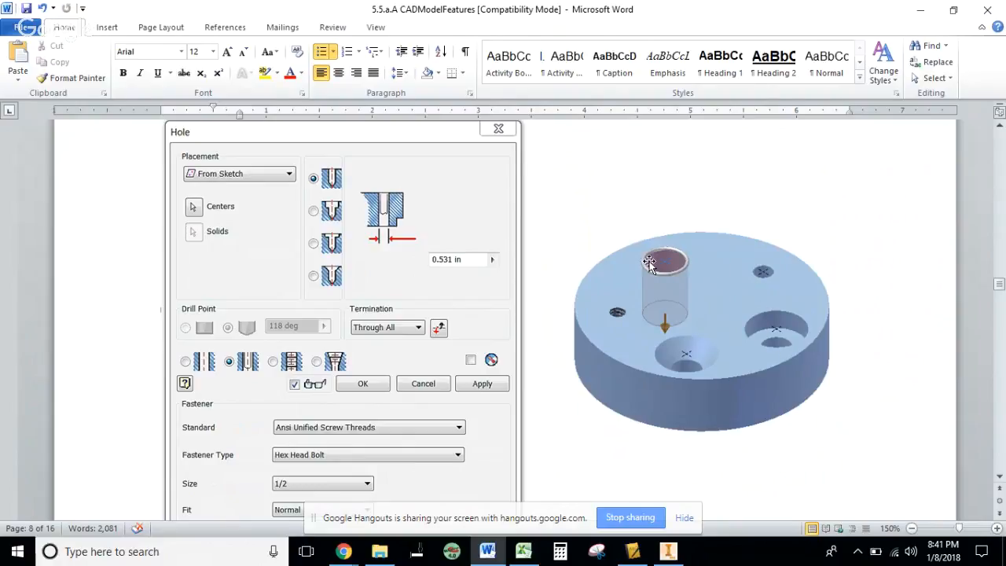
{"action": "mouse_move", "coordinate": [673, 329]}
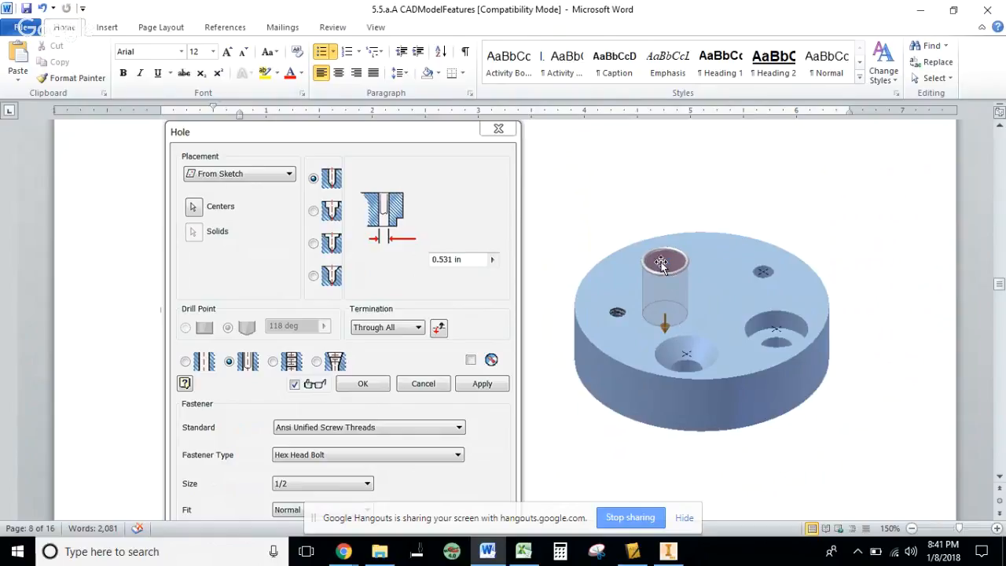
{"action": "mouse_move", "coordinate": [397, 172]}
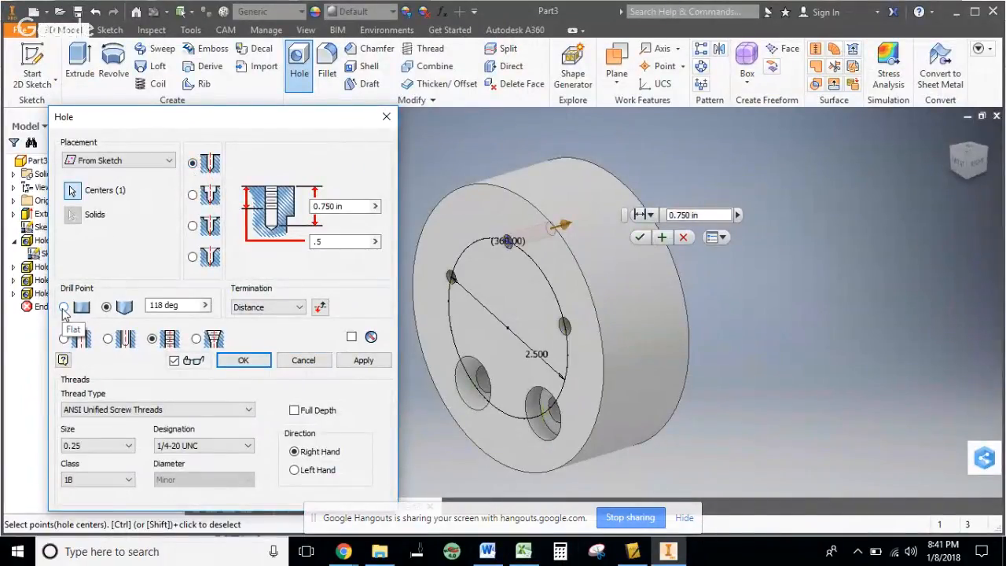
- Make the hole Through All, a countersunk clearance hole with diameter .531 for size 1/2
{"action": "left_click", "coordinate": [268, 306]}
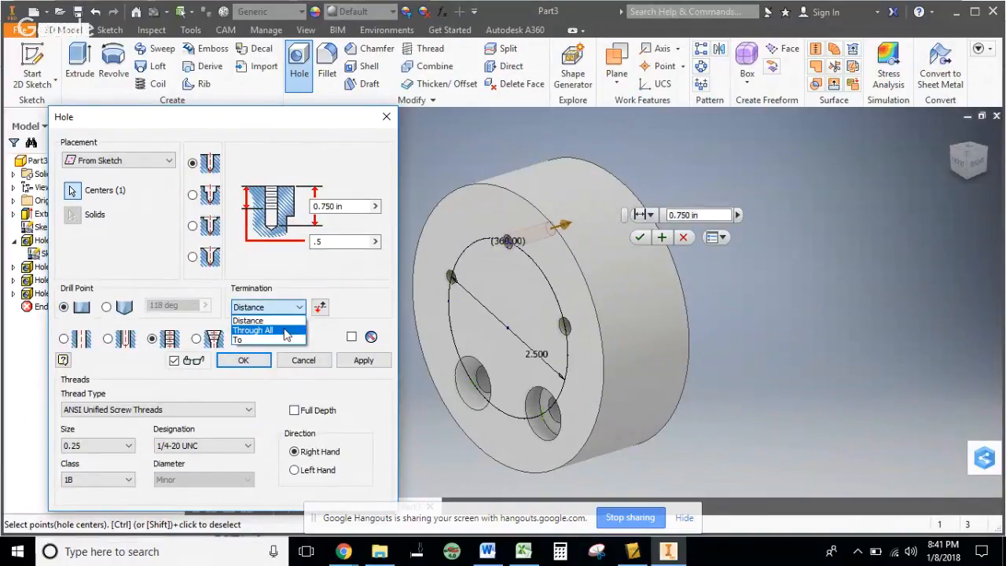
{"action": "left_click", "coordinate": [251, 330]}
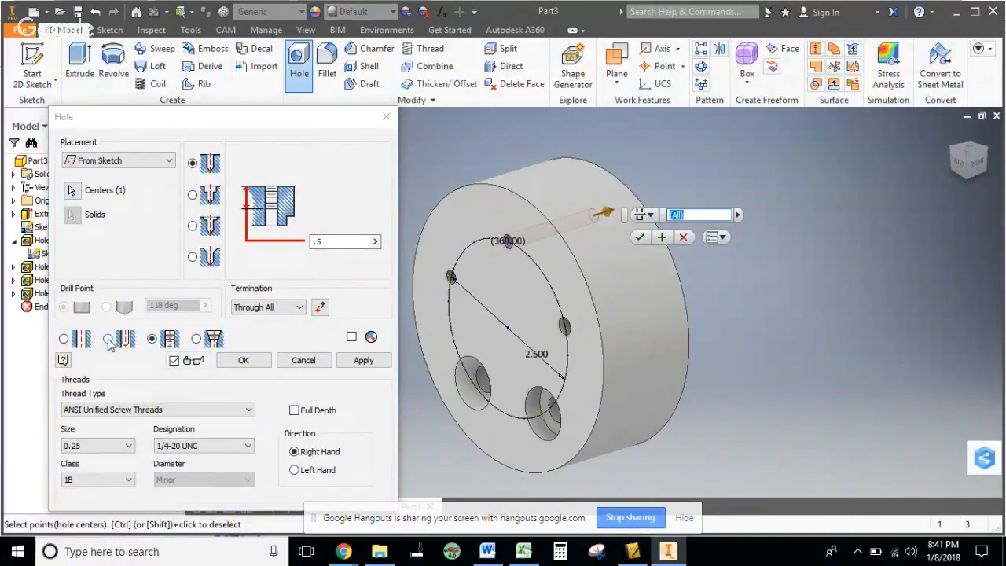
{"action": "left_click", "coordinate": [110, 338]}
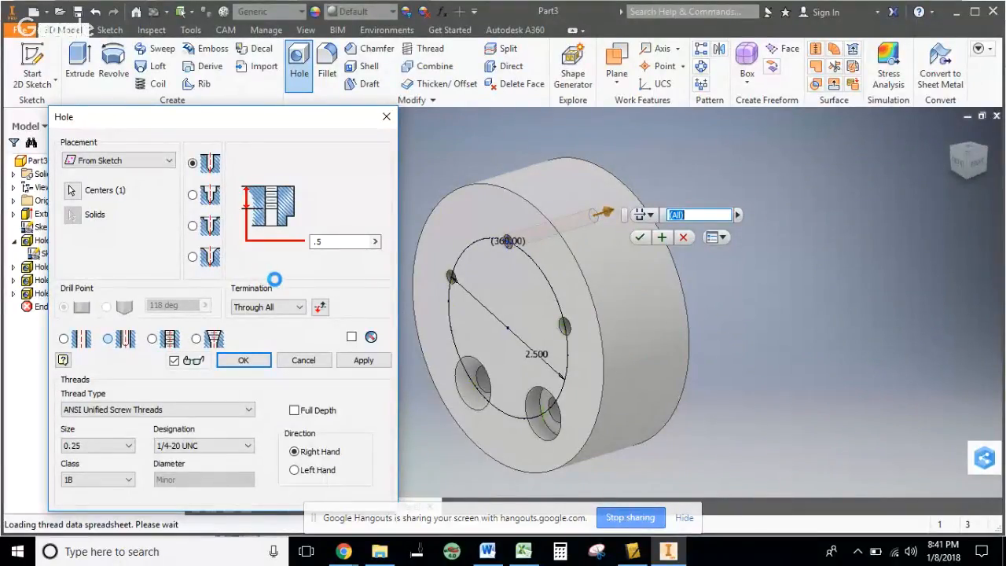
{"action": "left_click", "coordinate": [107, 338]}
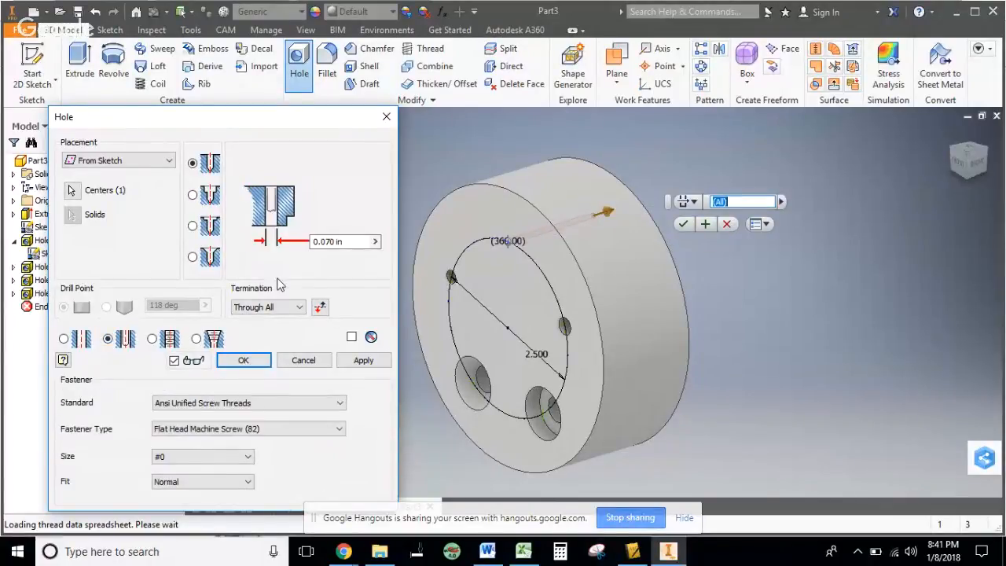
{"action": "left_click", "coordinate": [345, 242]}
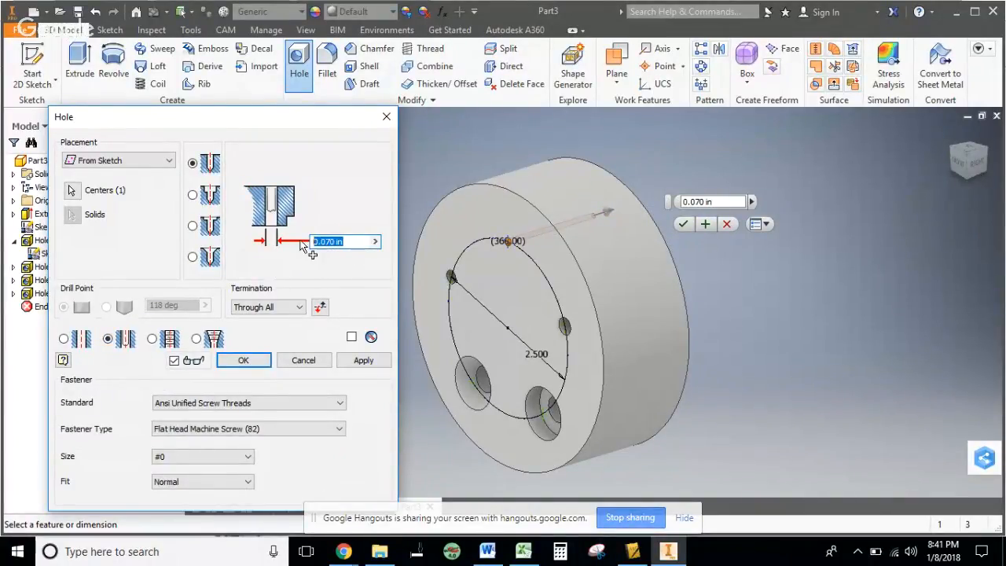
{"action": "type", "text": ".531"}
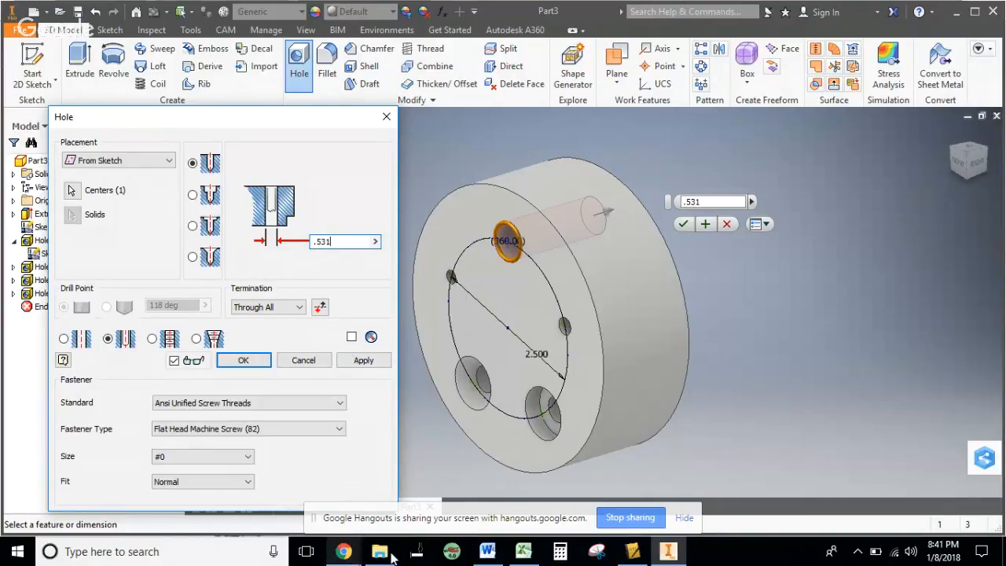
- Check the reference figure in Word, then create the countersunk clearance hole as Hole5
{"action": "left_click", "coordinate": [487, 550]}
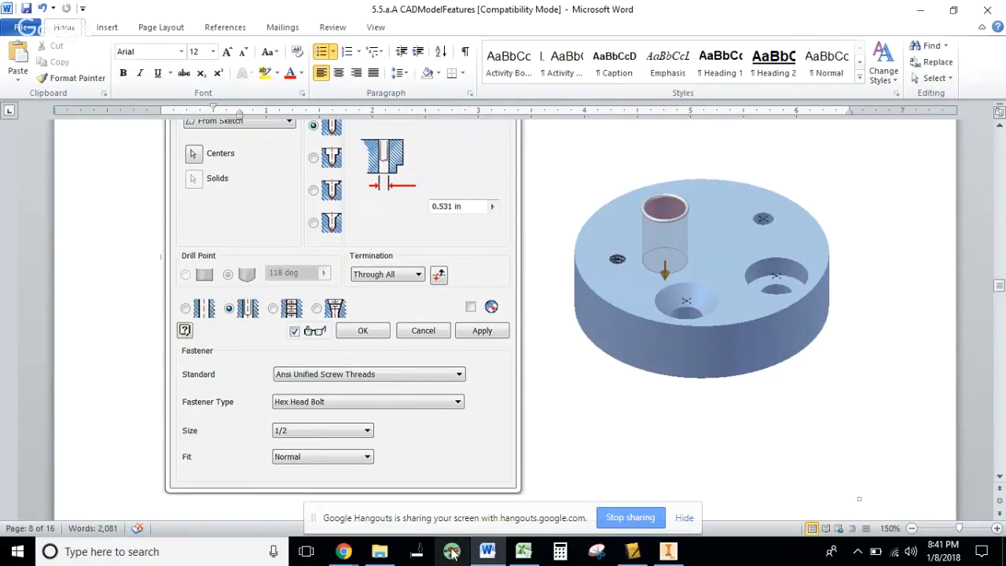
{"action": "left_click", "coordinate": [667, 550]}
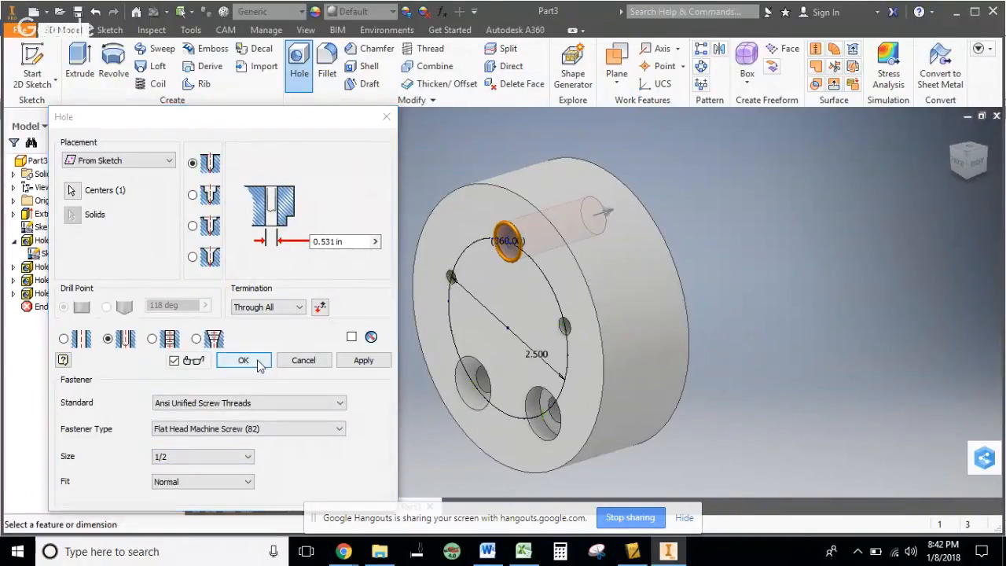
{"action": "left_click", "coordinate": [242, 359]}
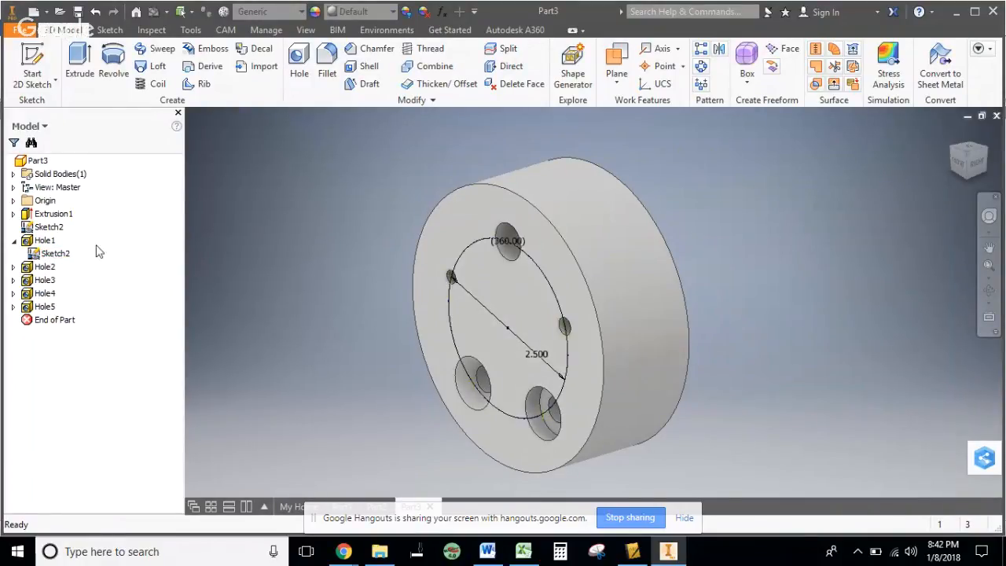
- Hide Sketch2 under Hole1 so only the puck and its five holes show
{"action": "right_click", "coordinate": [54, 253]}
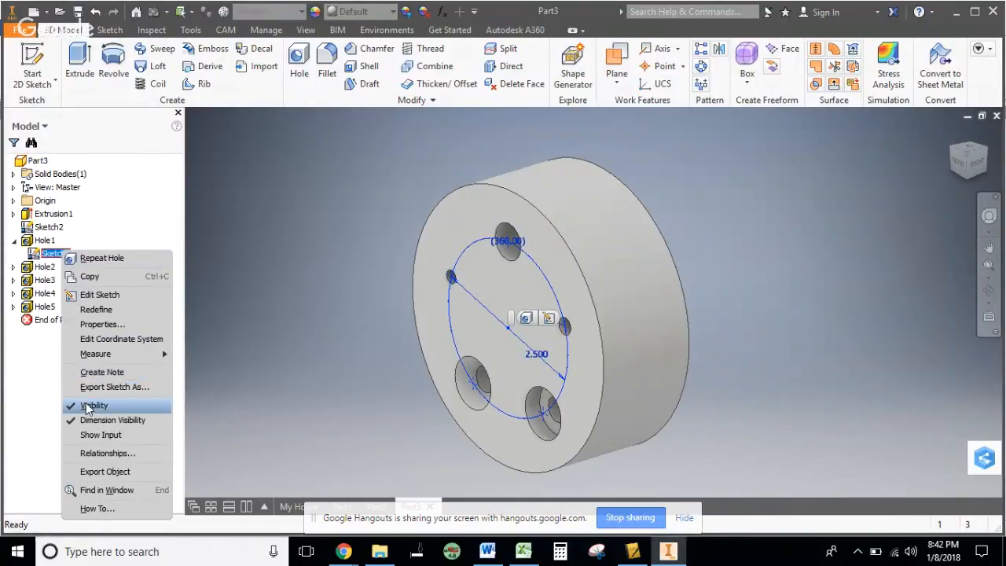
{"action": "left_click", "coordinate": [94, 405]}
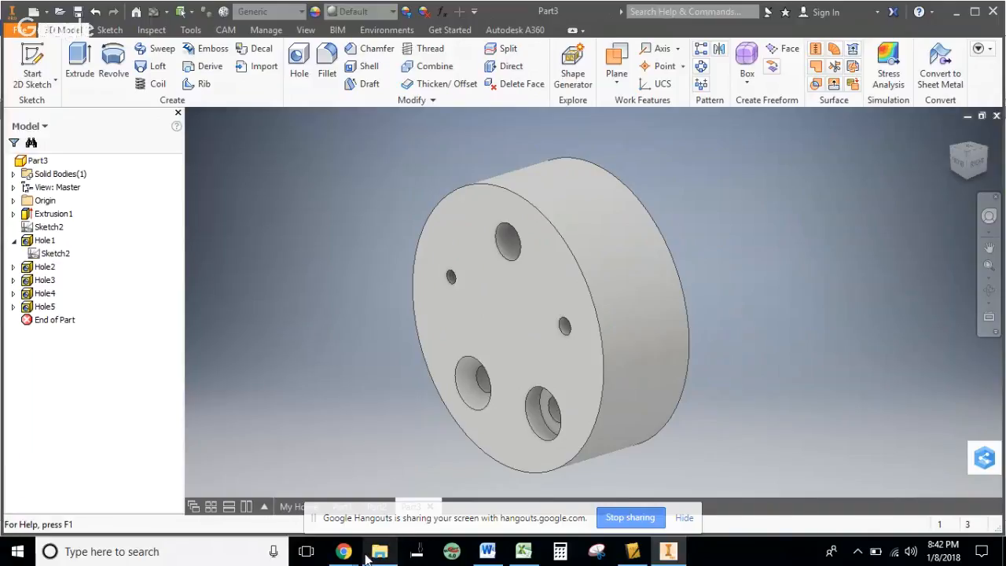
{"action": "left_click", "coordinate": [487, 550]}
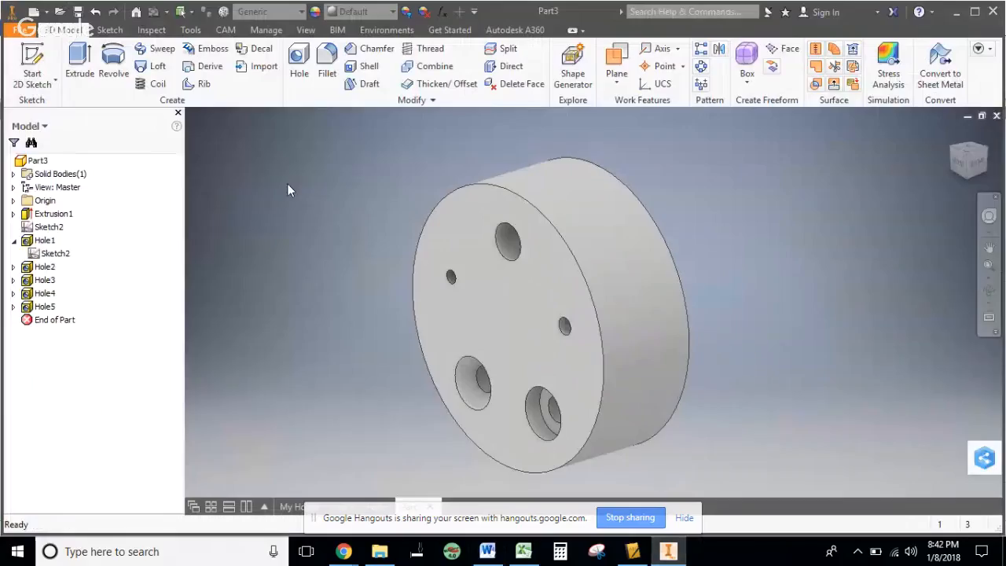
{"action": "mouse_move", "coordinate": [298, 173]}
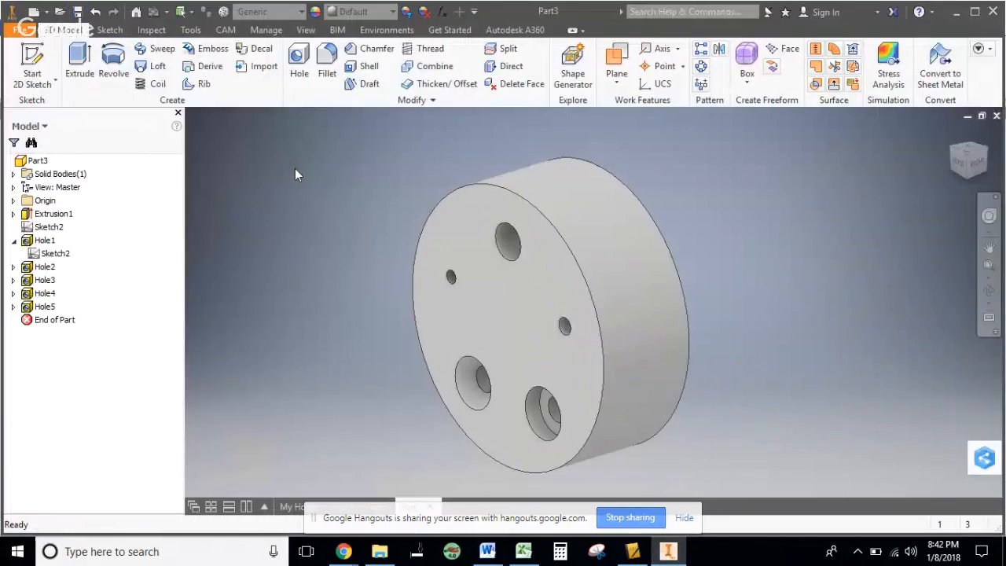